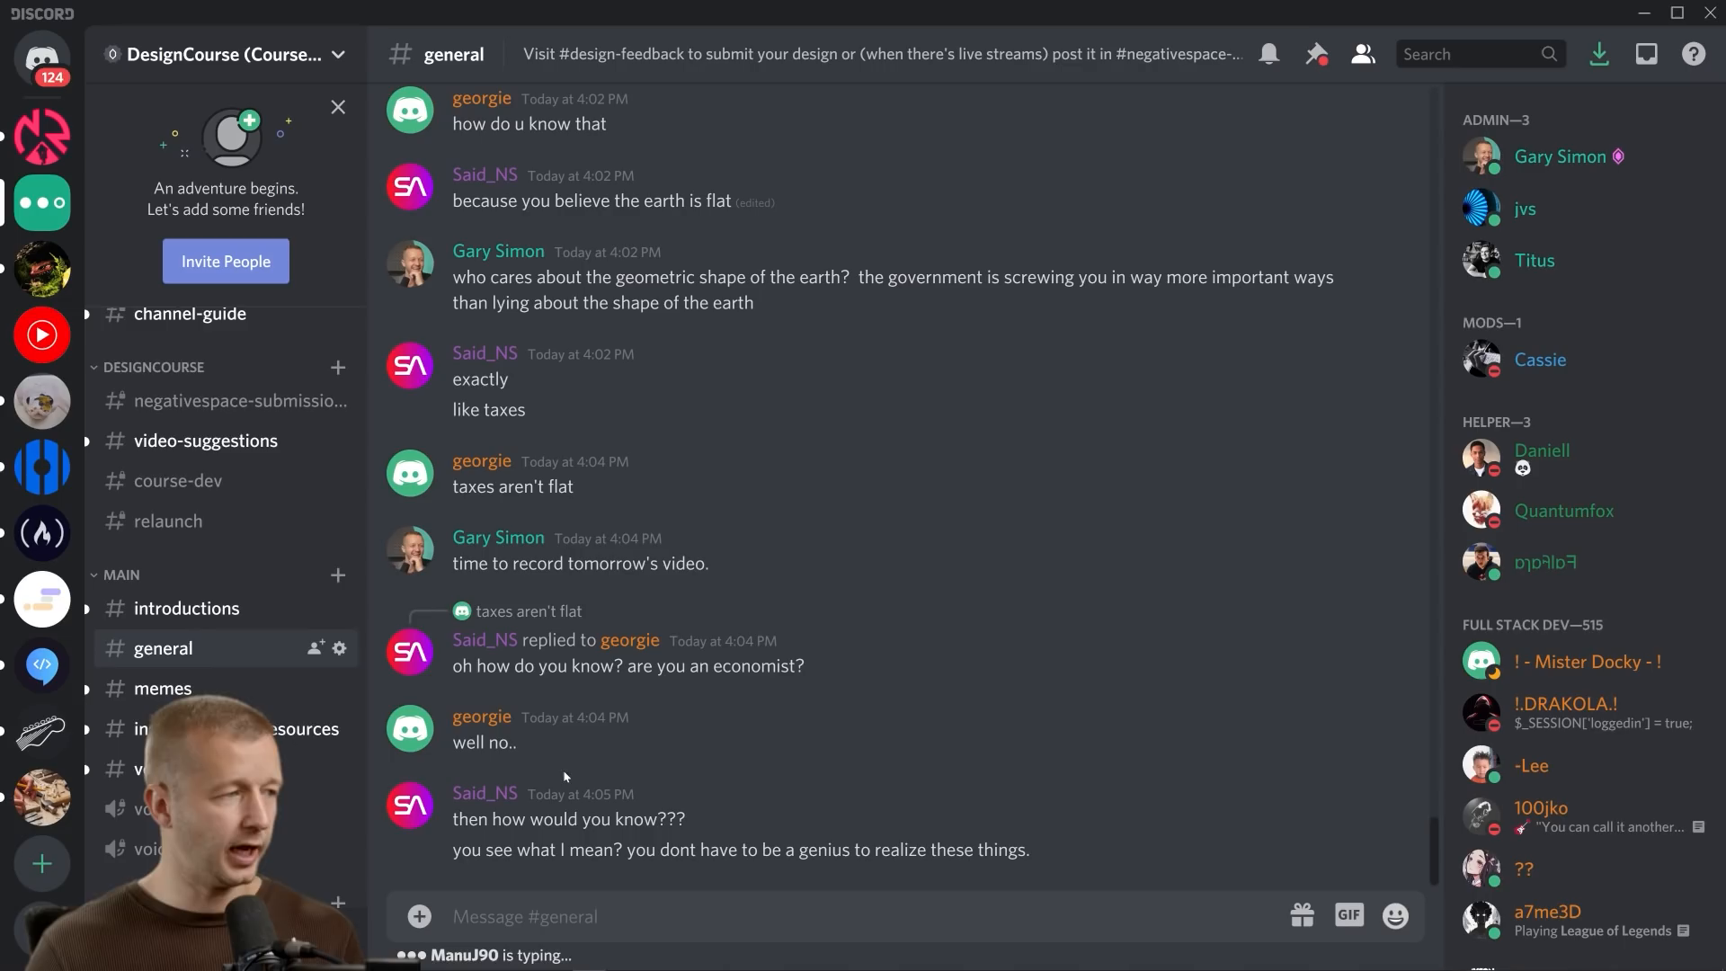
pyautogui.moveTo(561, 741)
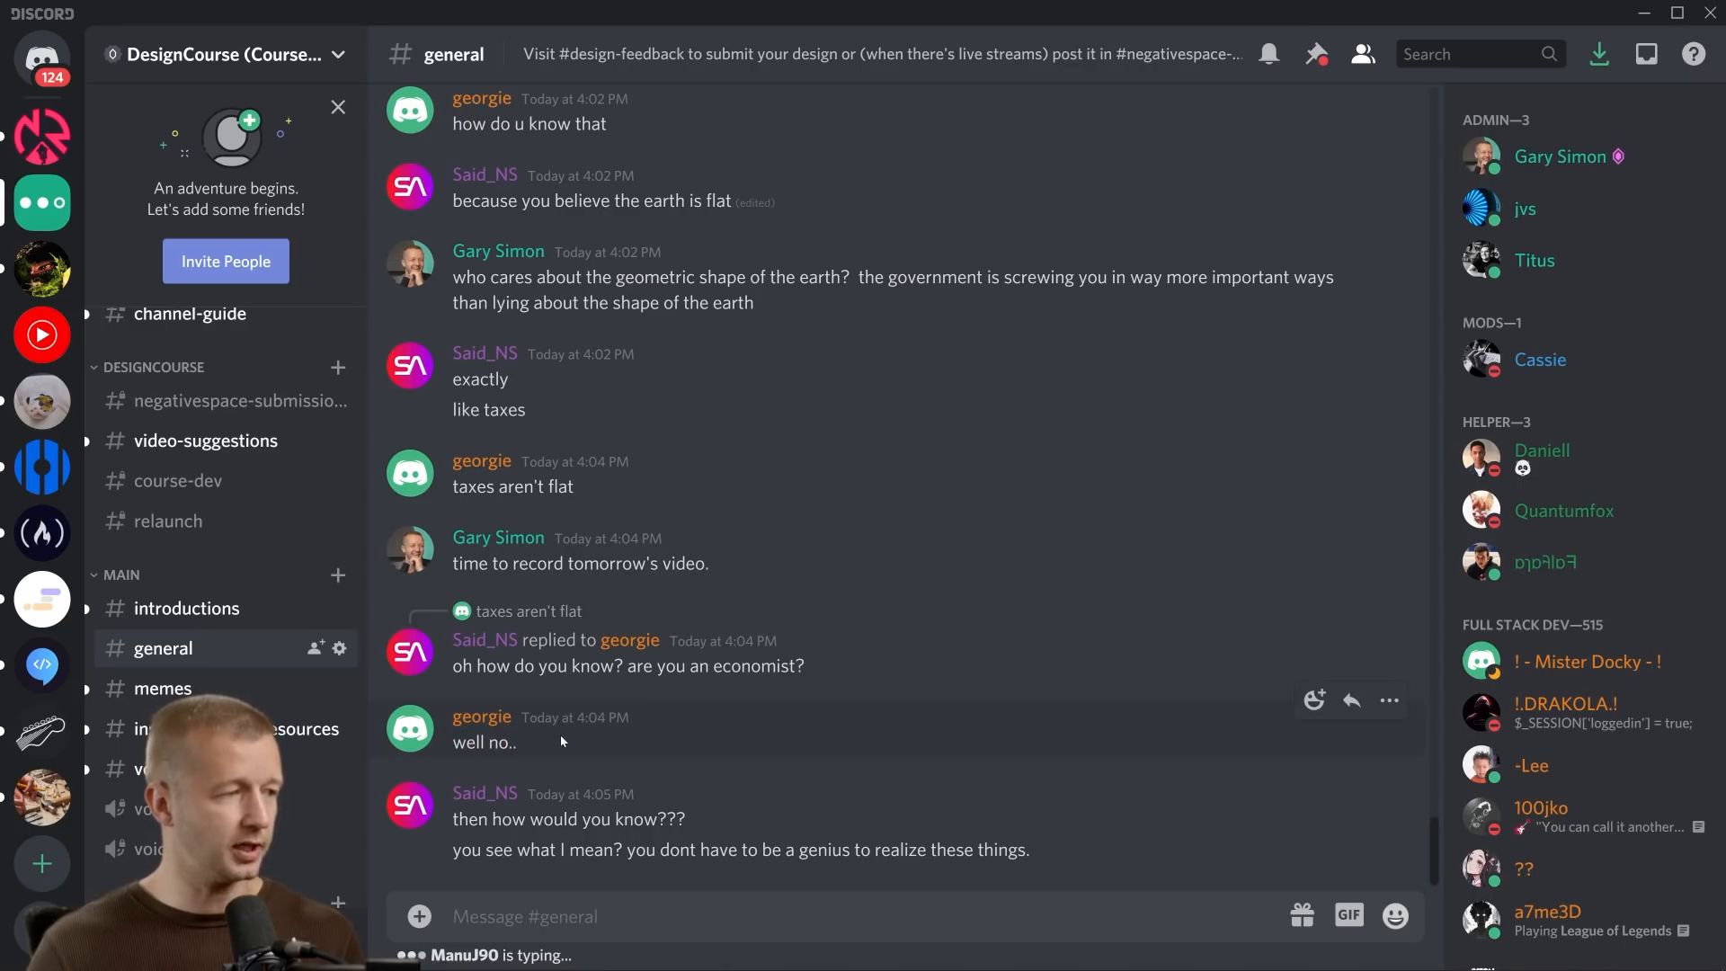
# - Reply "You're famous now!" to georgie's "well no.." message in #general
pyautogui.click(1350, 700)
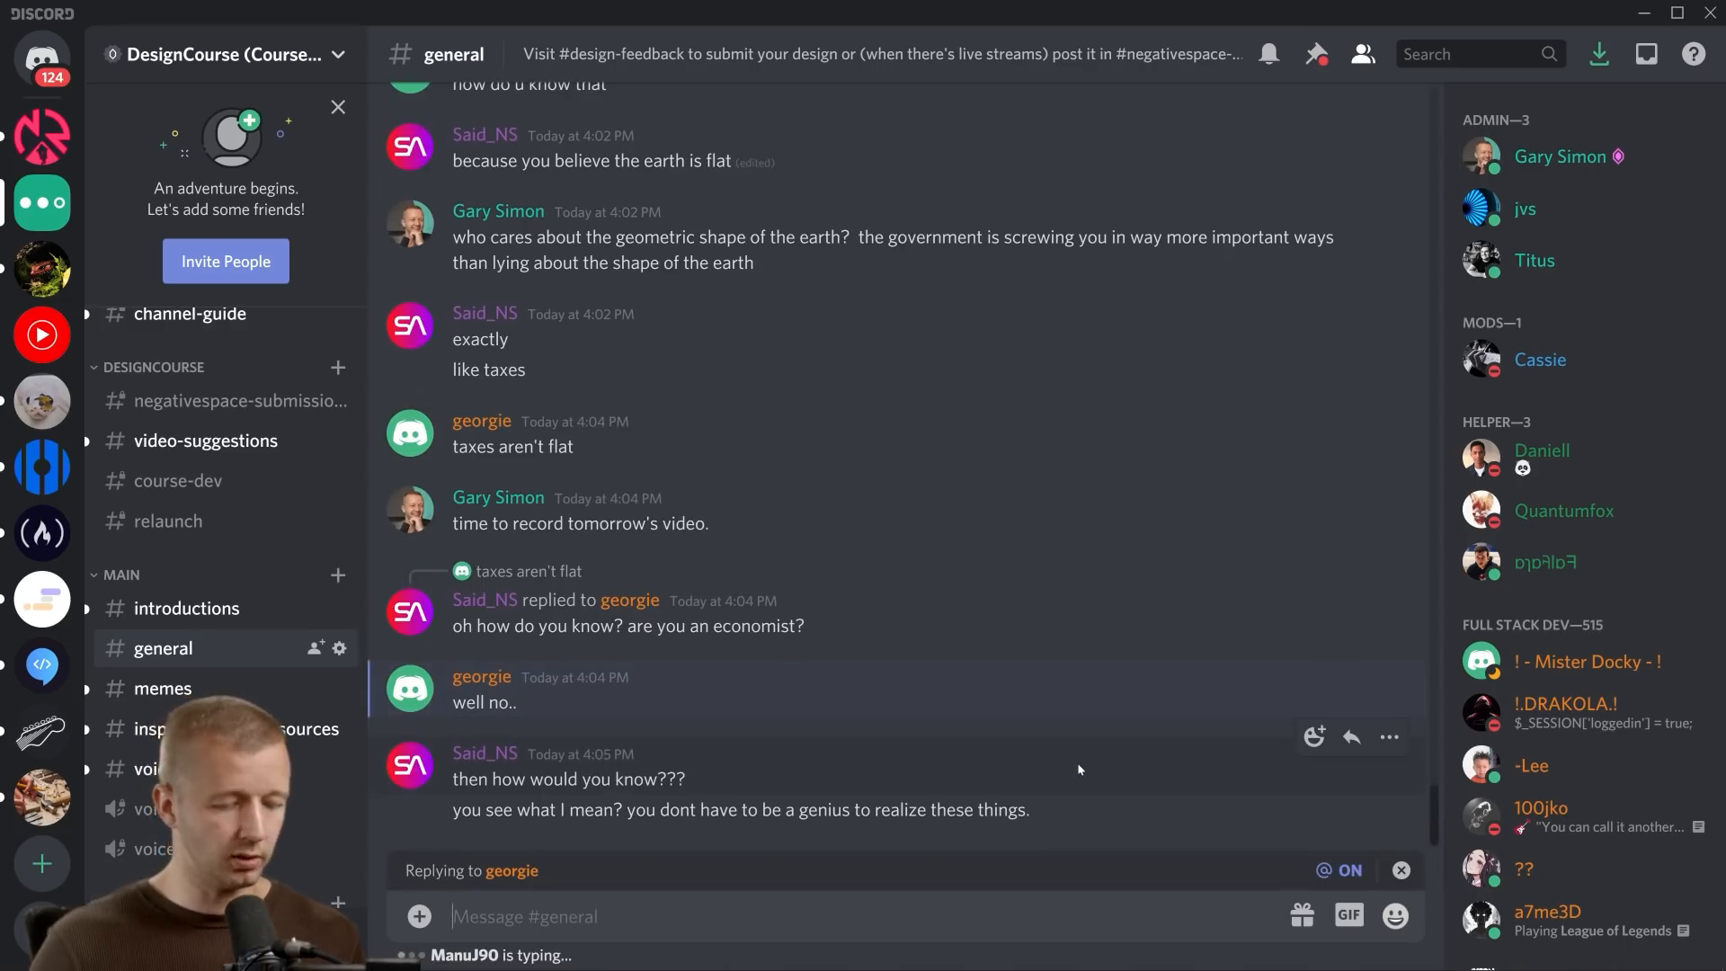
pyautogui.write("You're famous")
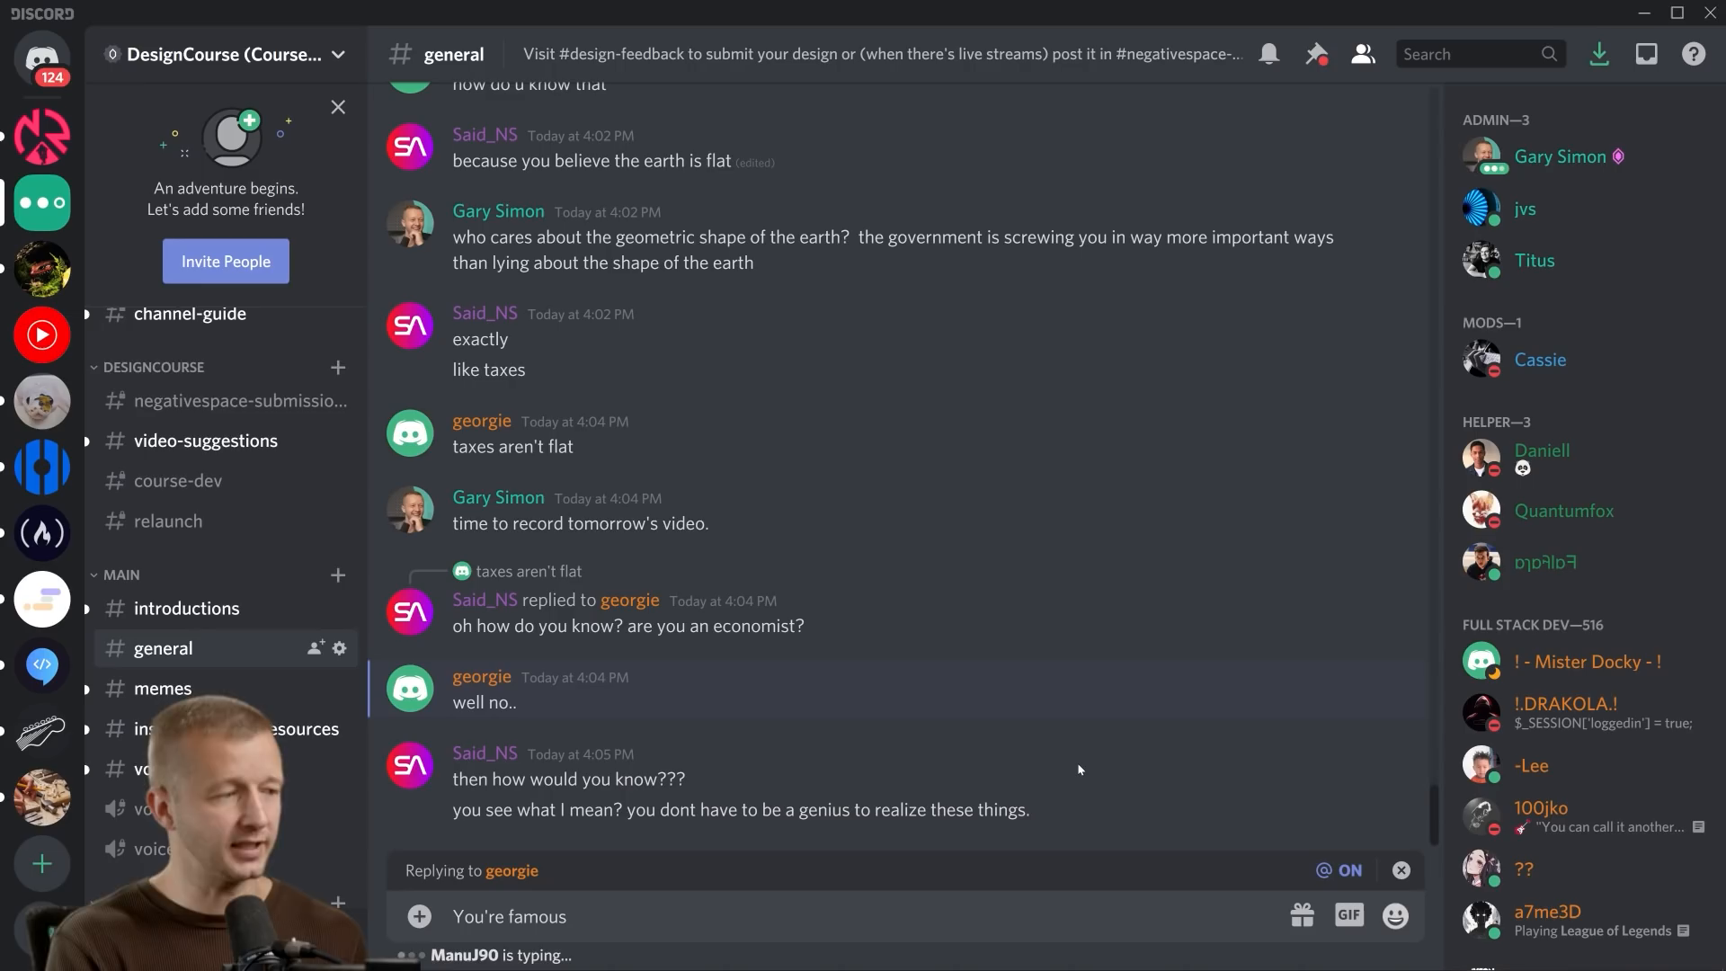
pyautogui.press('Enter')
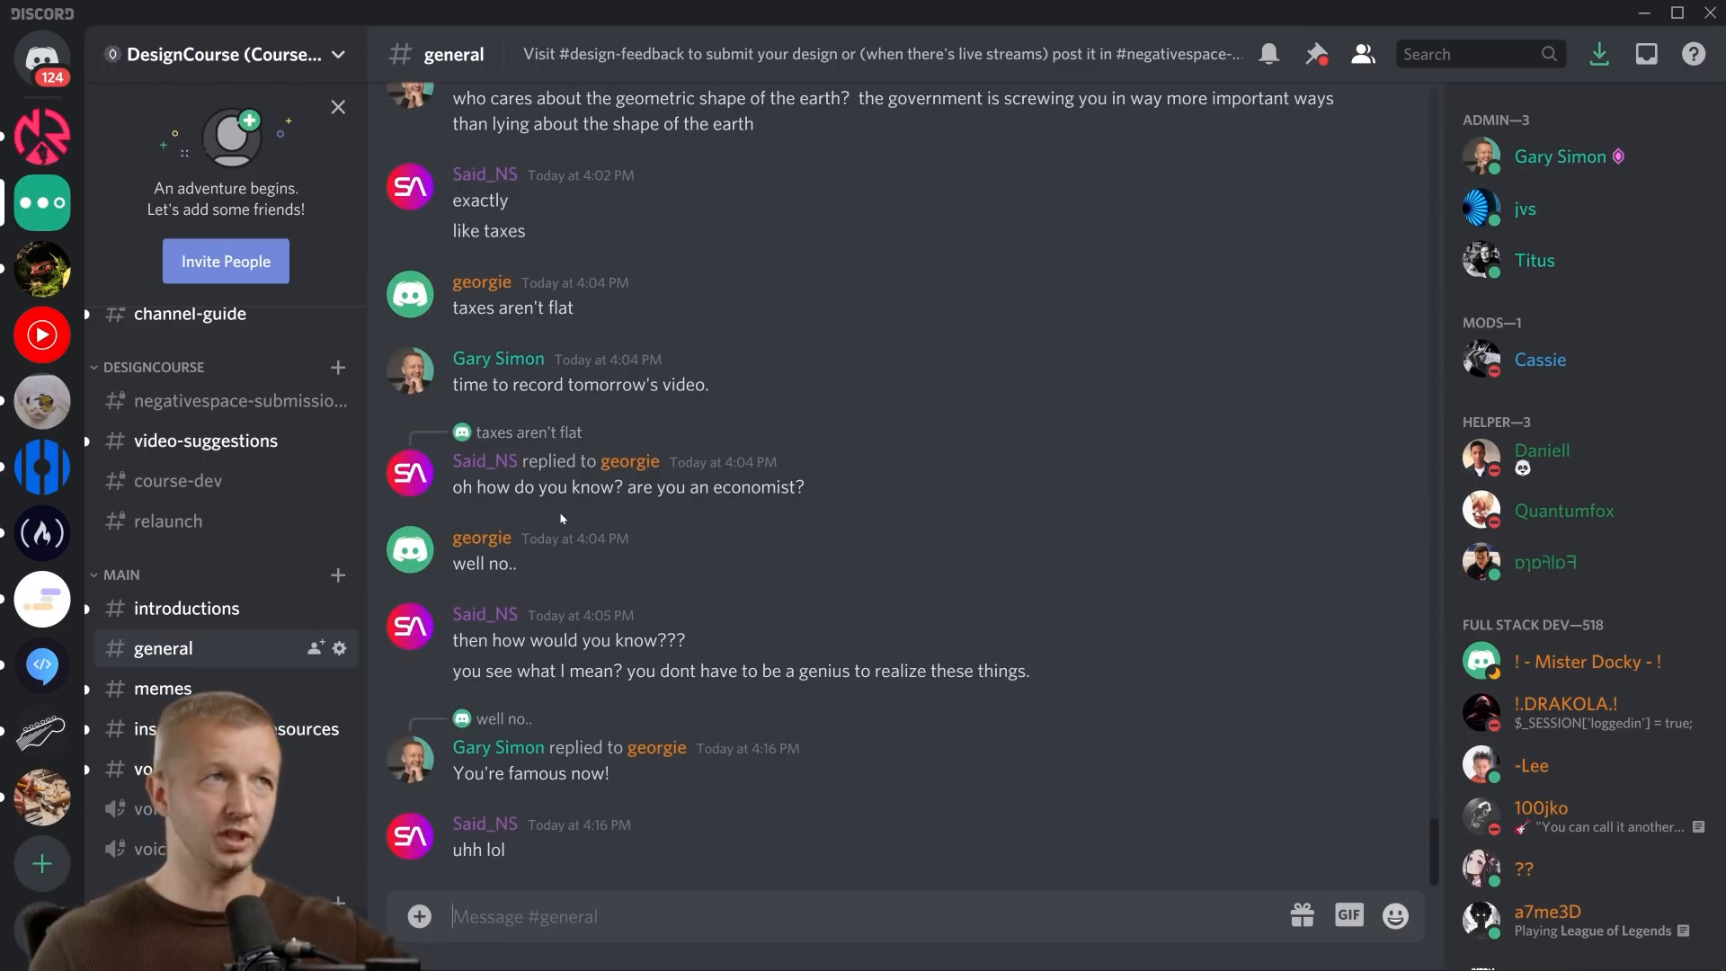
pyautogui.moveTo(835, 541)
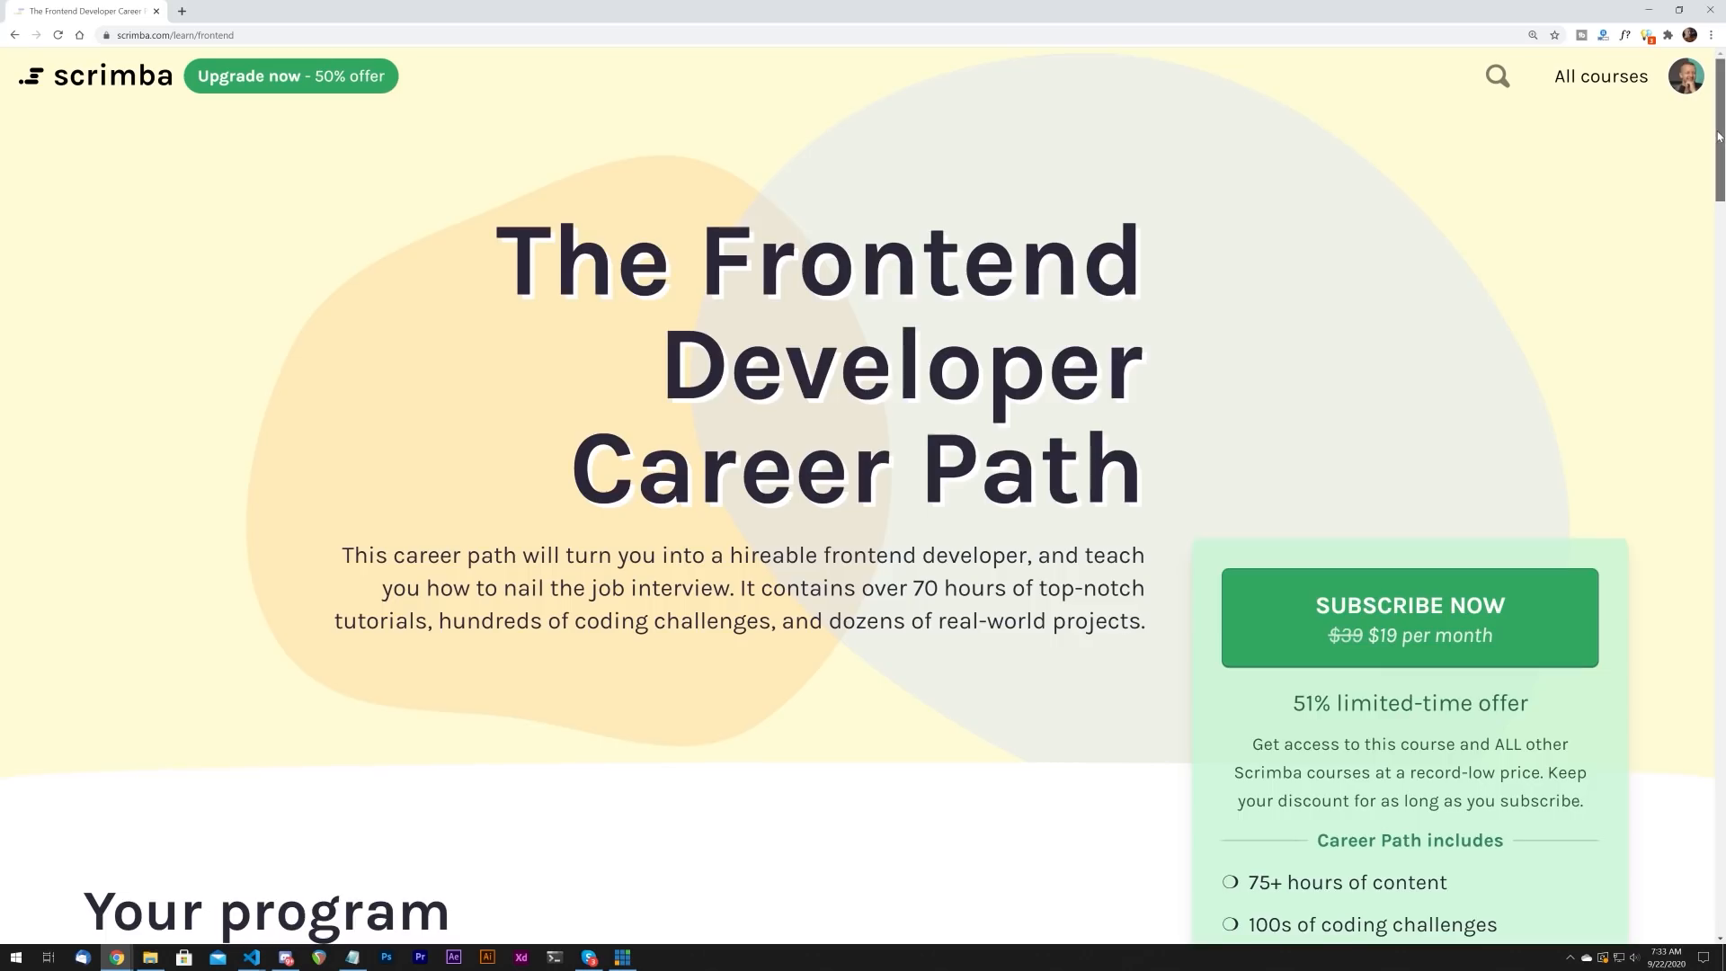
pyautogui.scroll(-3)
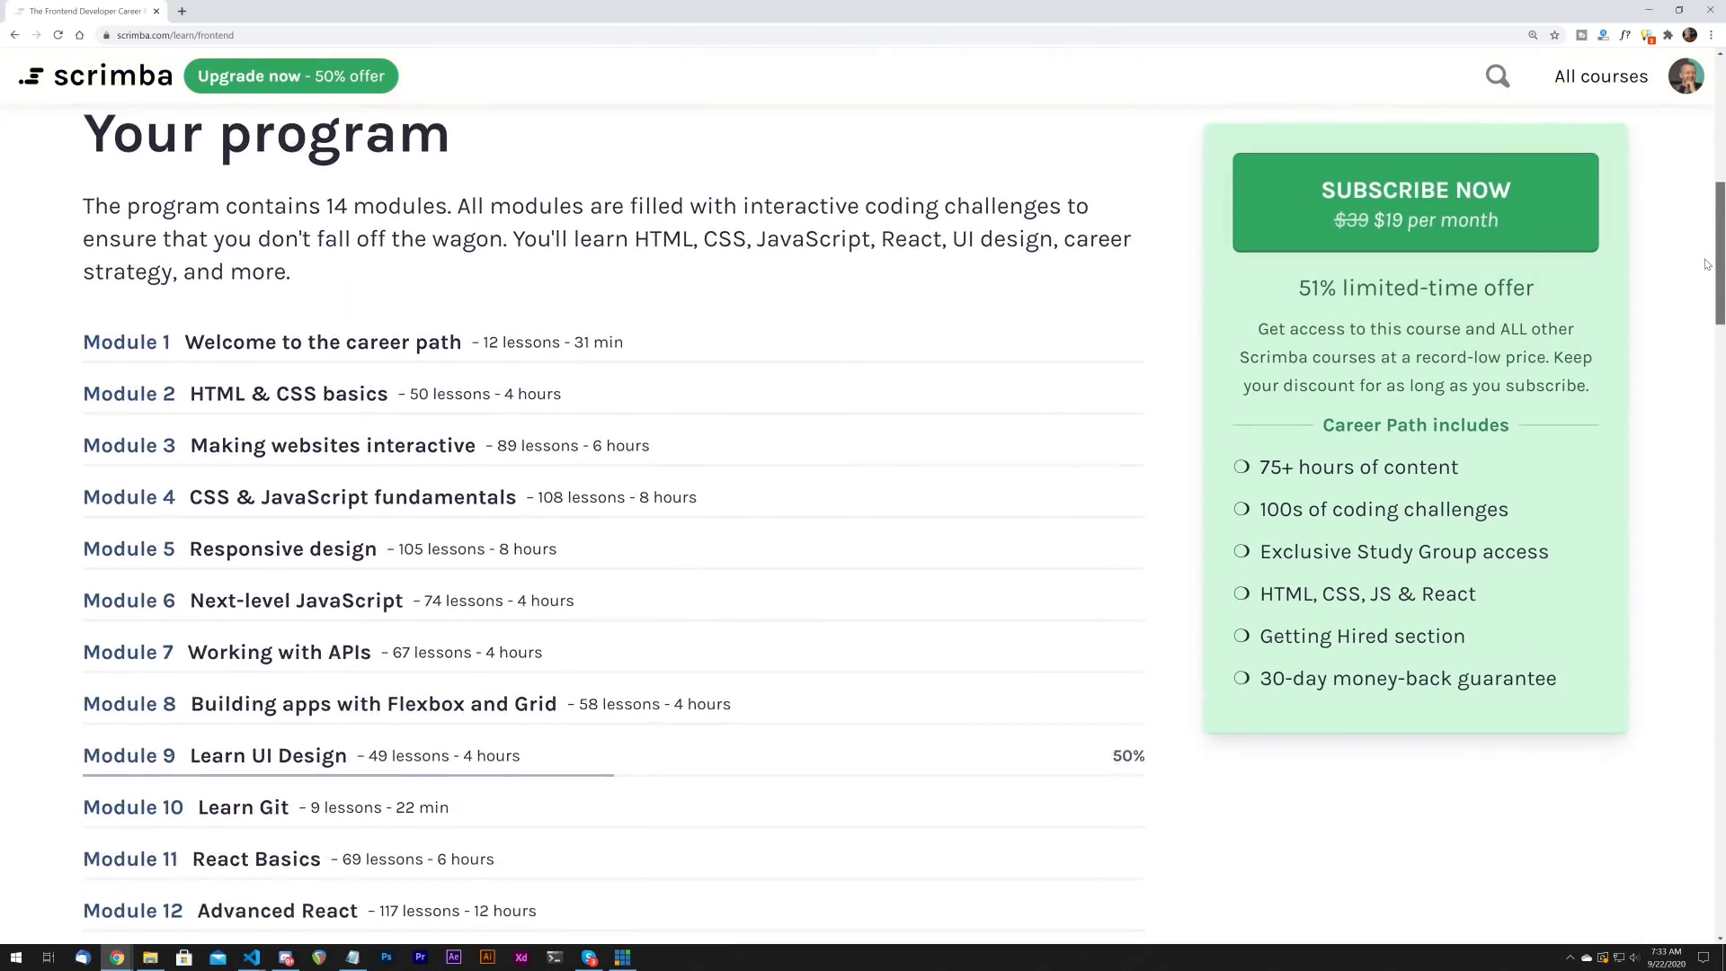
pyautogui.scroll(-3)
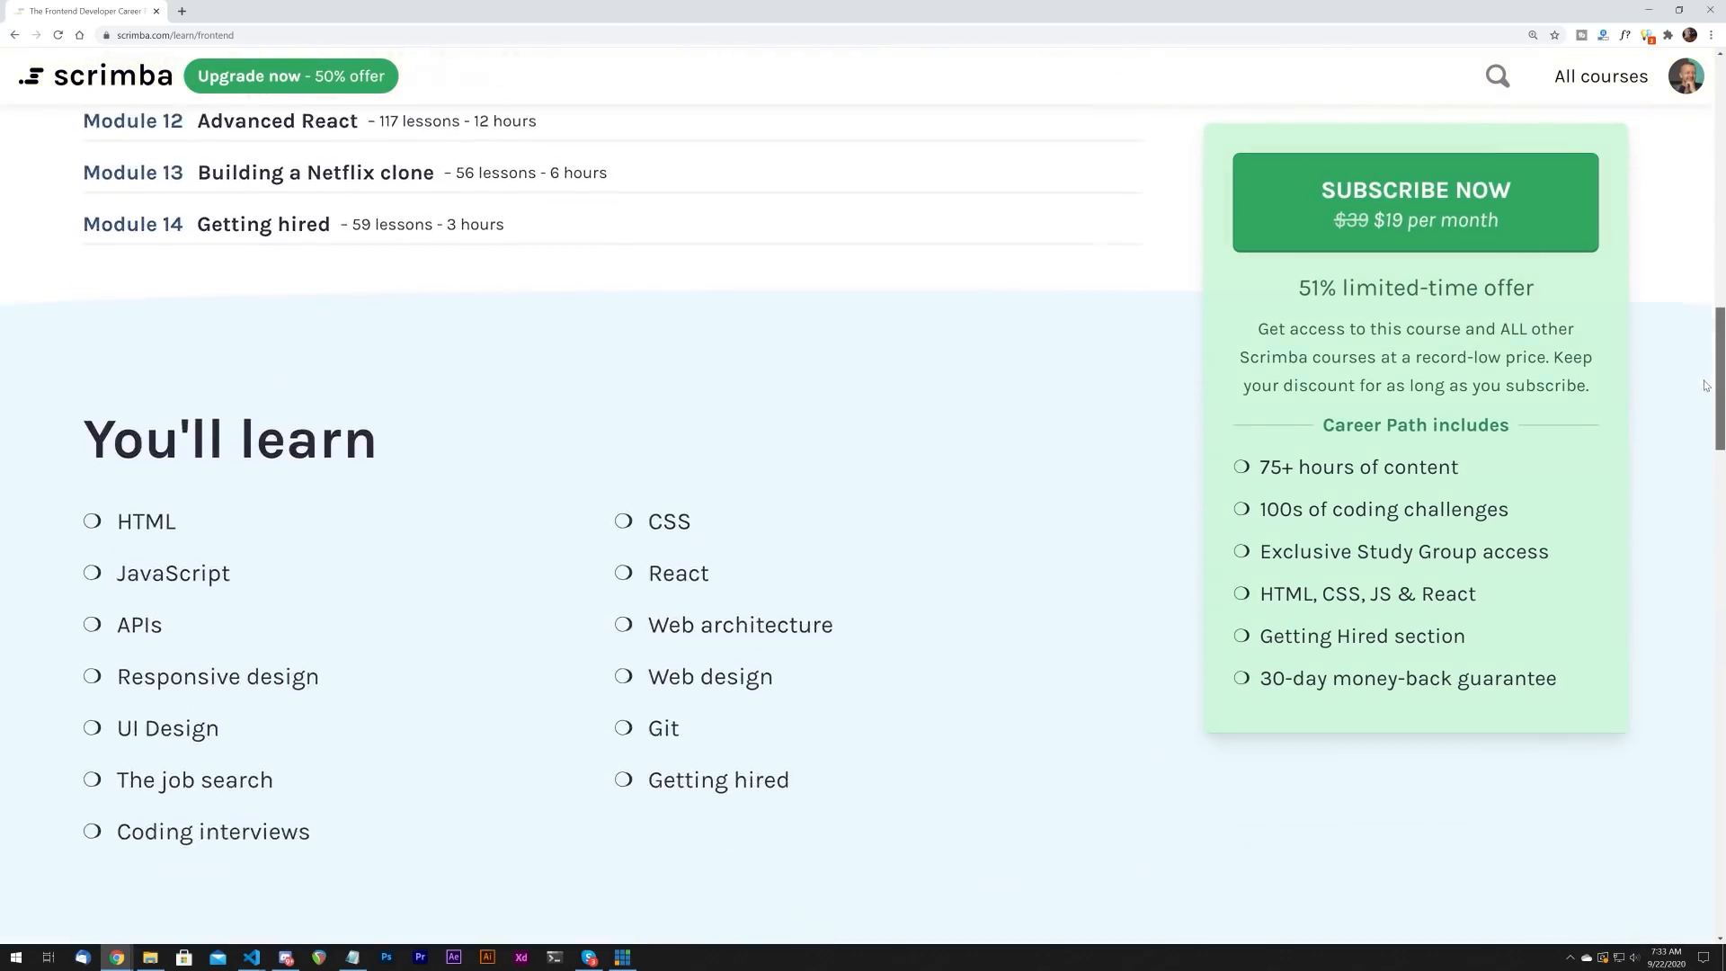
pyautogui.scroll(-3)
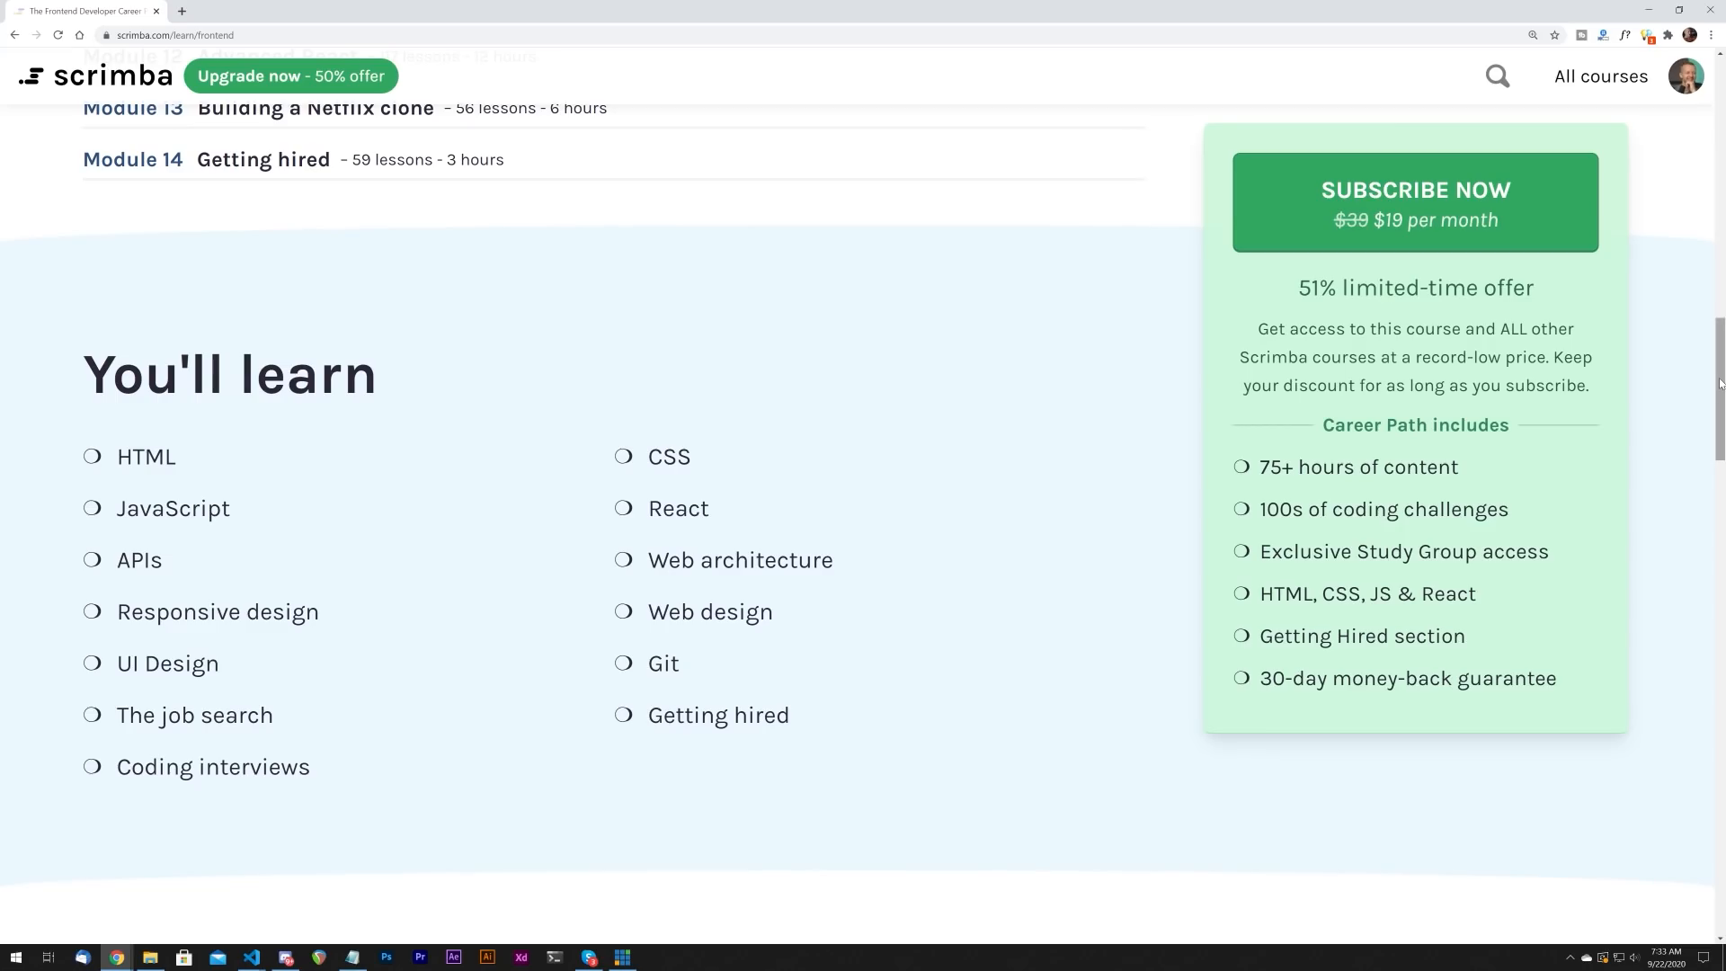
pyautogui.scroll(-3)
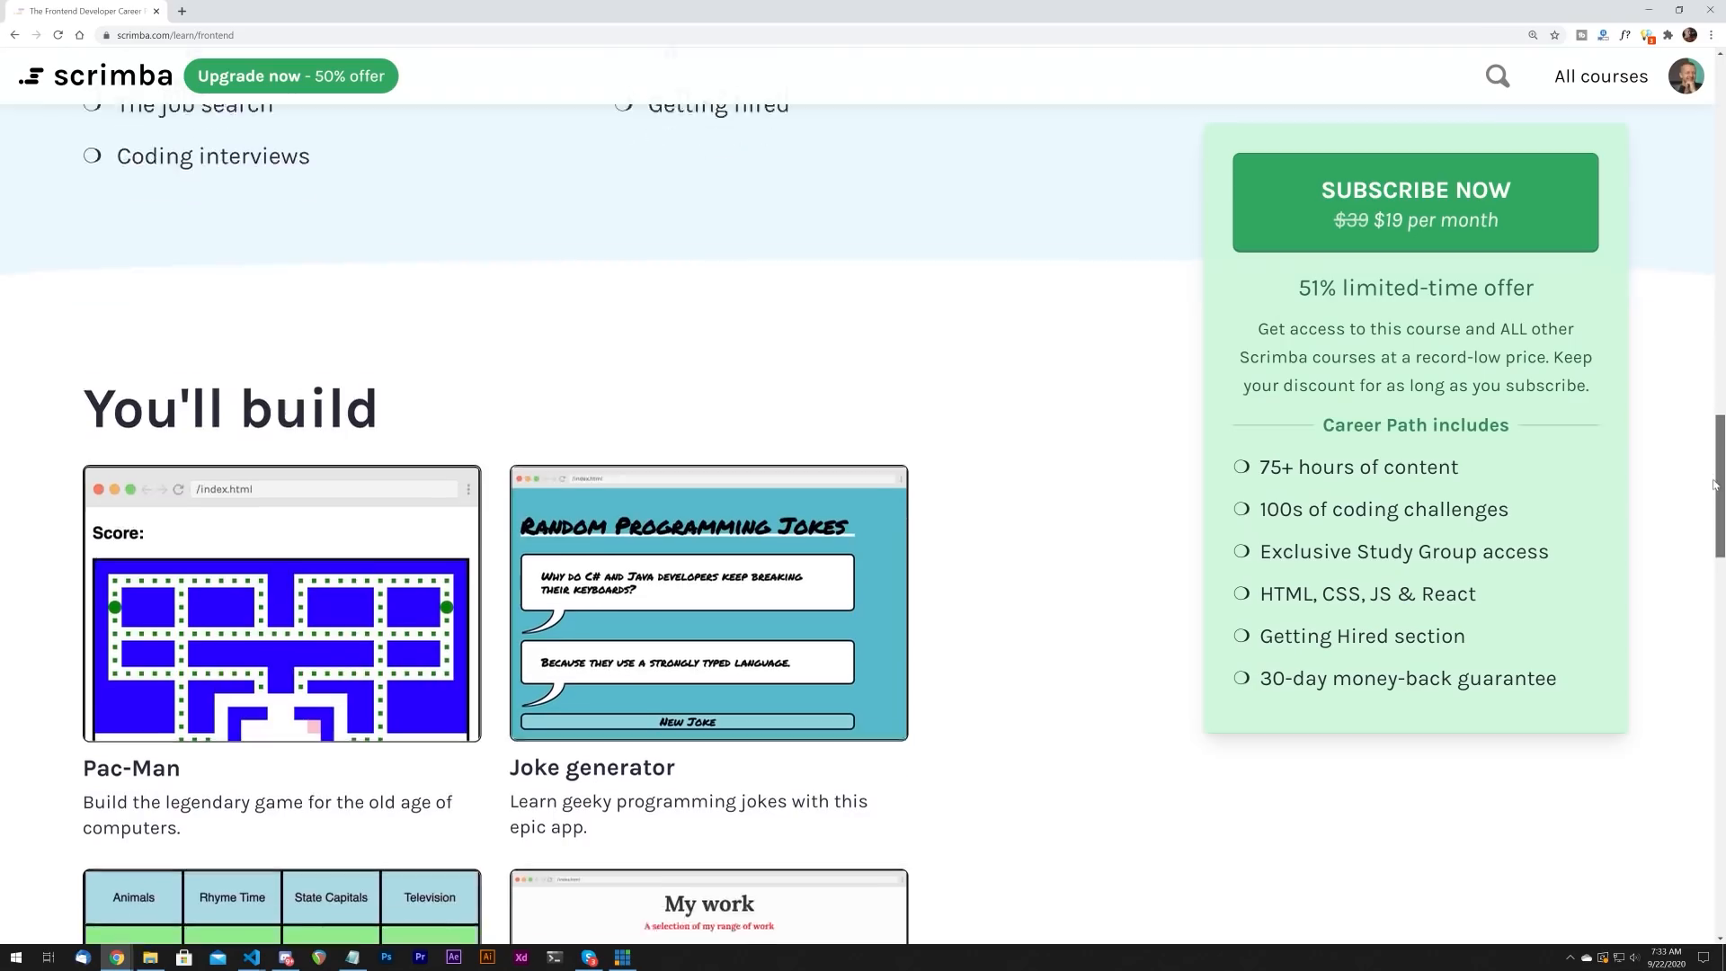
pyautogui.scroll(-3)
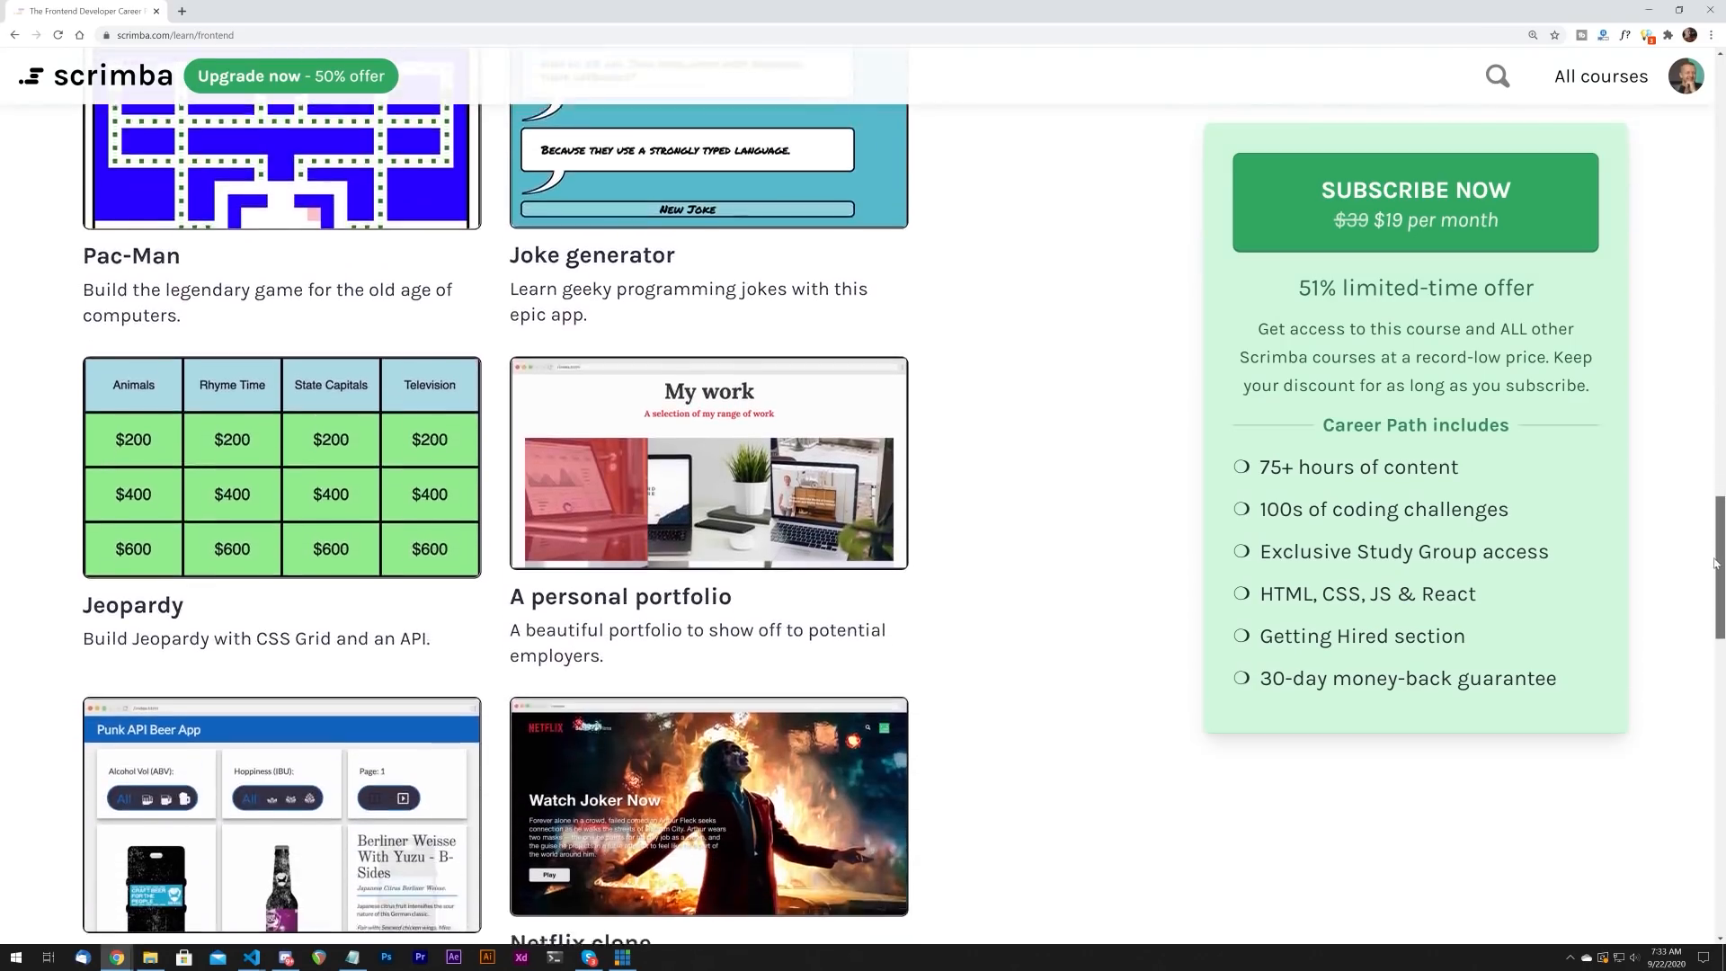
pyautogui.scroll(-3)
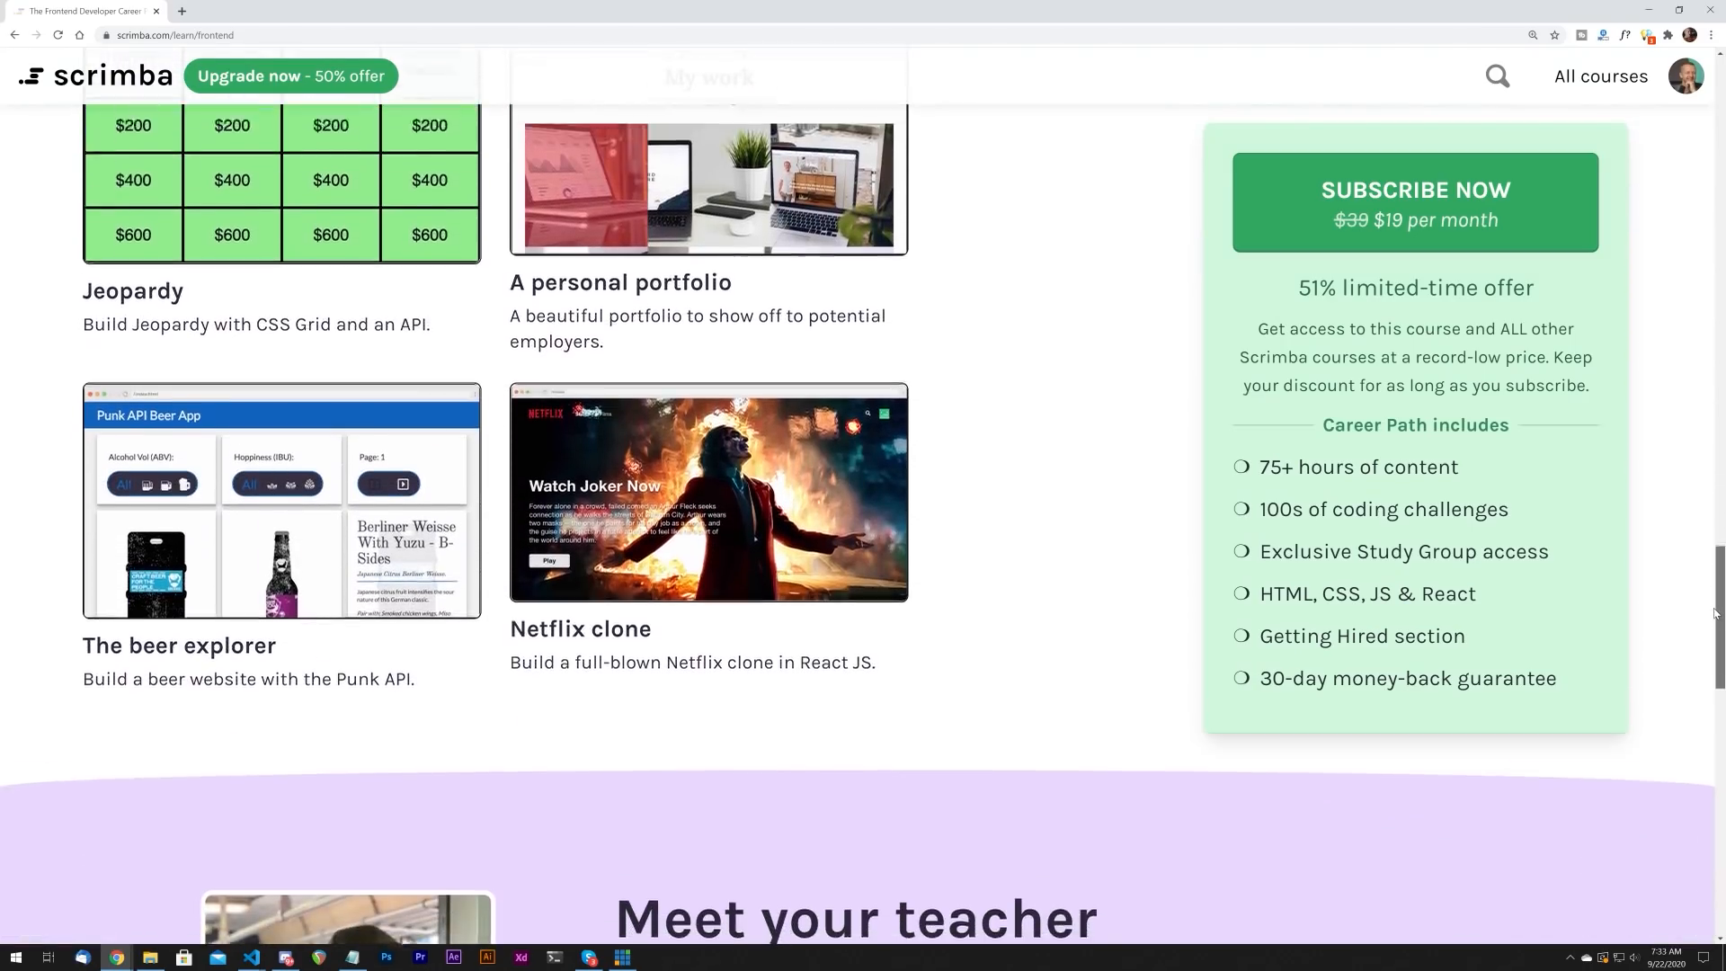
pyautogui.scroll(-3)
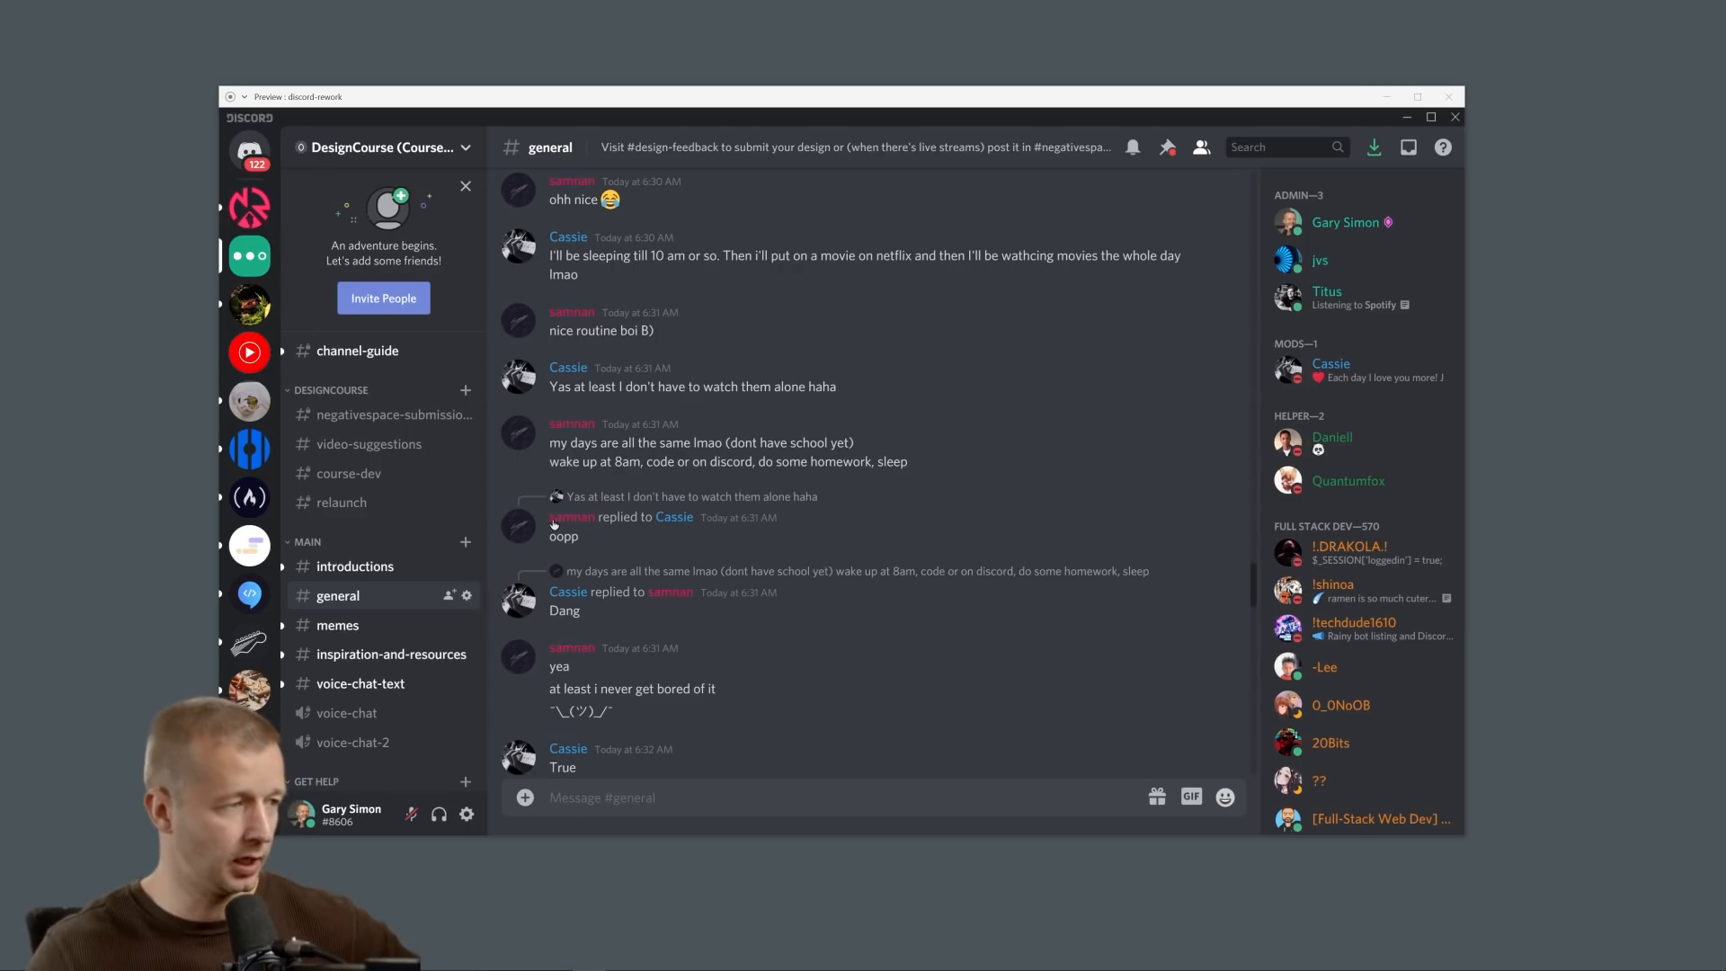
pyautogui.moveTo(862, 646)
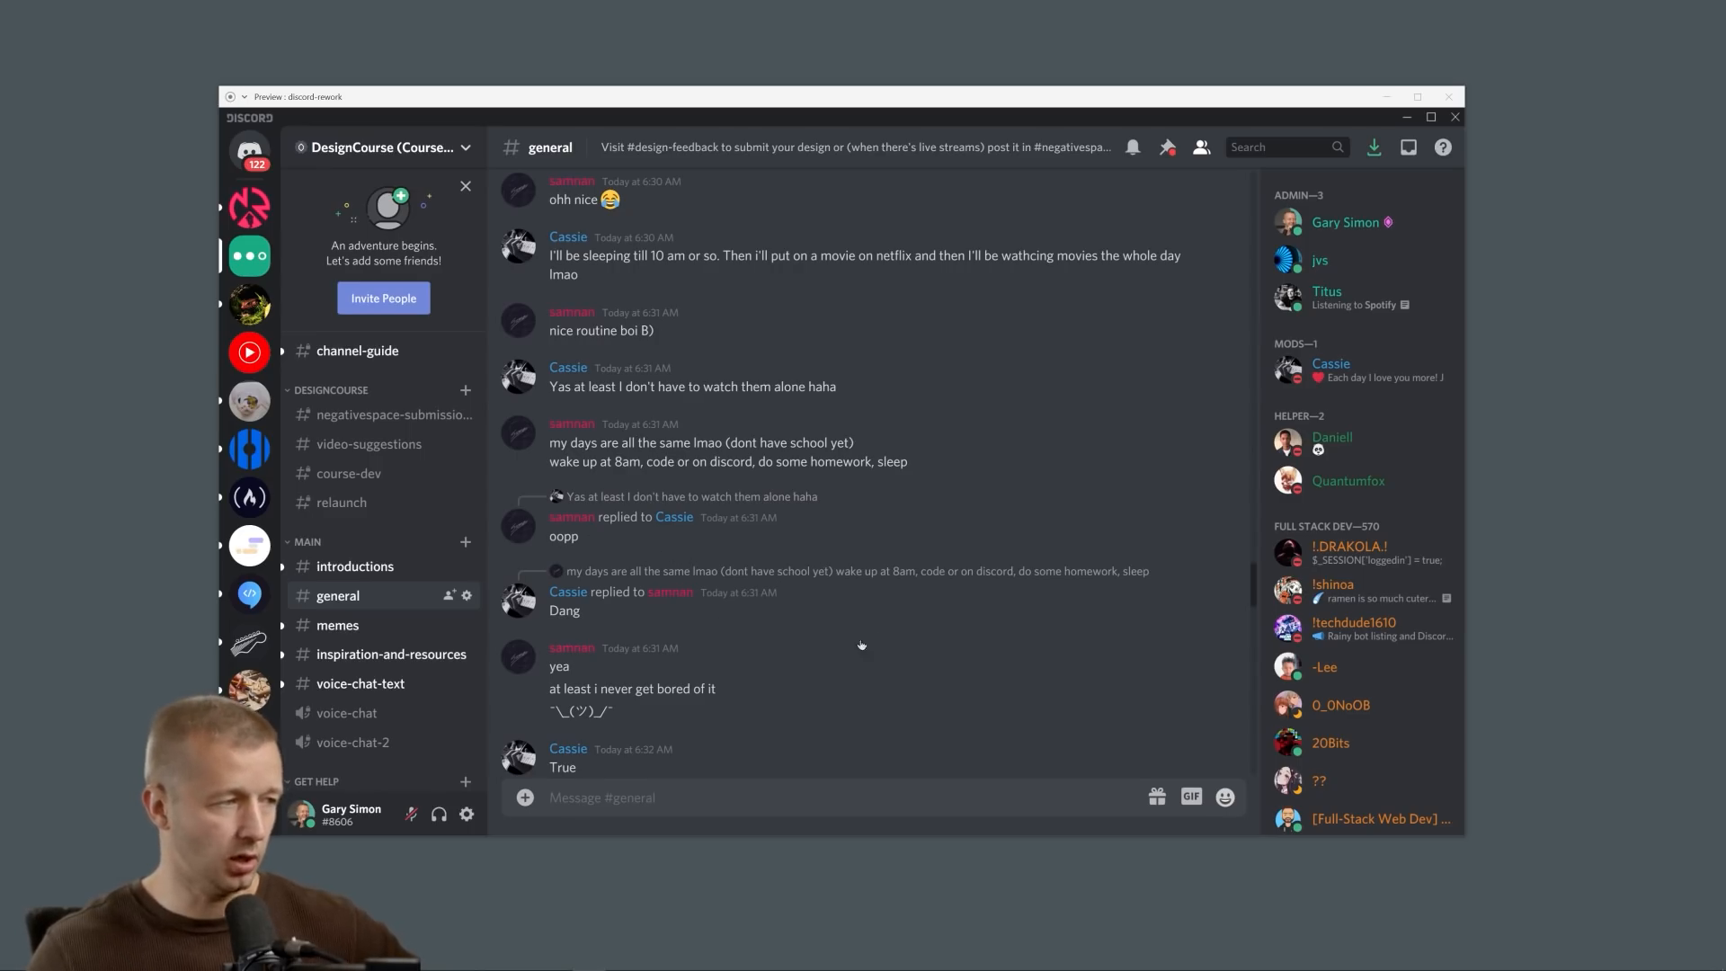
pyautogui.moveTo(577, 526)
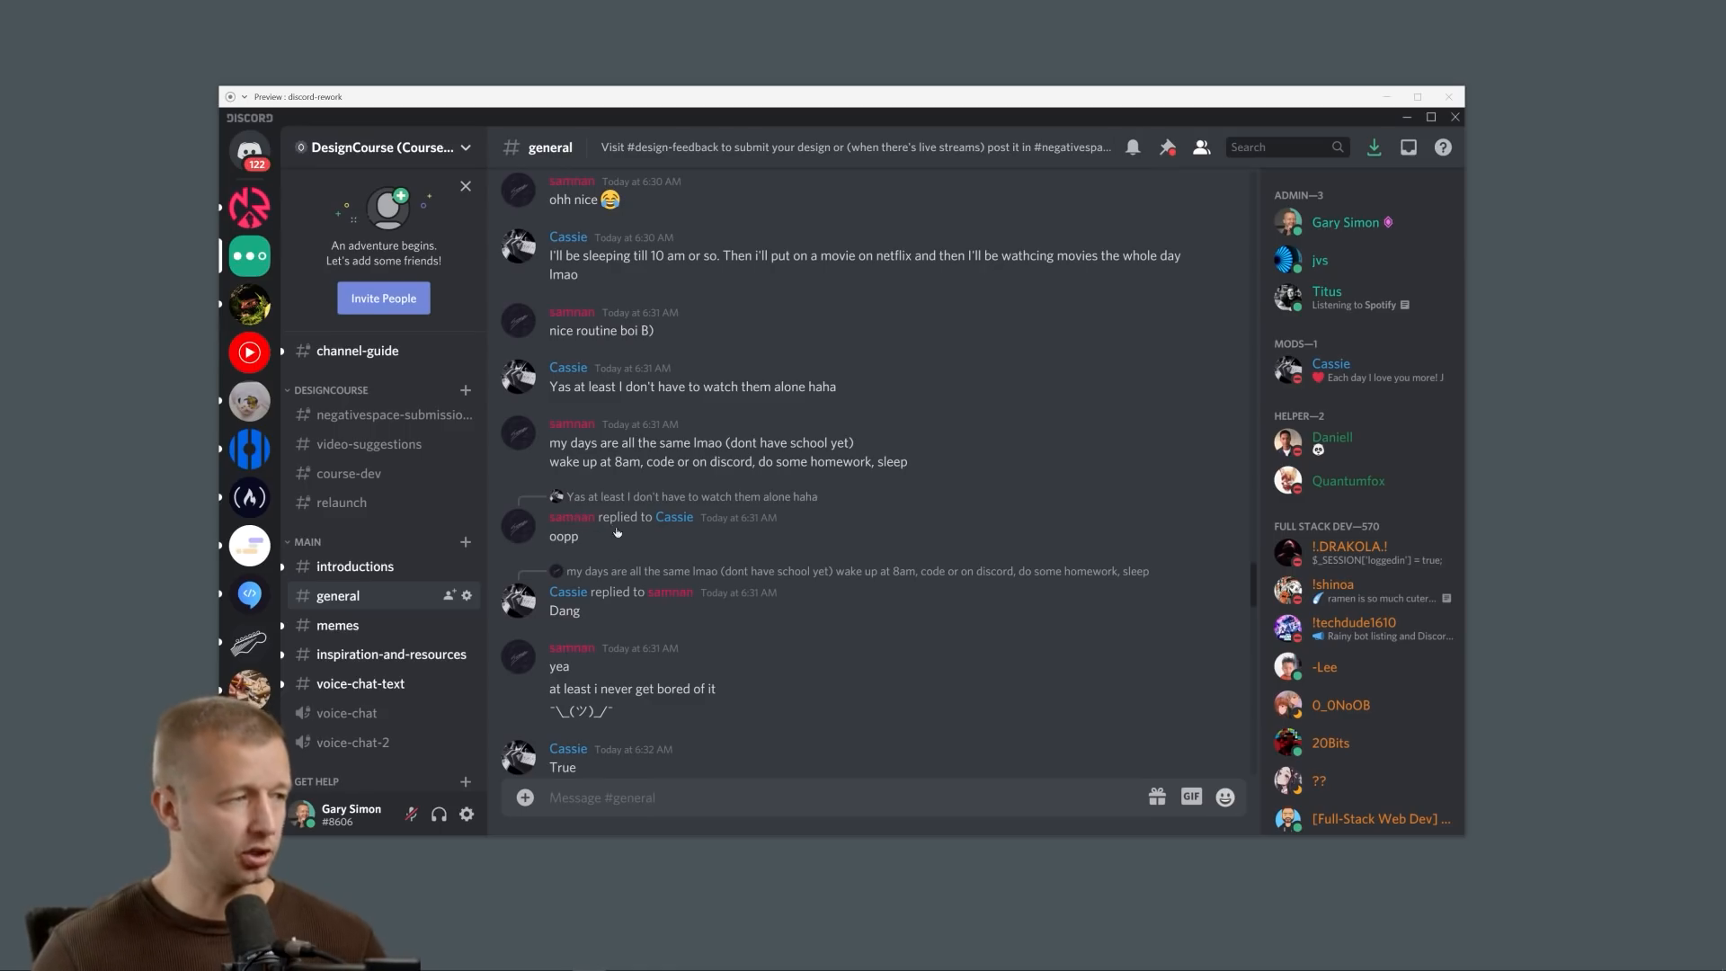
pyautogui.moveTo(587, 514)
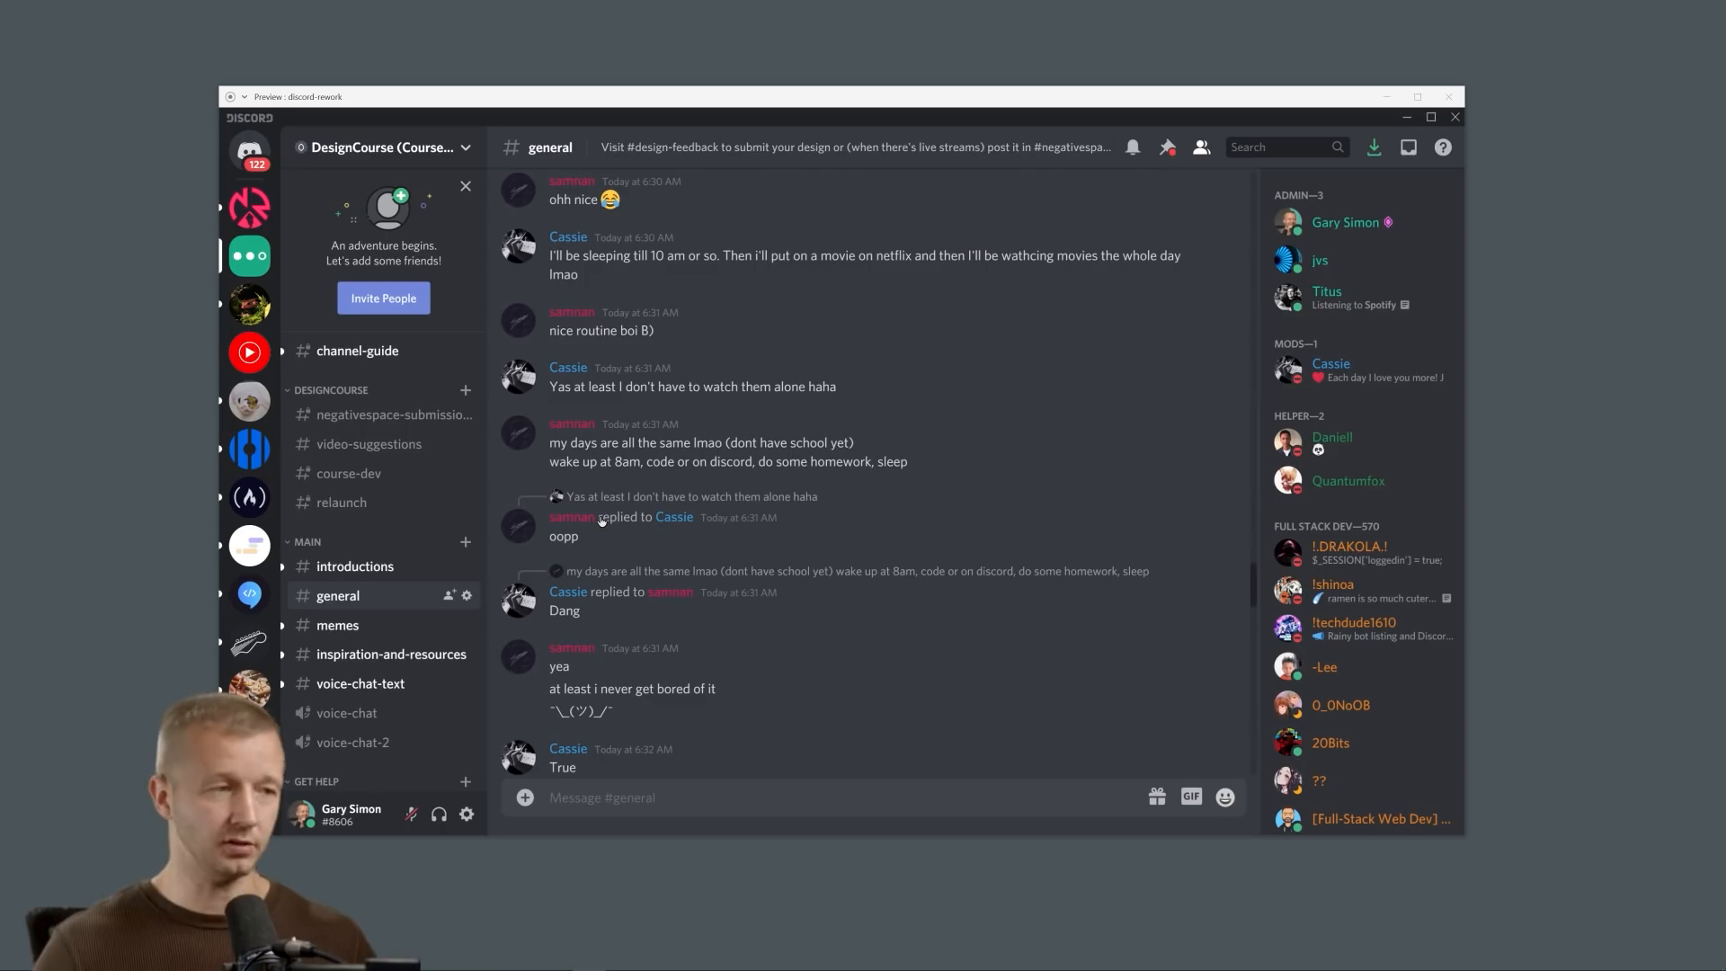
pyautogui.moveTo(1013, 669)
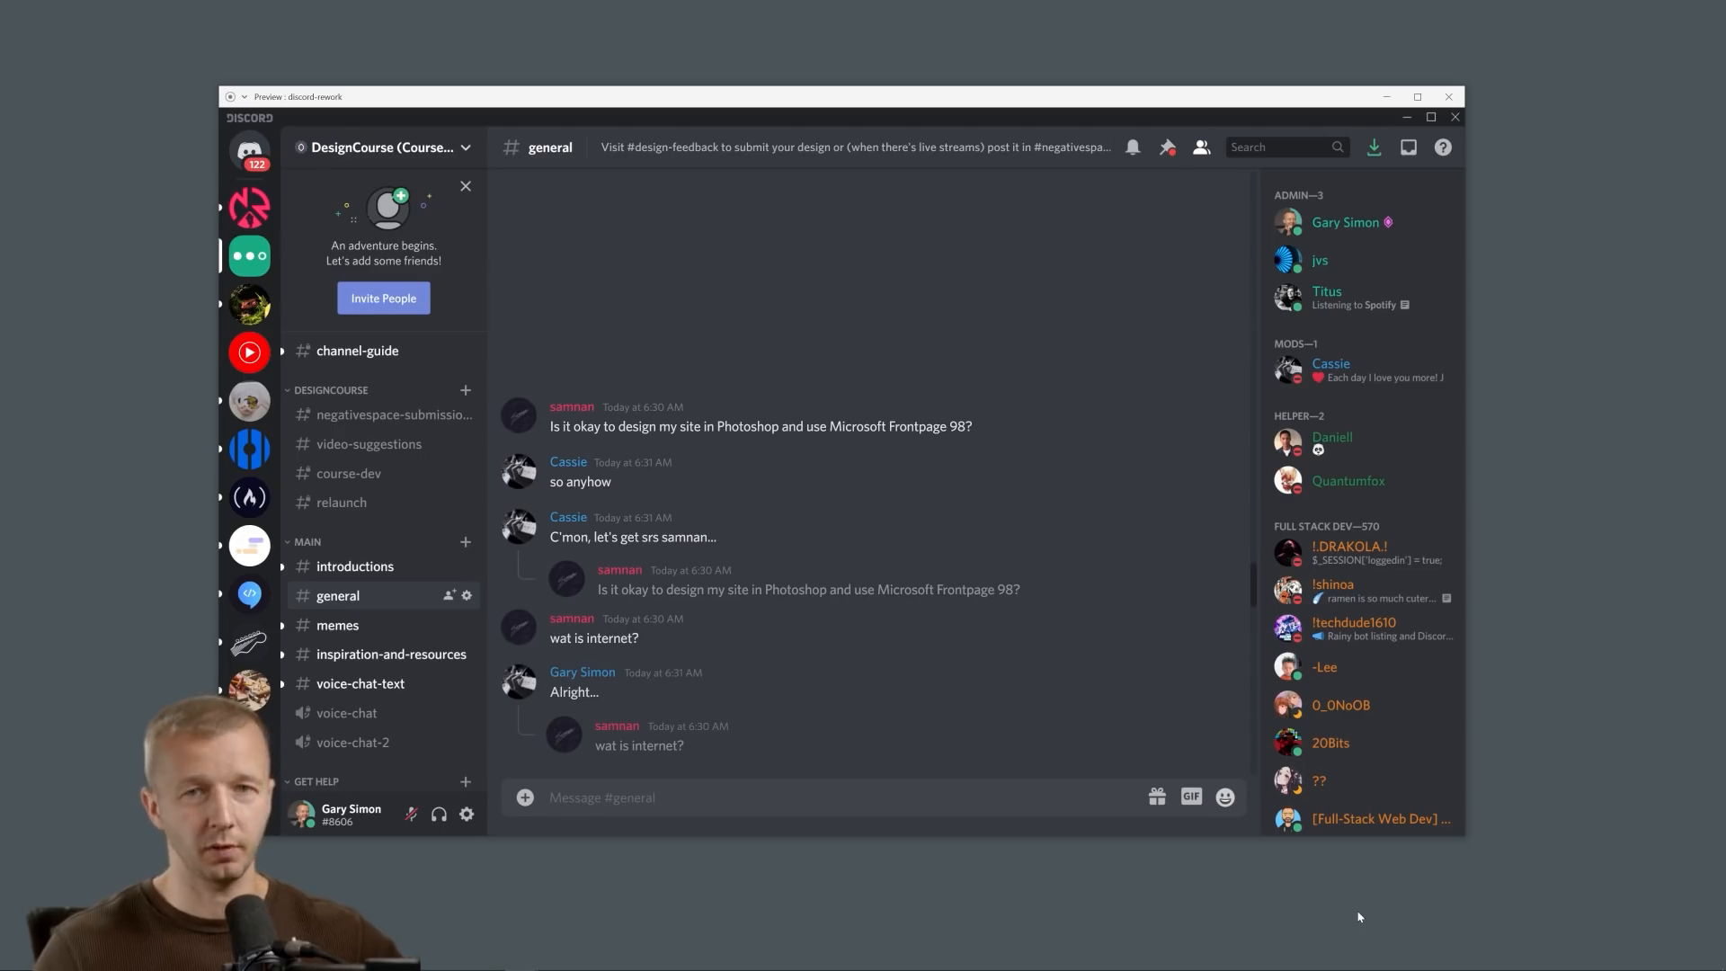
pyautogui.moveTo(693, 639)
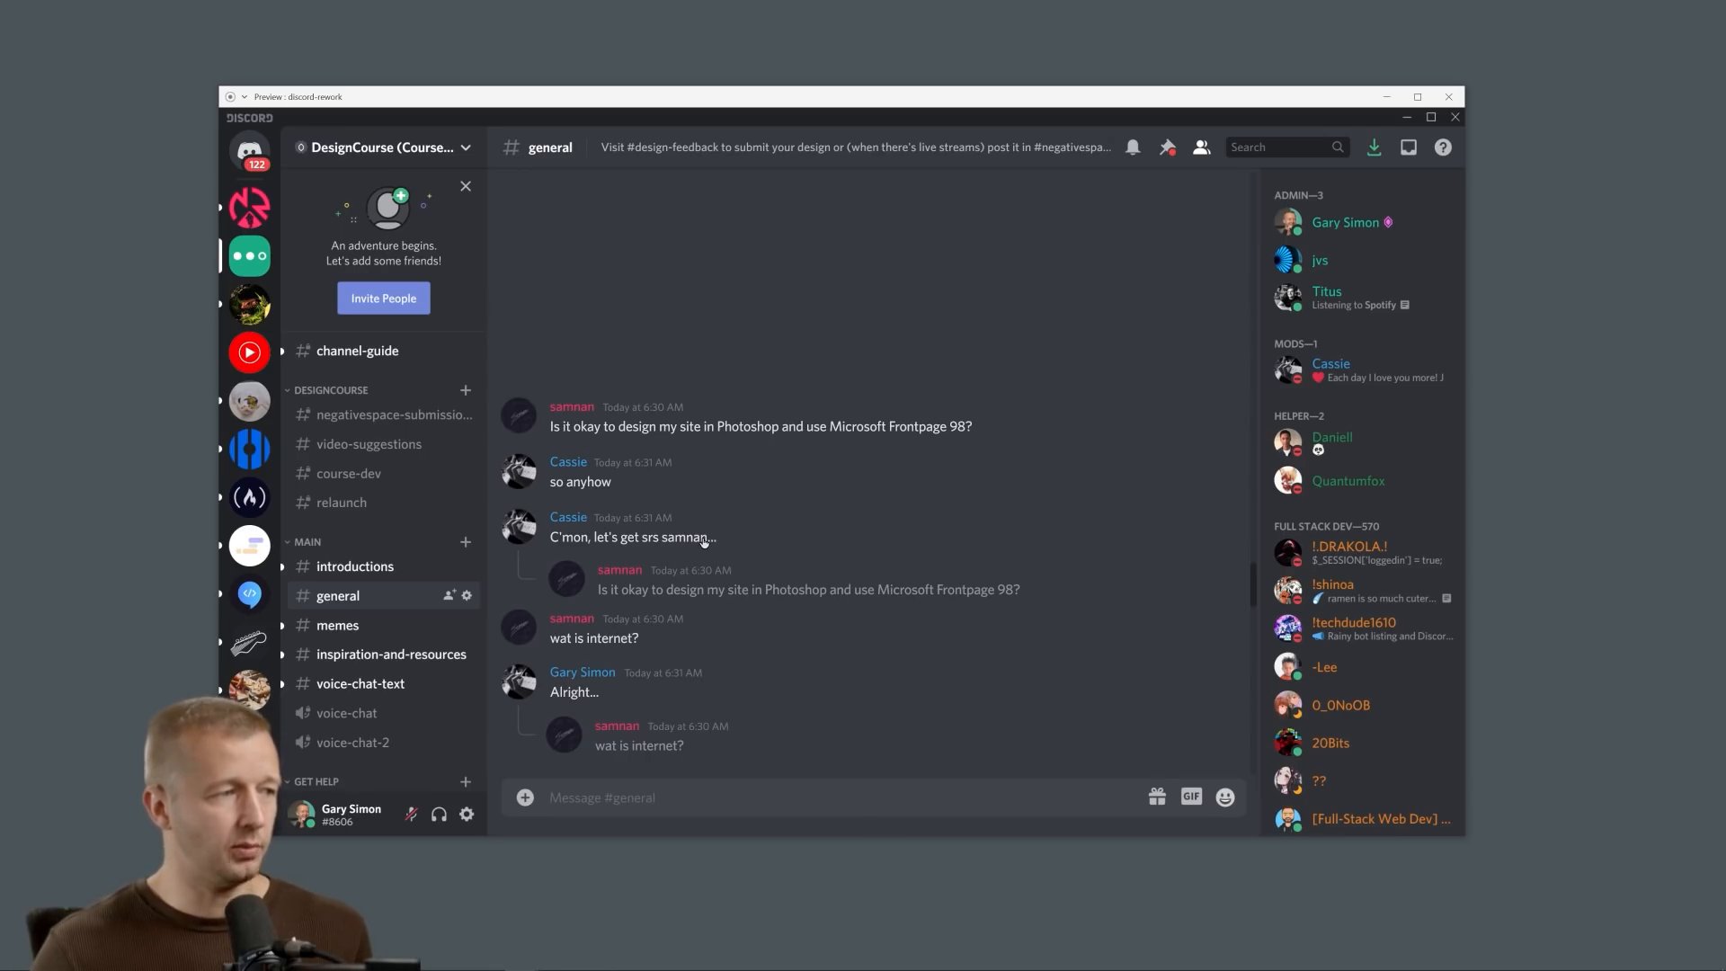
pyautogui.moveTo(661, 538)
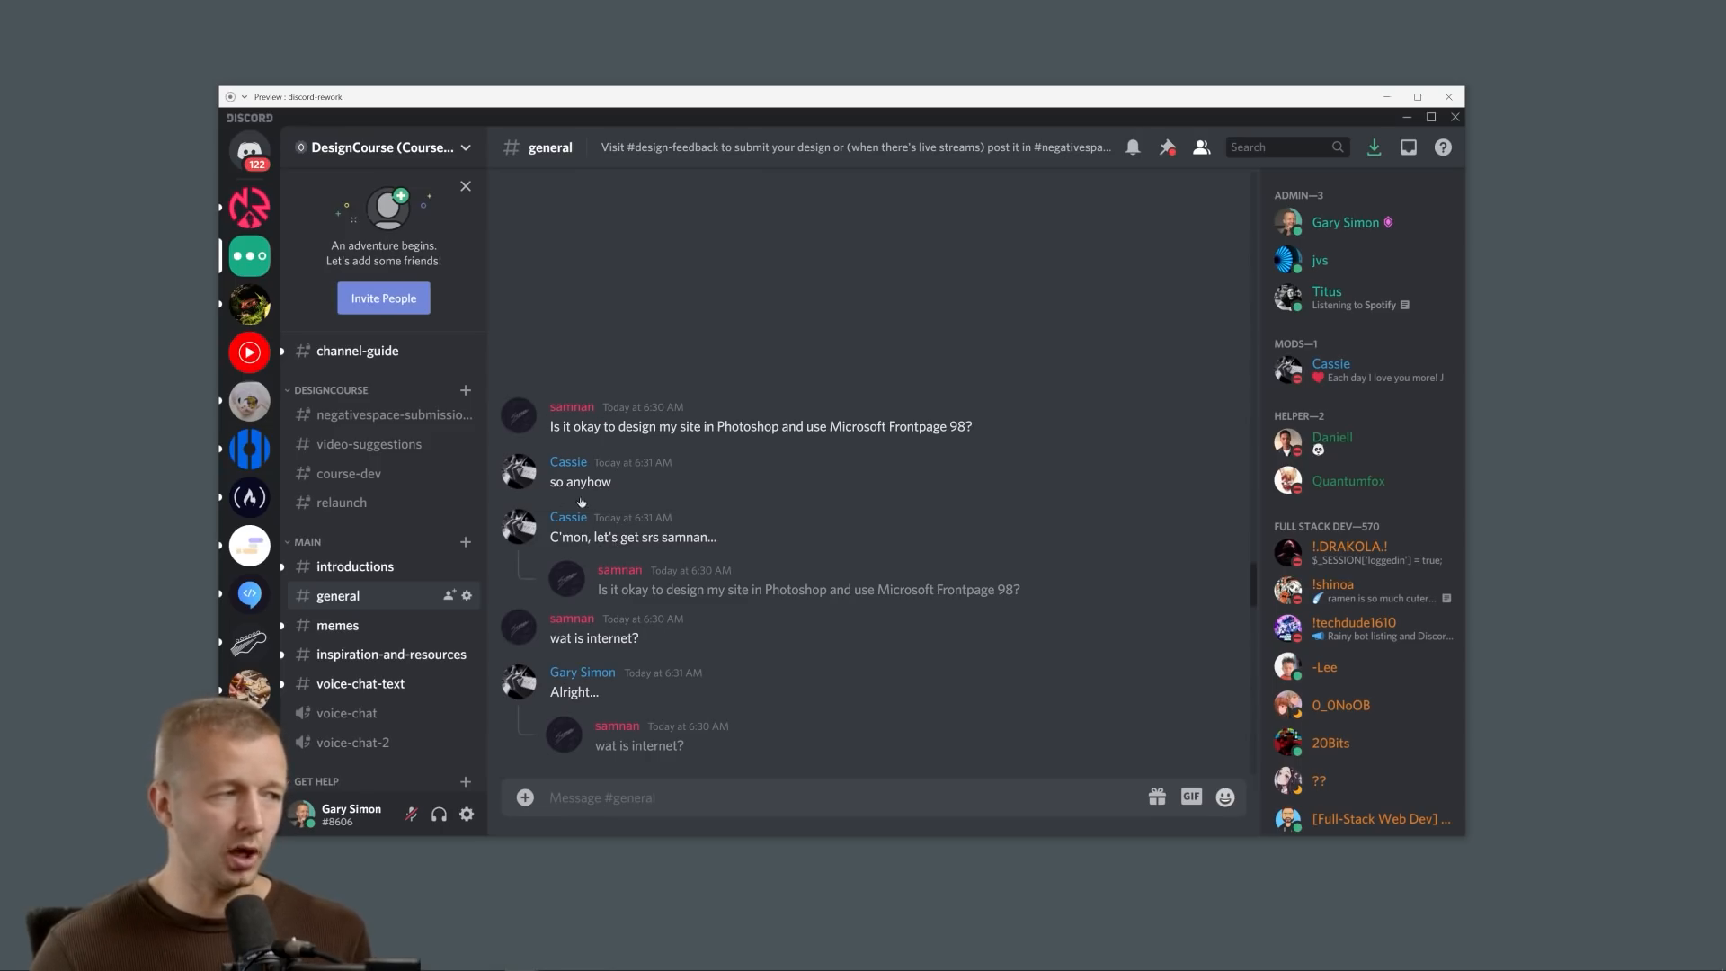
pyautogui.moveTo(574, 548)
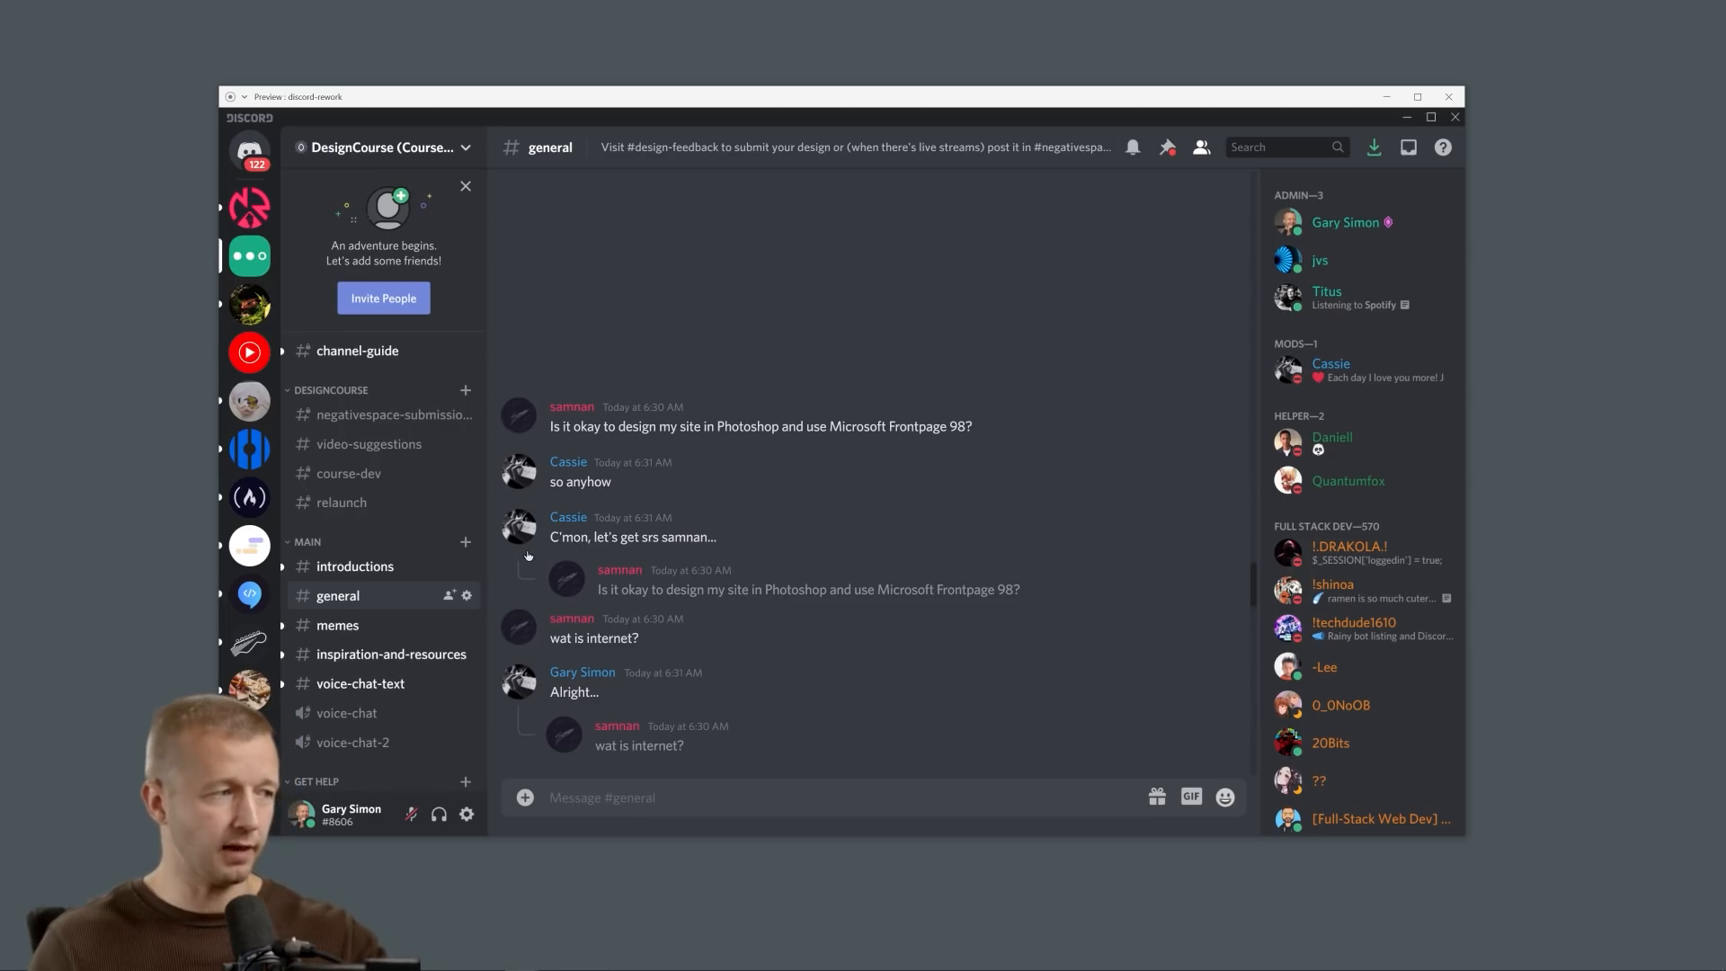
pyautogui.moveTo(580, 579)
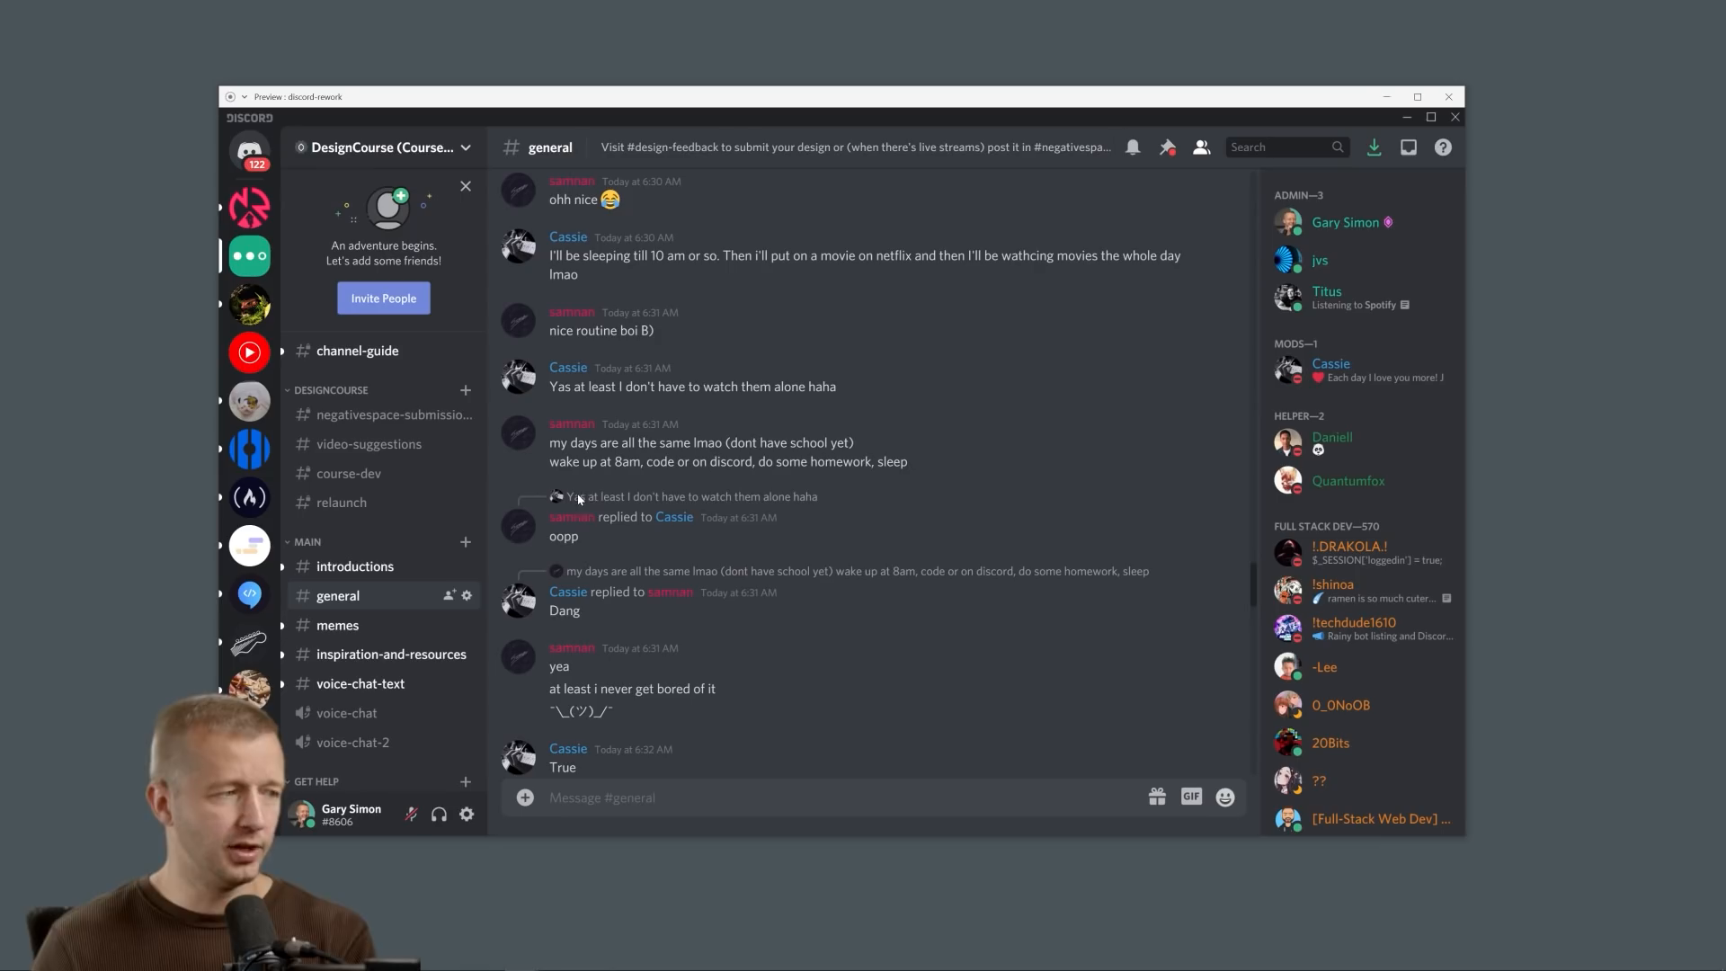
pyautogui.moveTo(548, 525)
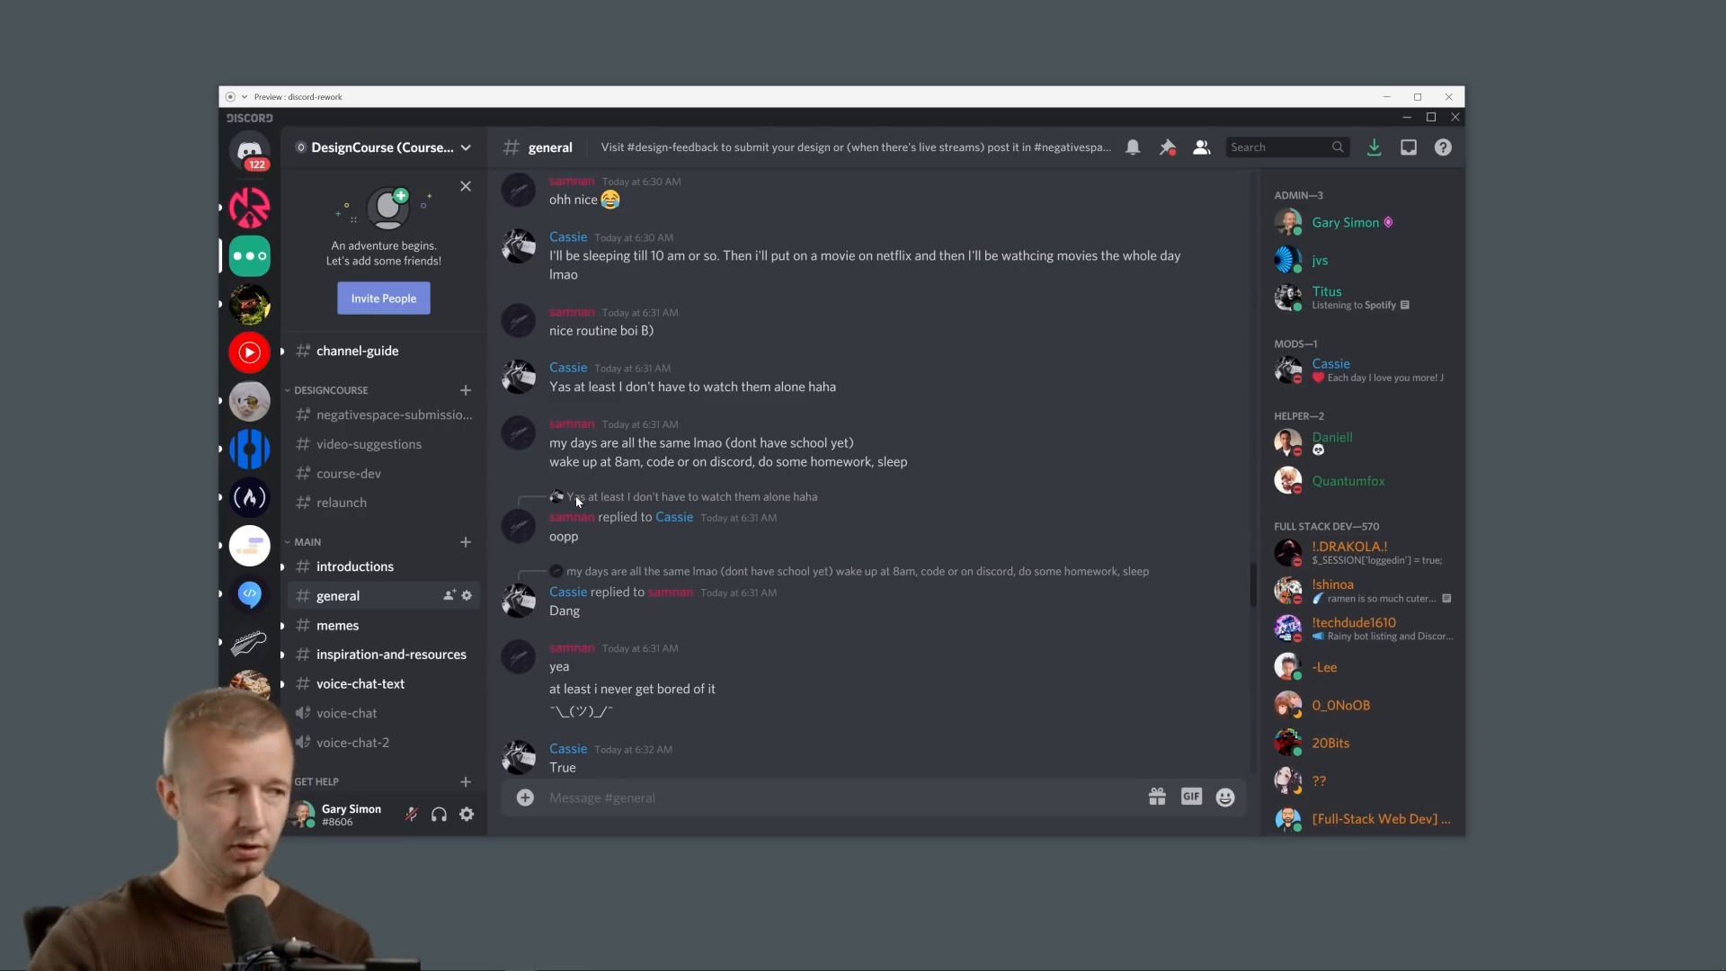
pyautogui.moveTo(568, 545)
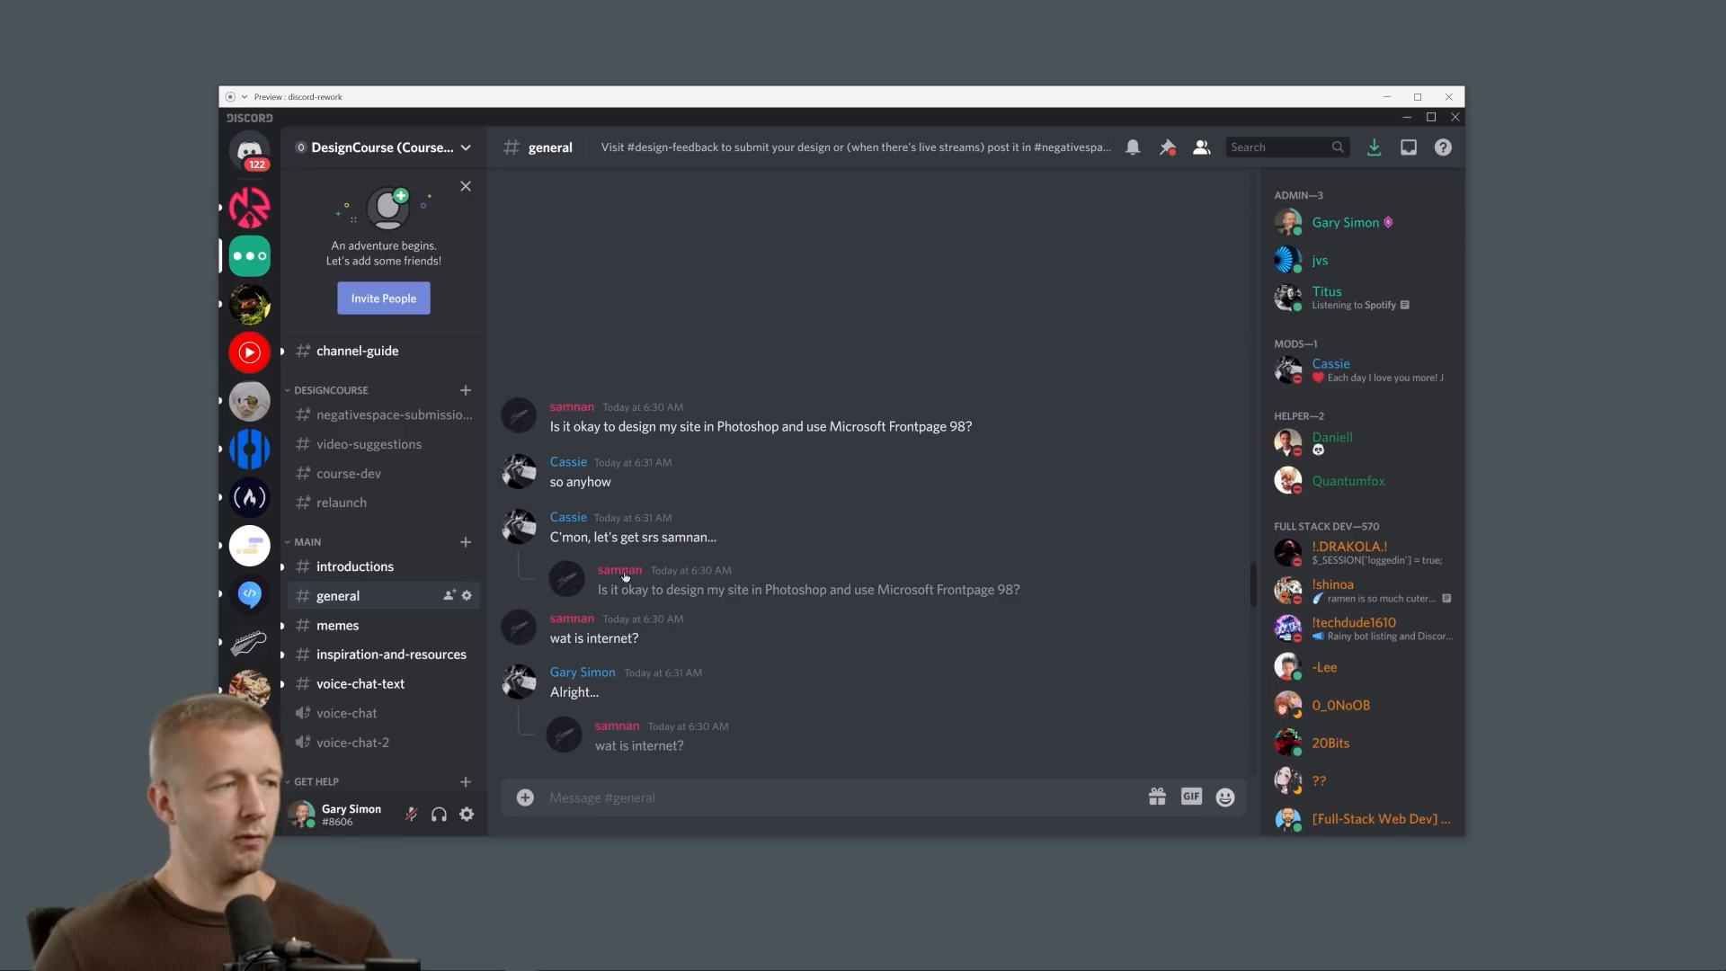
pyautogui.moveTo(584, 574)
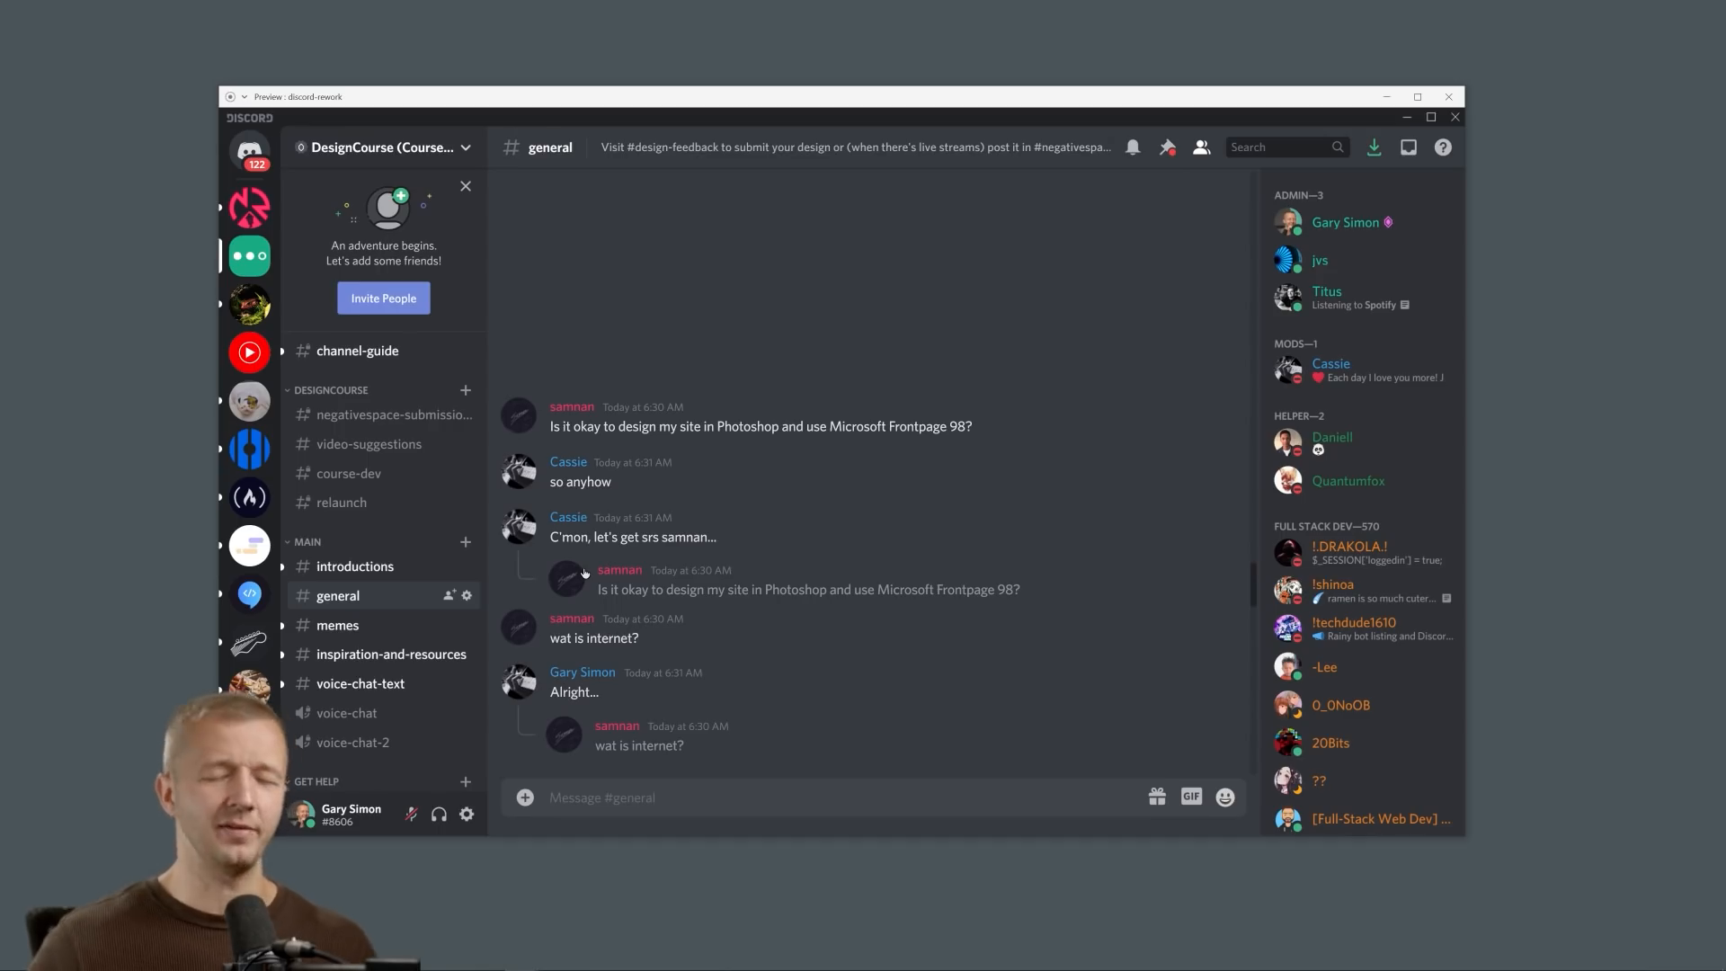
pyautogui.moveTo(543, 559)
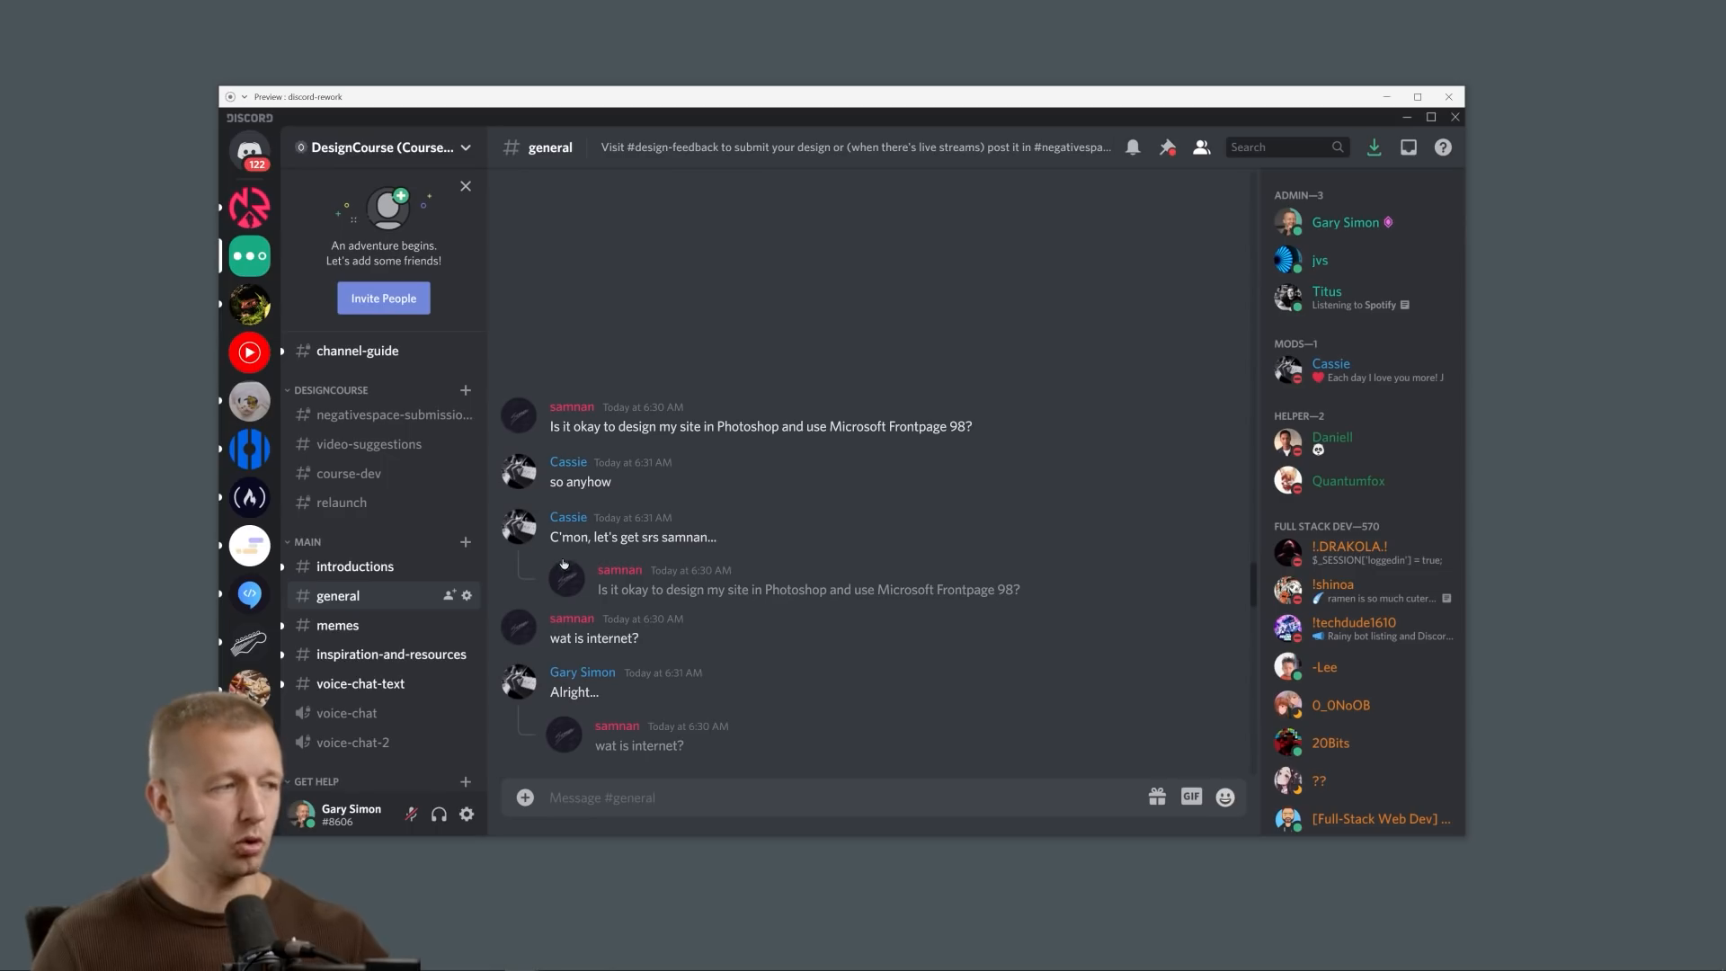
pyautogui.moveTo(1046, 594)
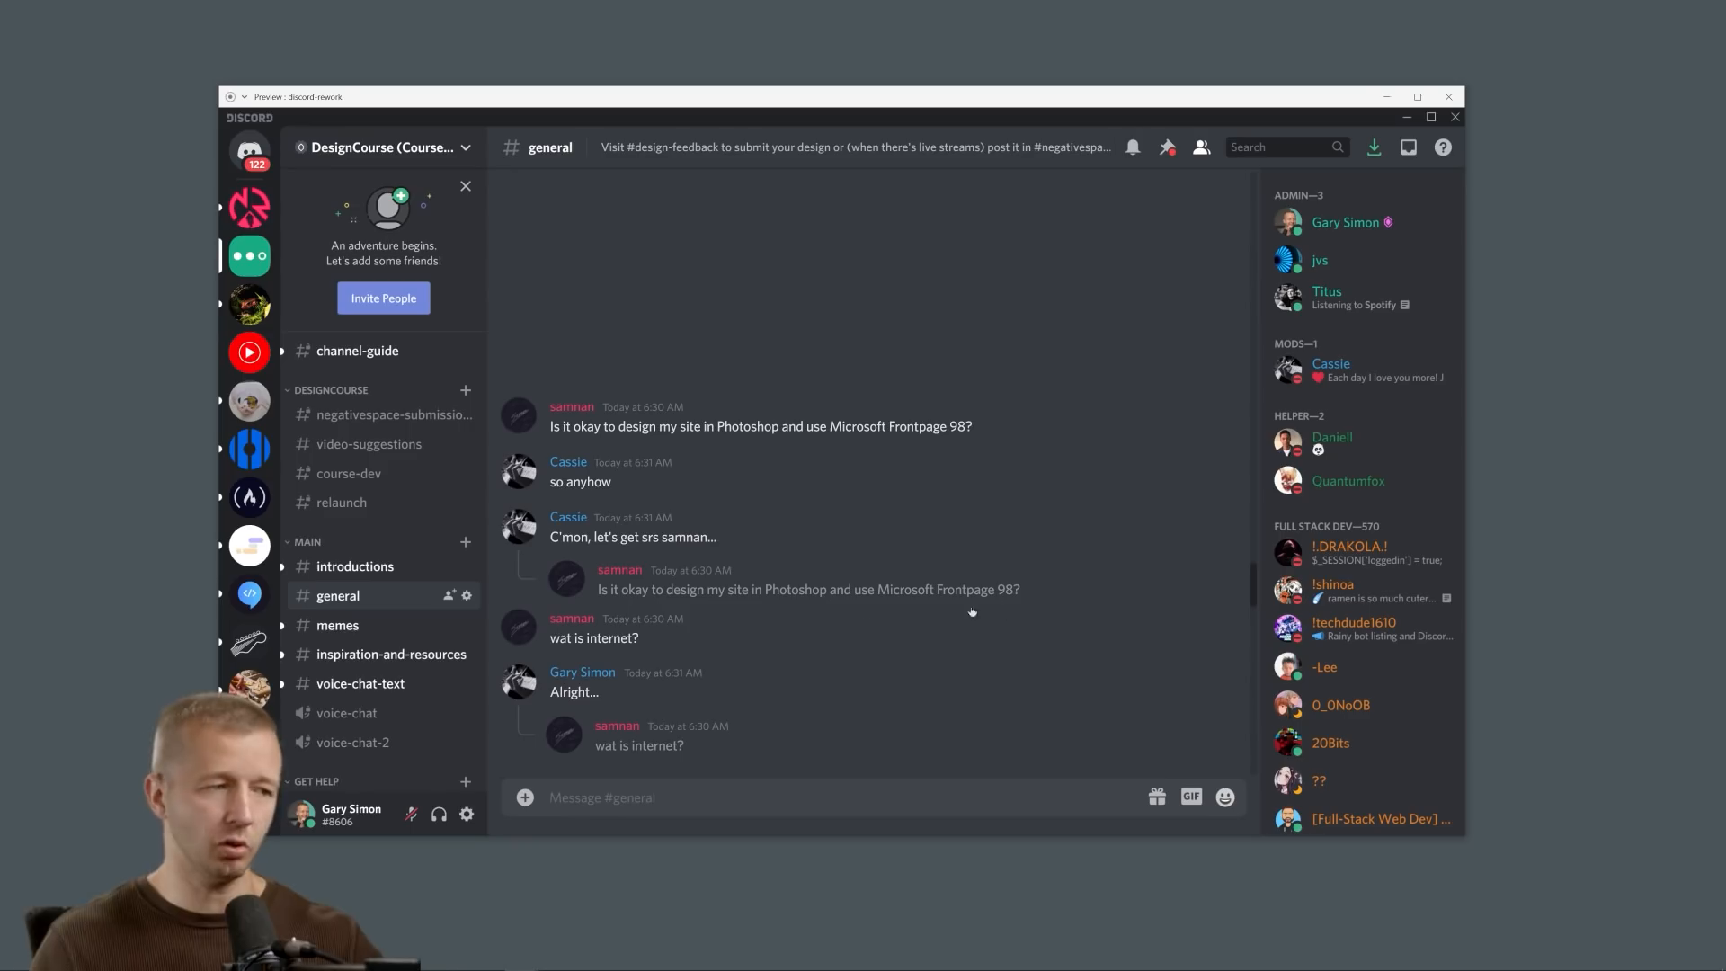
pyautogui.moveTo(574, 563)
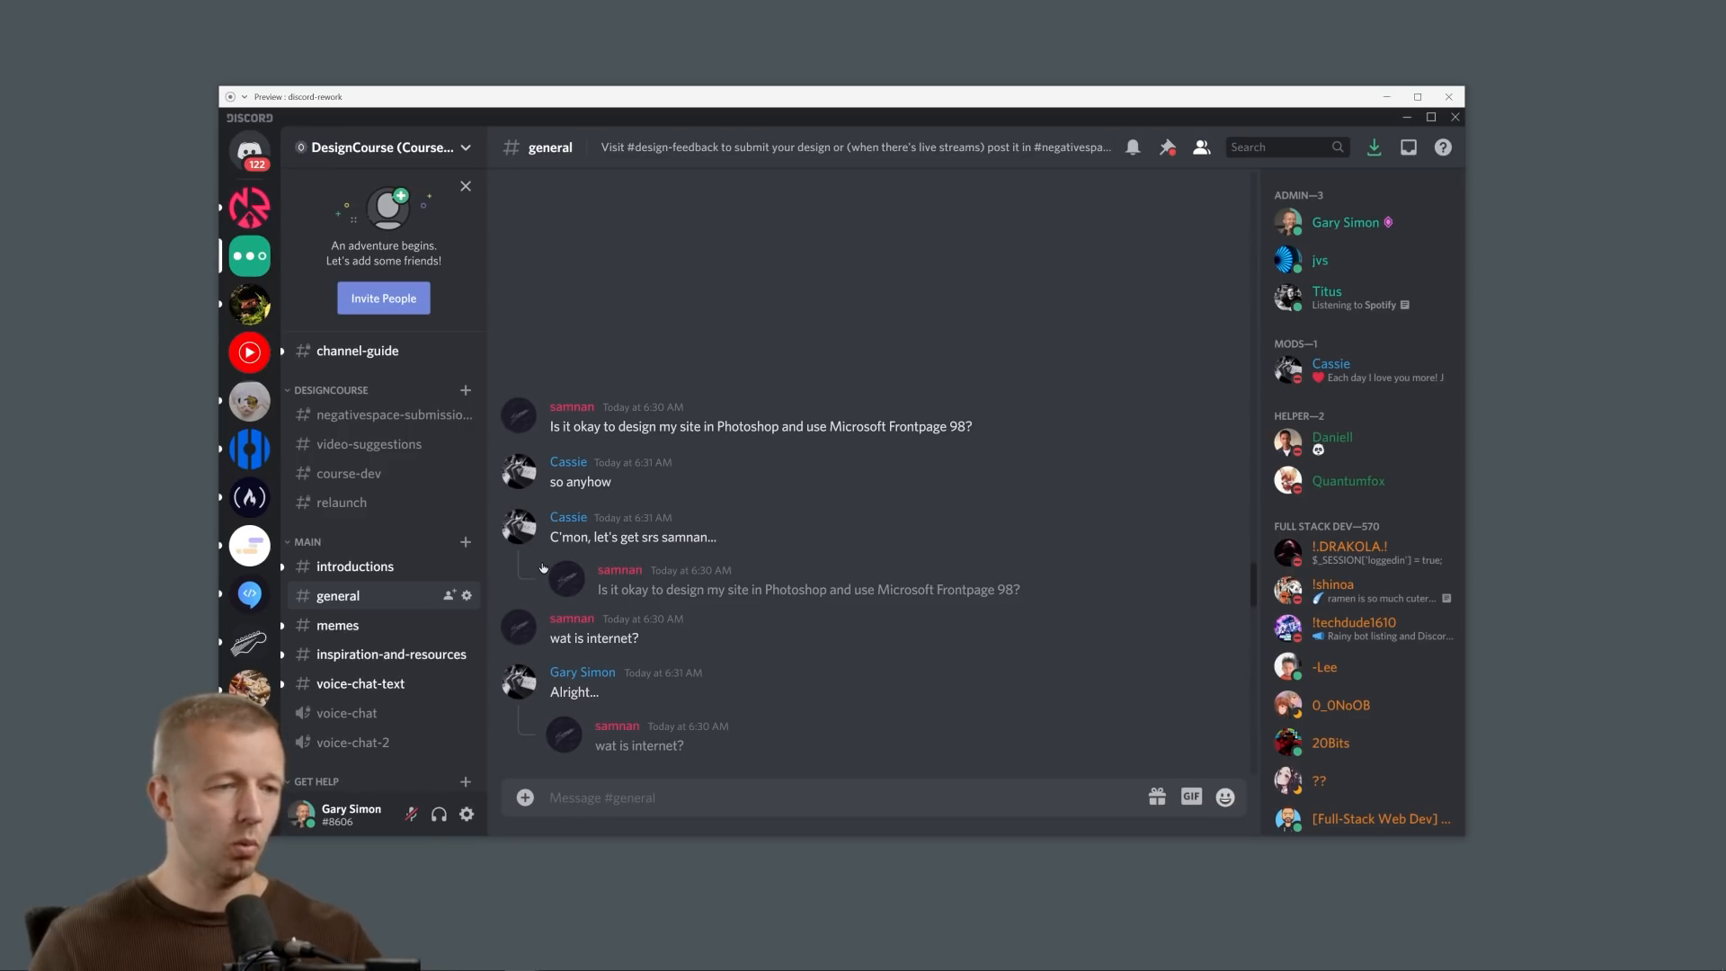
pyautogui.moveTo(564, 550)
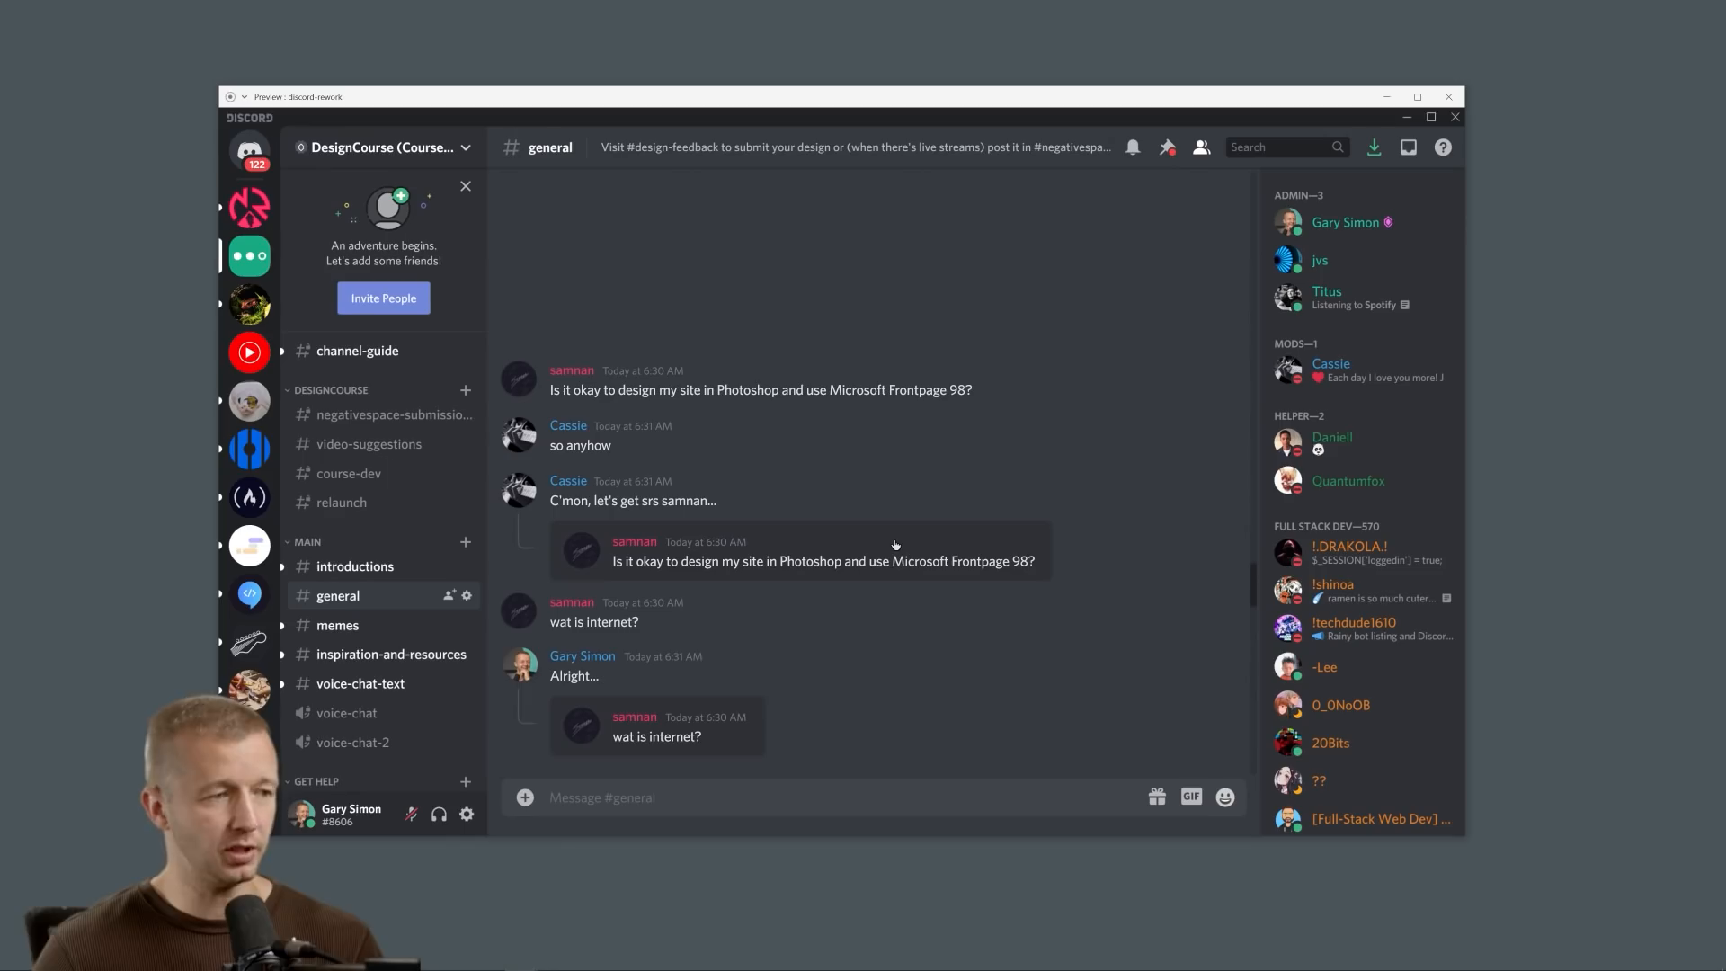
pyautogui.moveTo(745, 736)
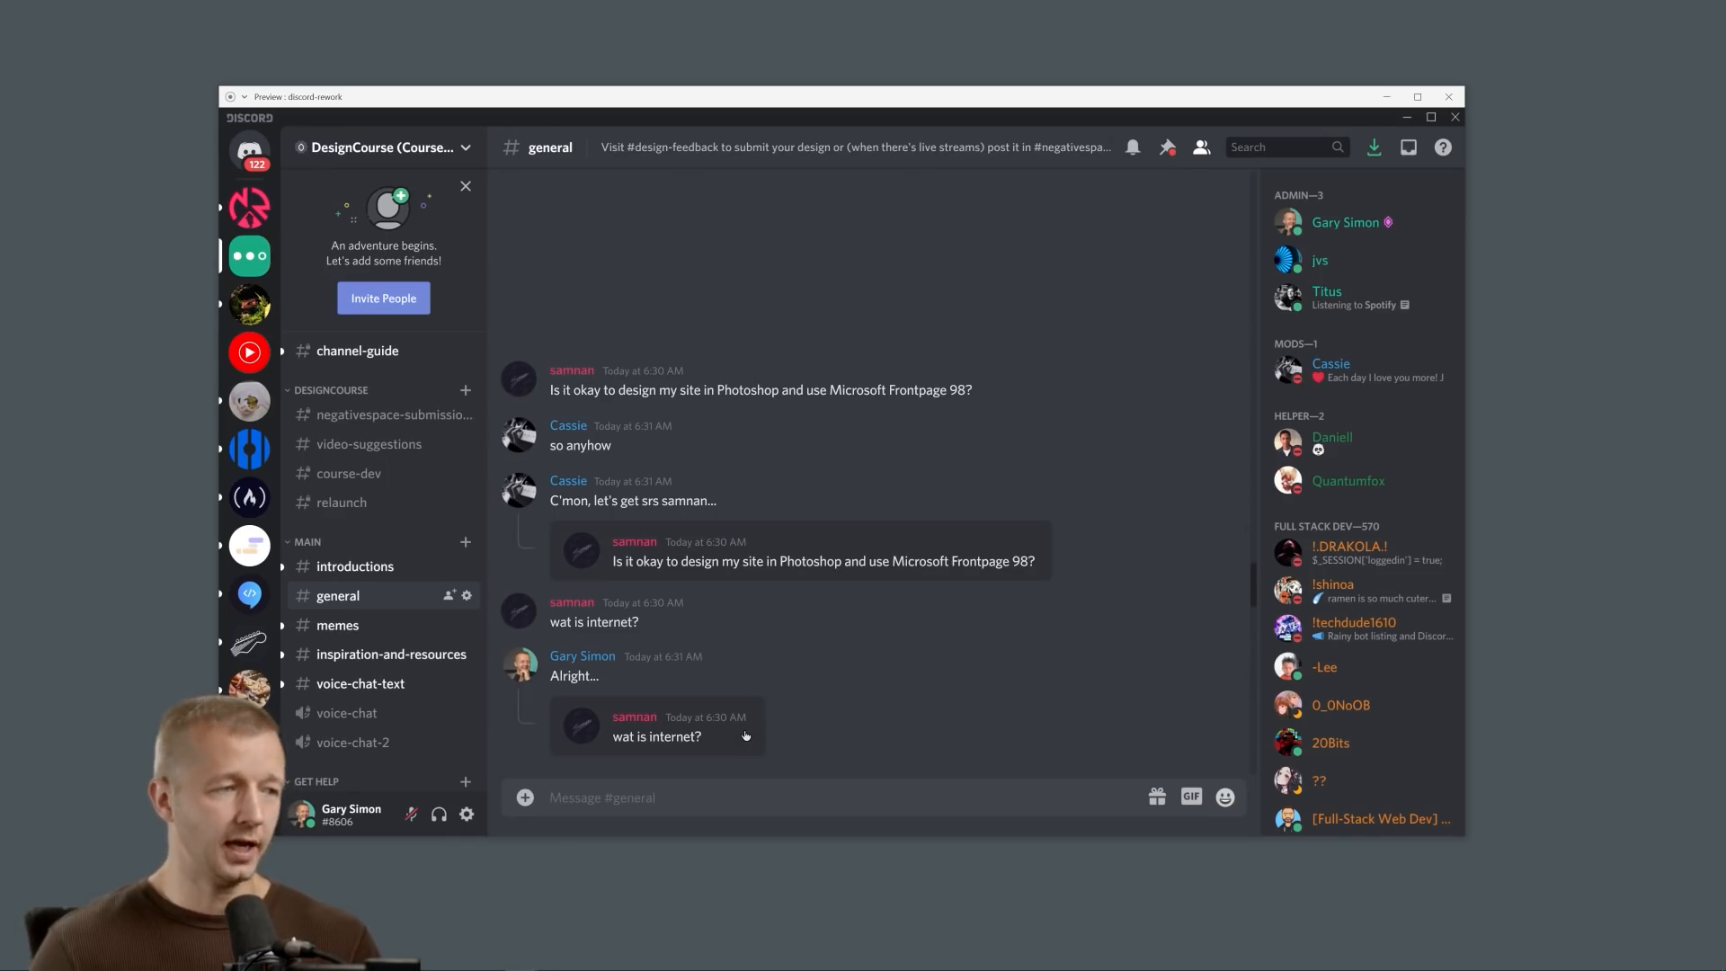
pyautogui.moveTo(691, 569)
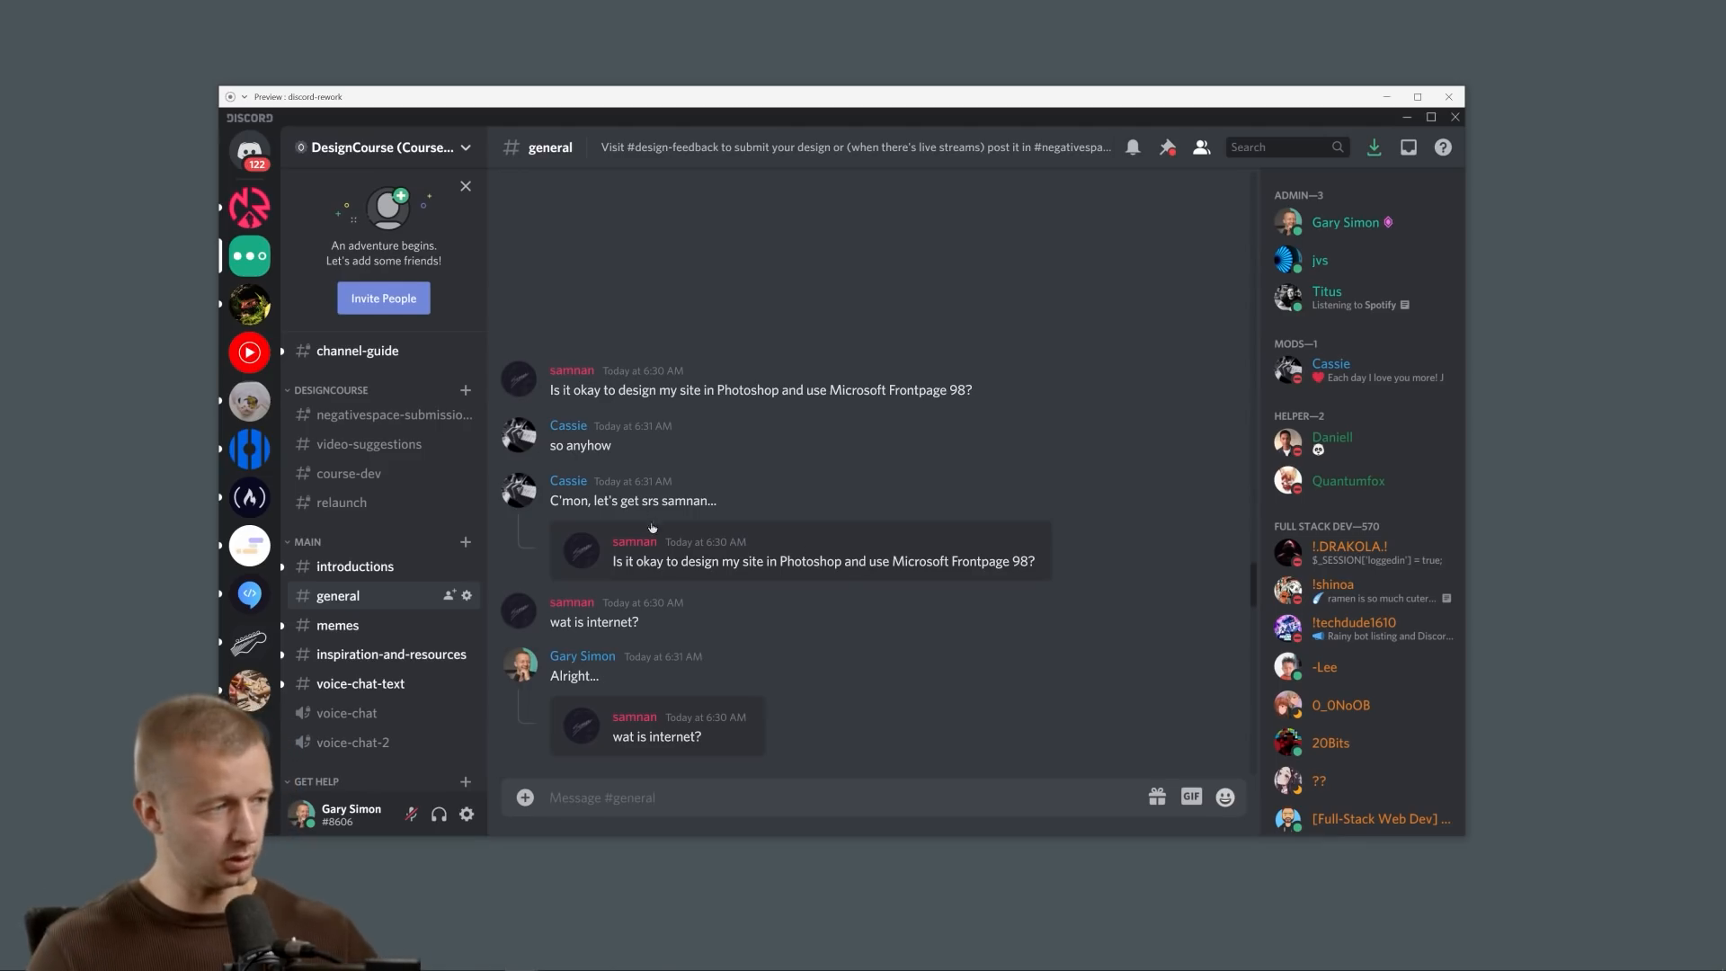
pyautogui.moveTo(1052, 607)
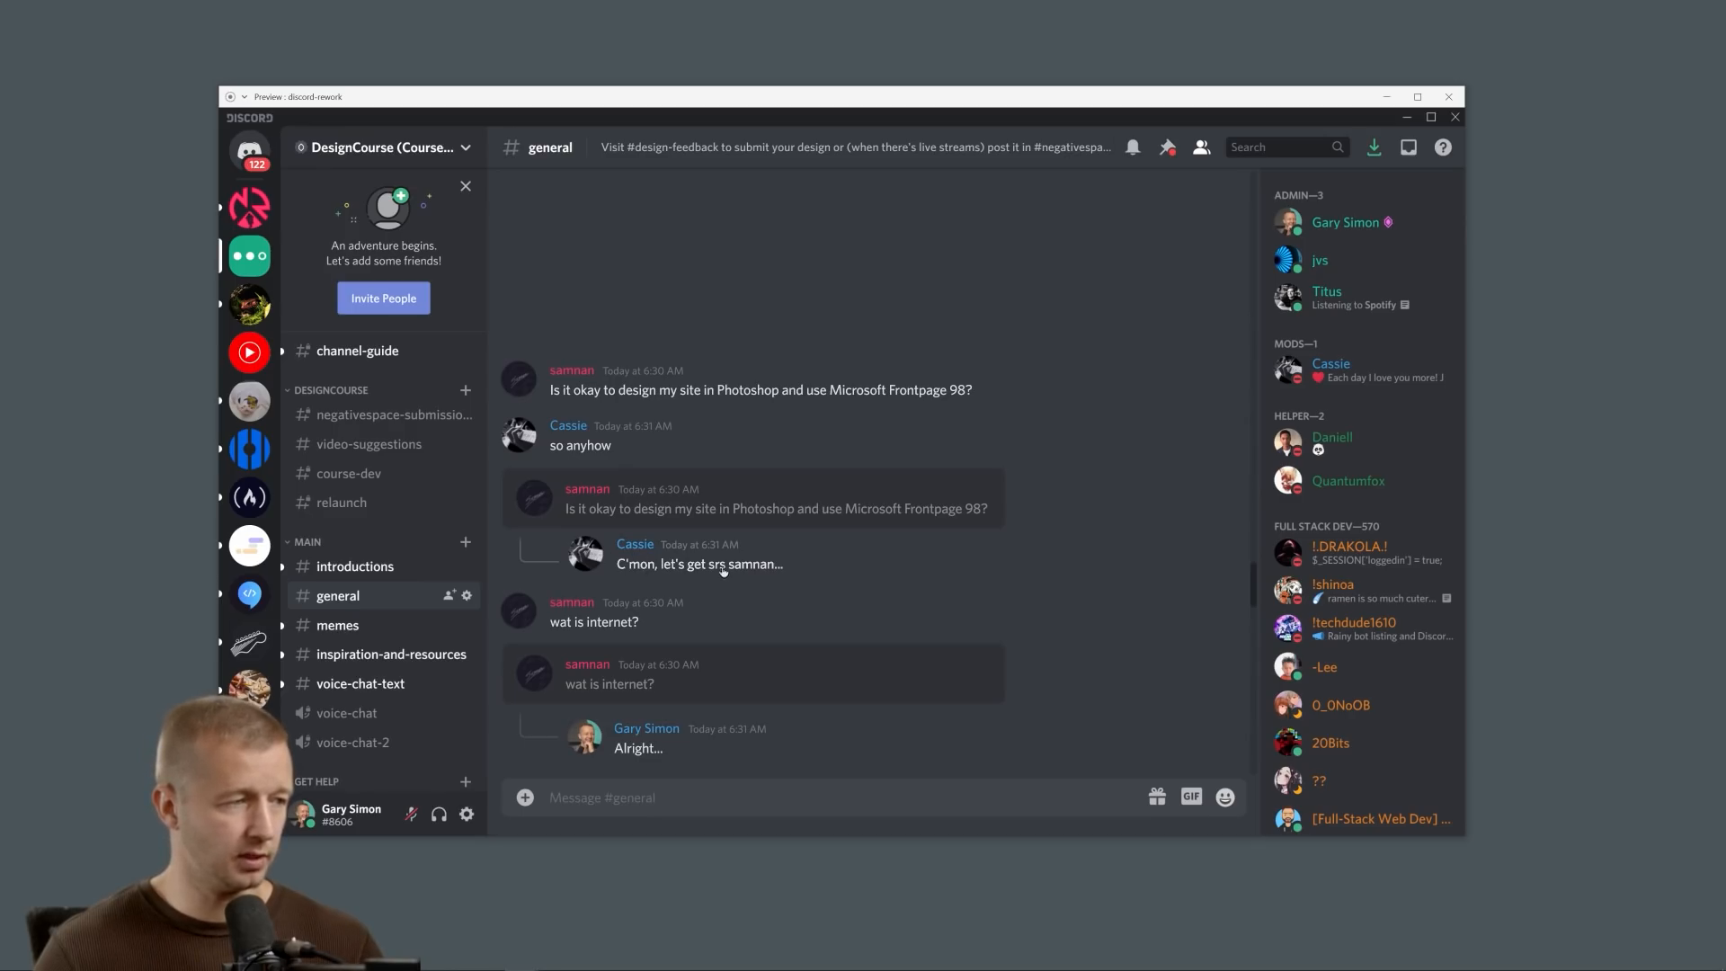
pyautogui.moveTo(1033, 631)
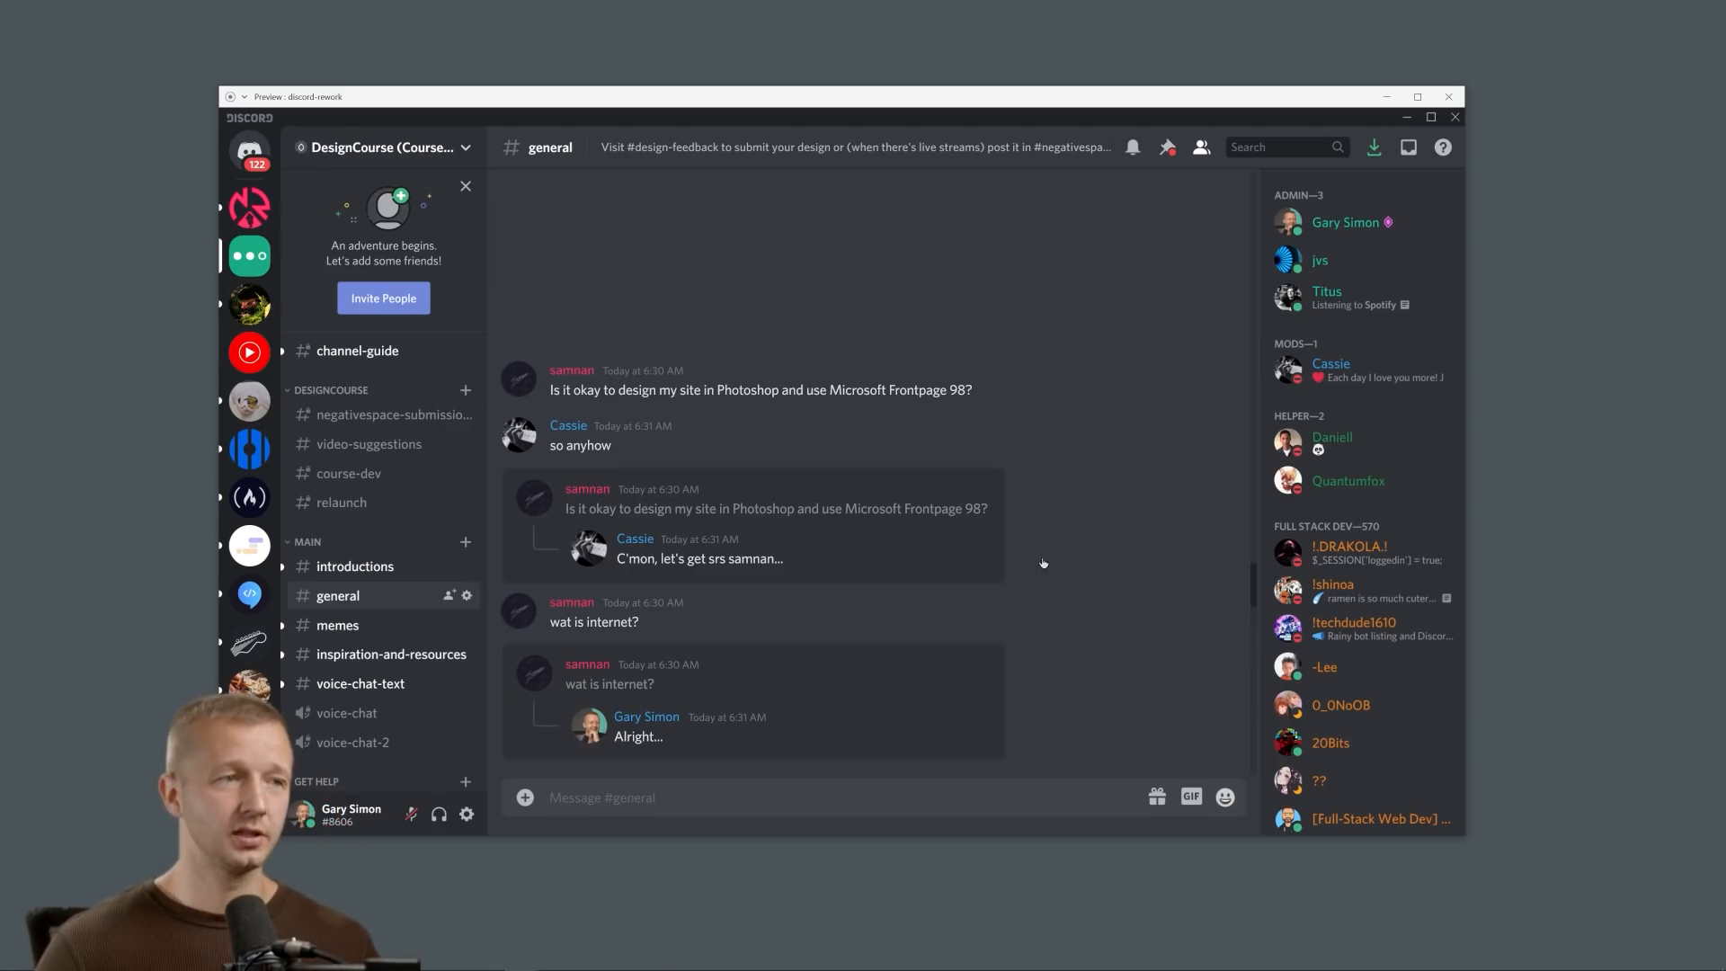
pyautogui.moveTo(1098, 577)
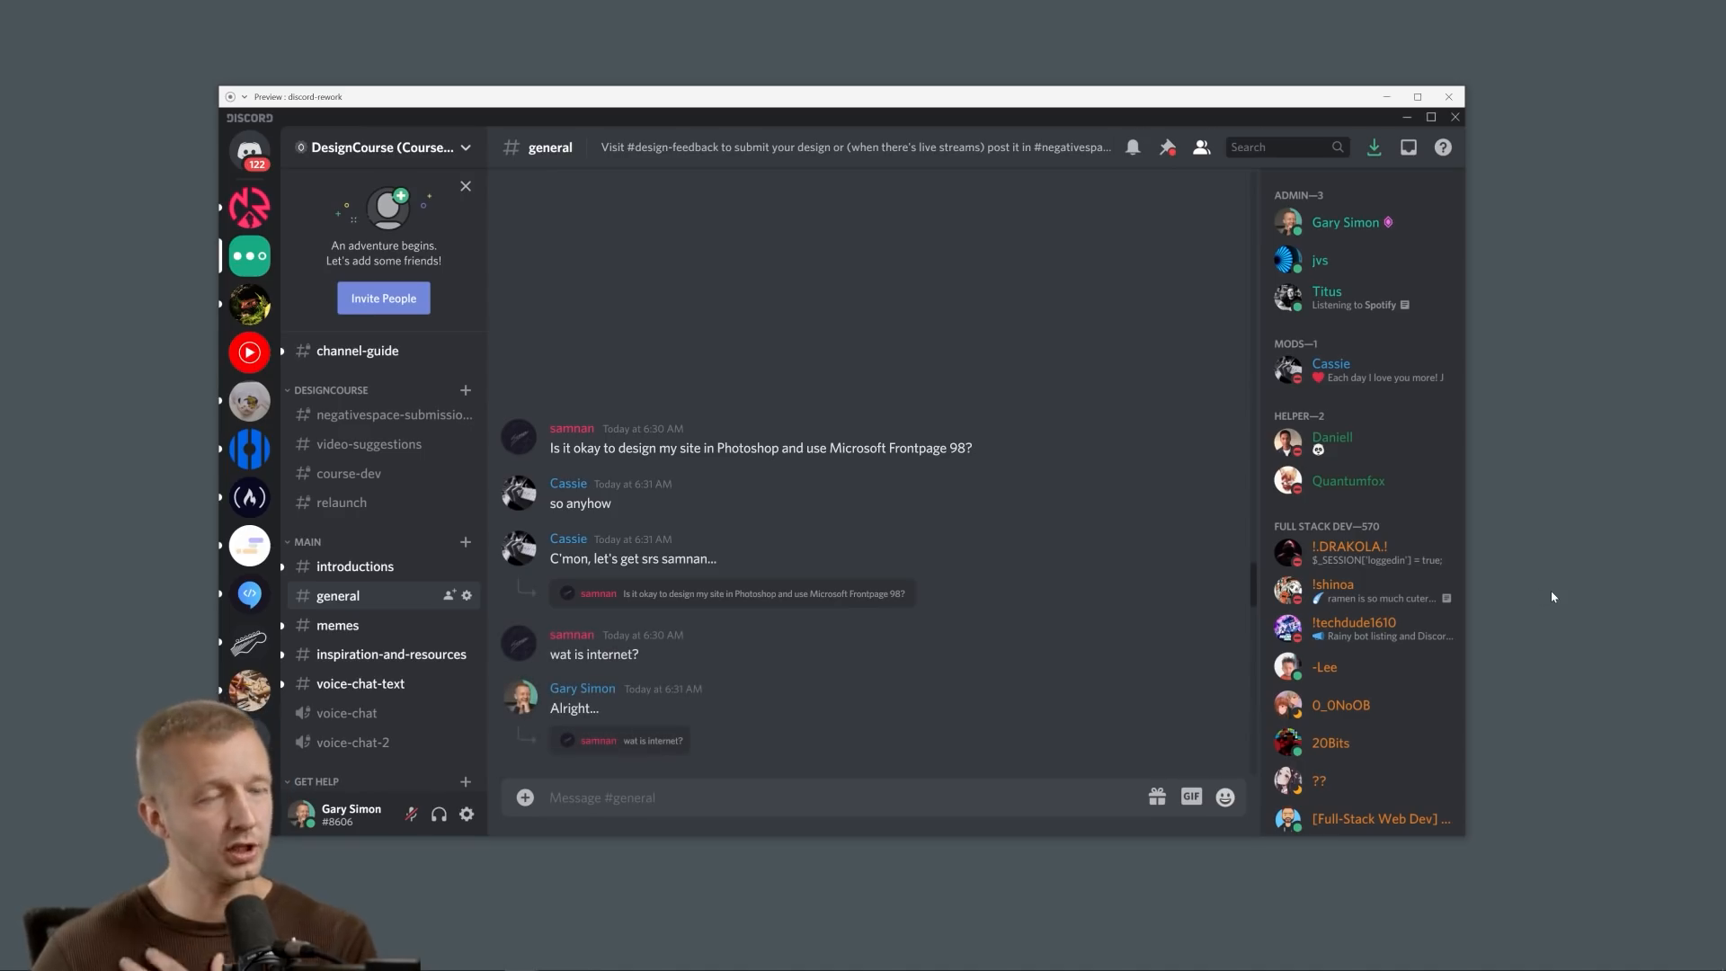
pyautogui.moveTo(1076, 570)
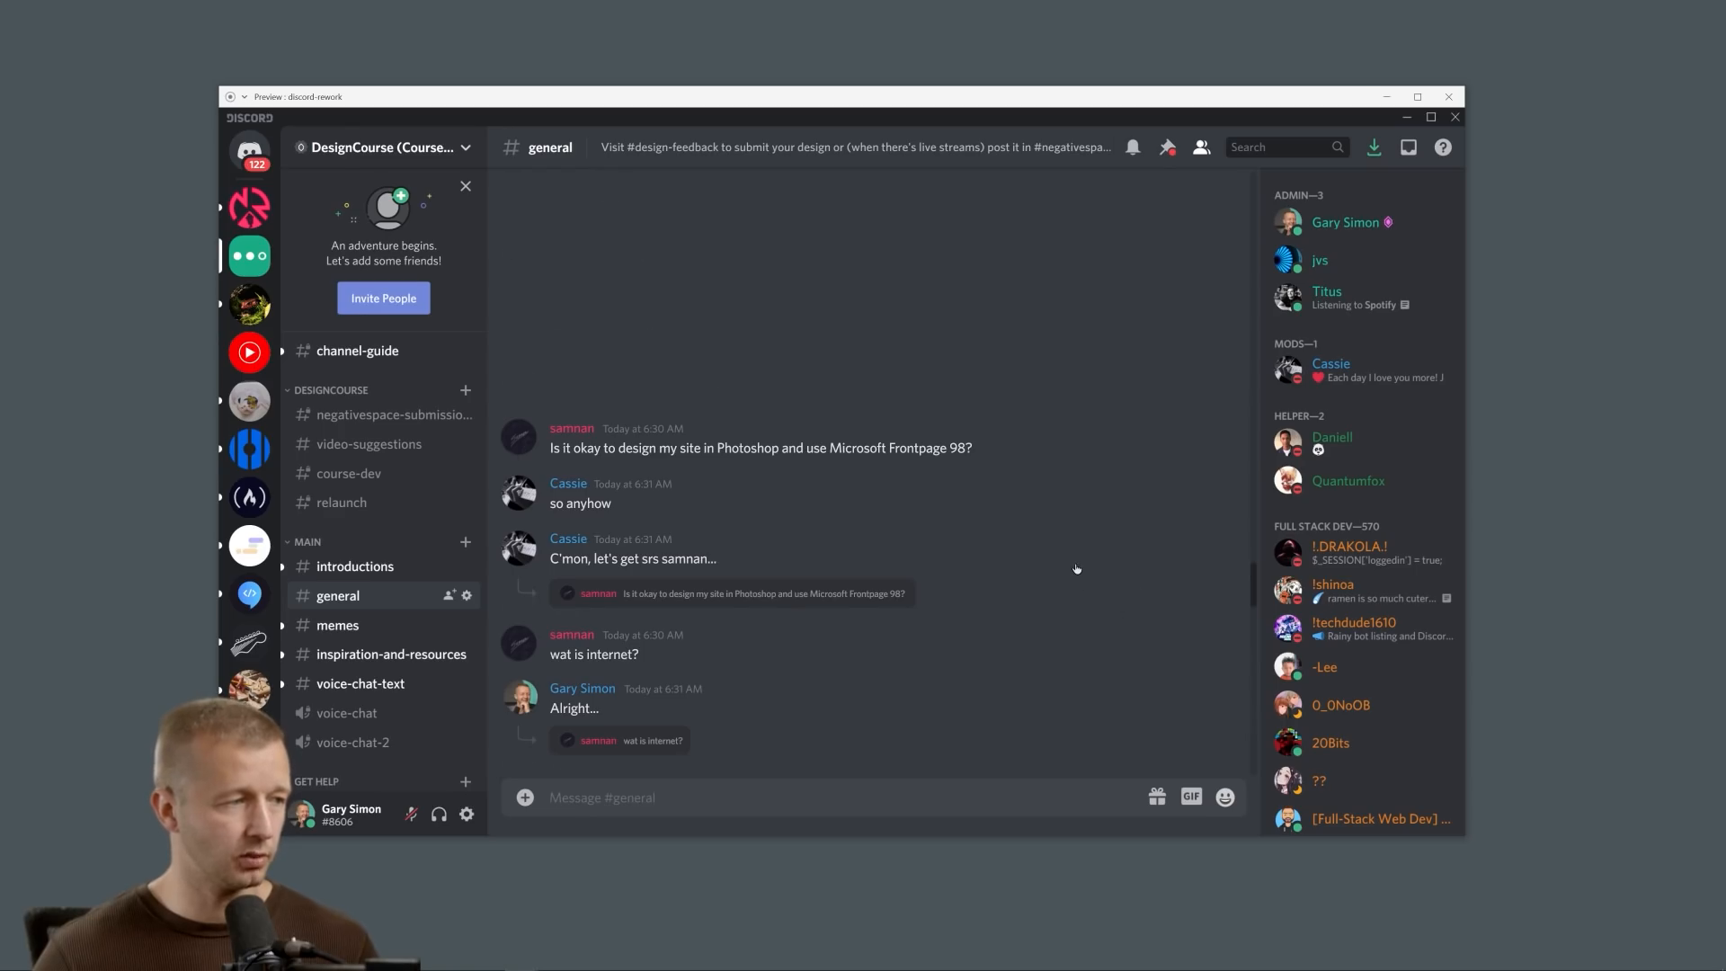
# - Scroll through the original Discord layout preview with quoted lines and "replied to" labels
pyautogui.scroll(-3)
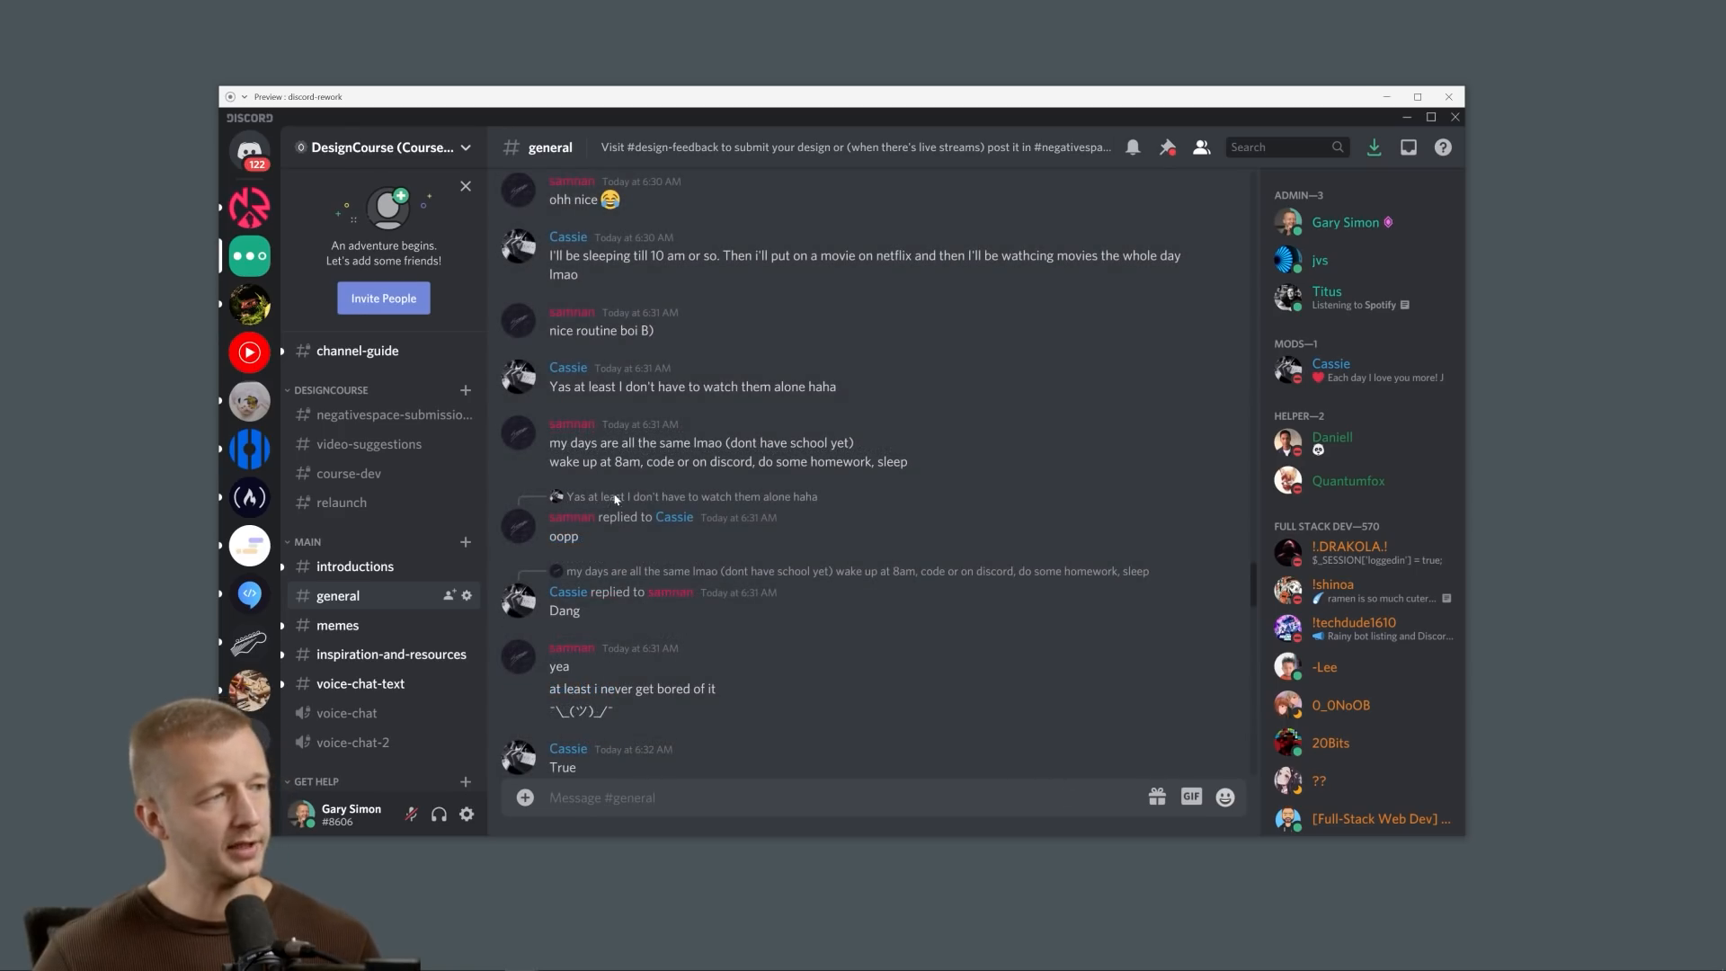
pyautogui.moveTo(809, 504)
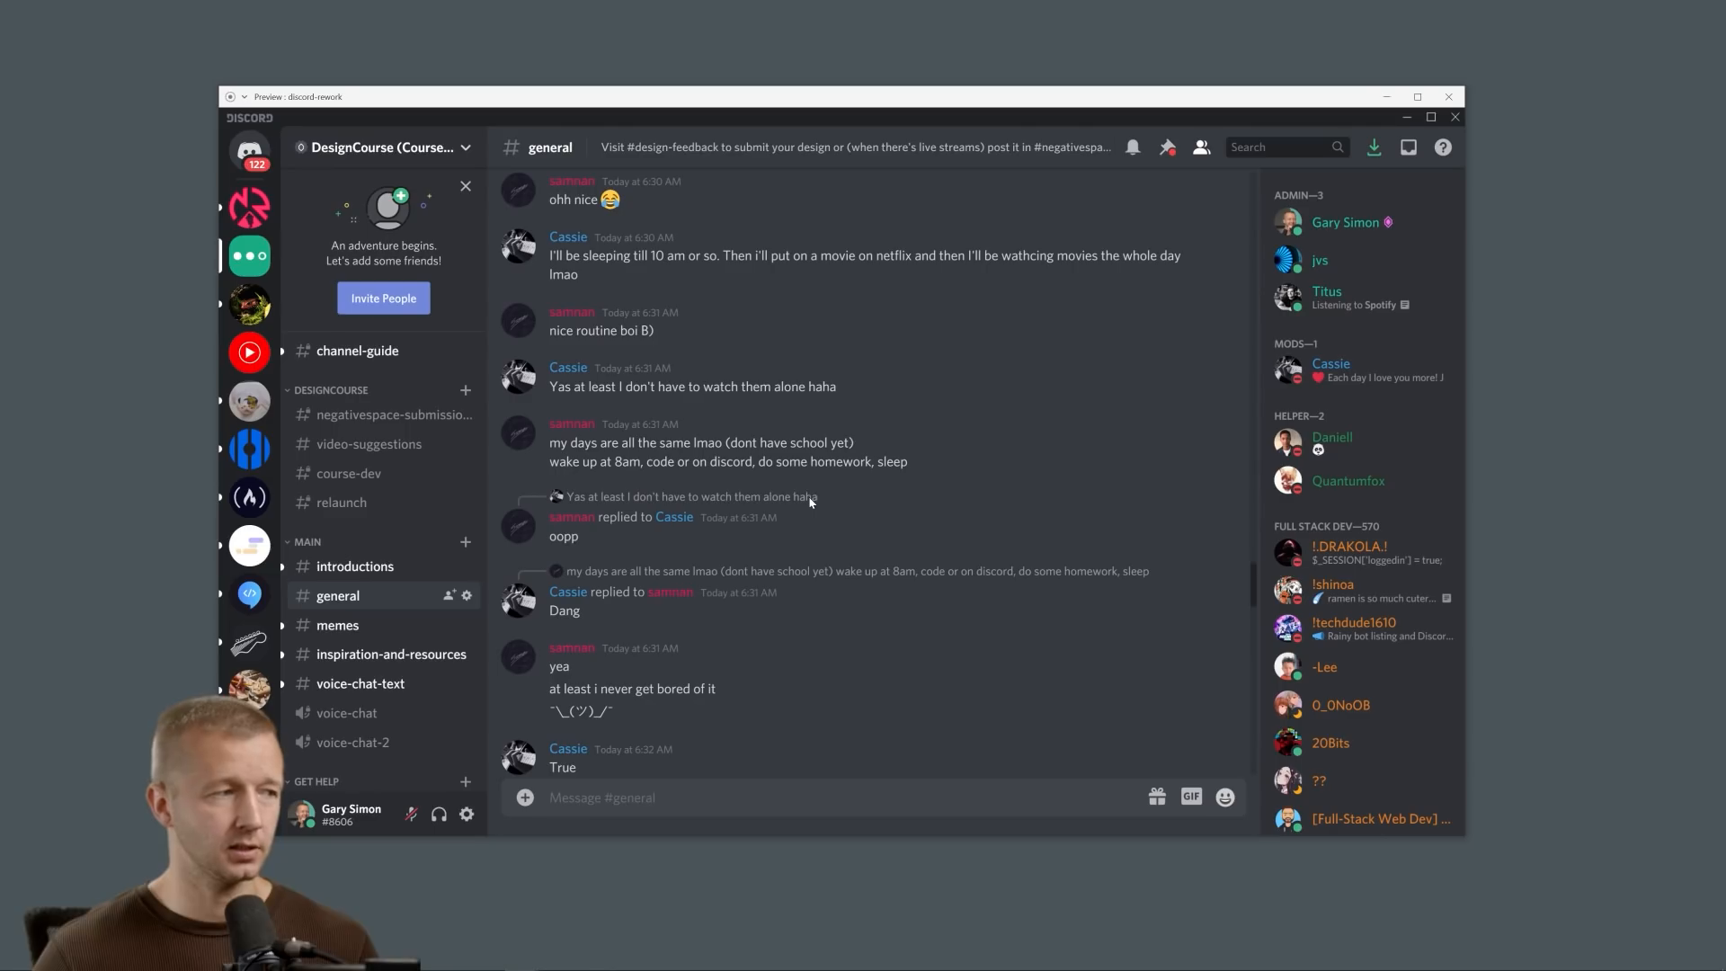
pyautogui.moveTo(568, 505)
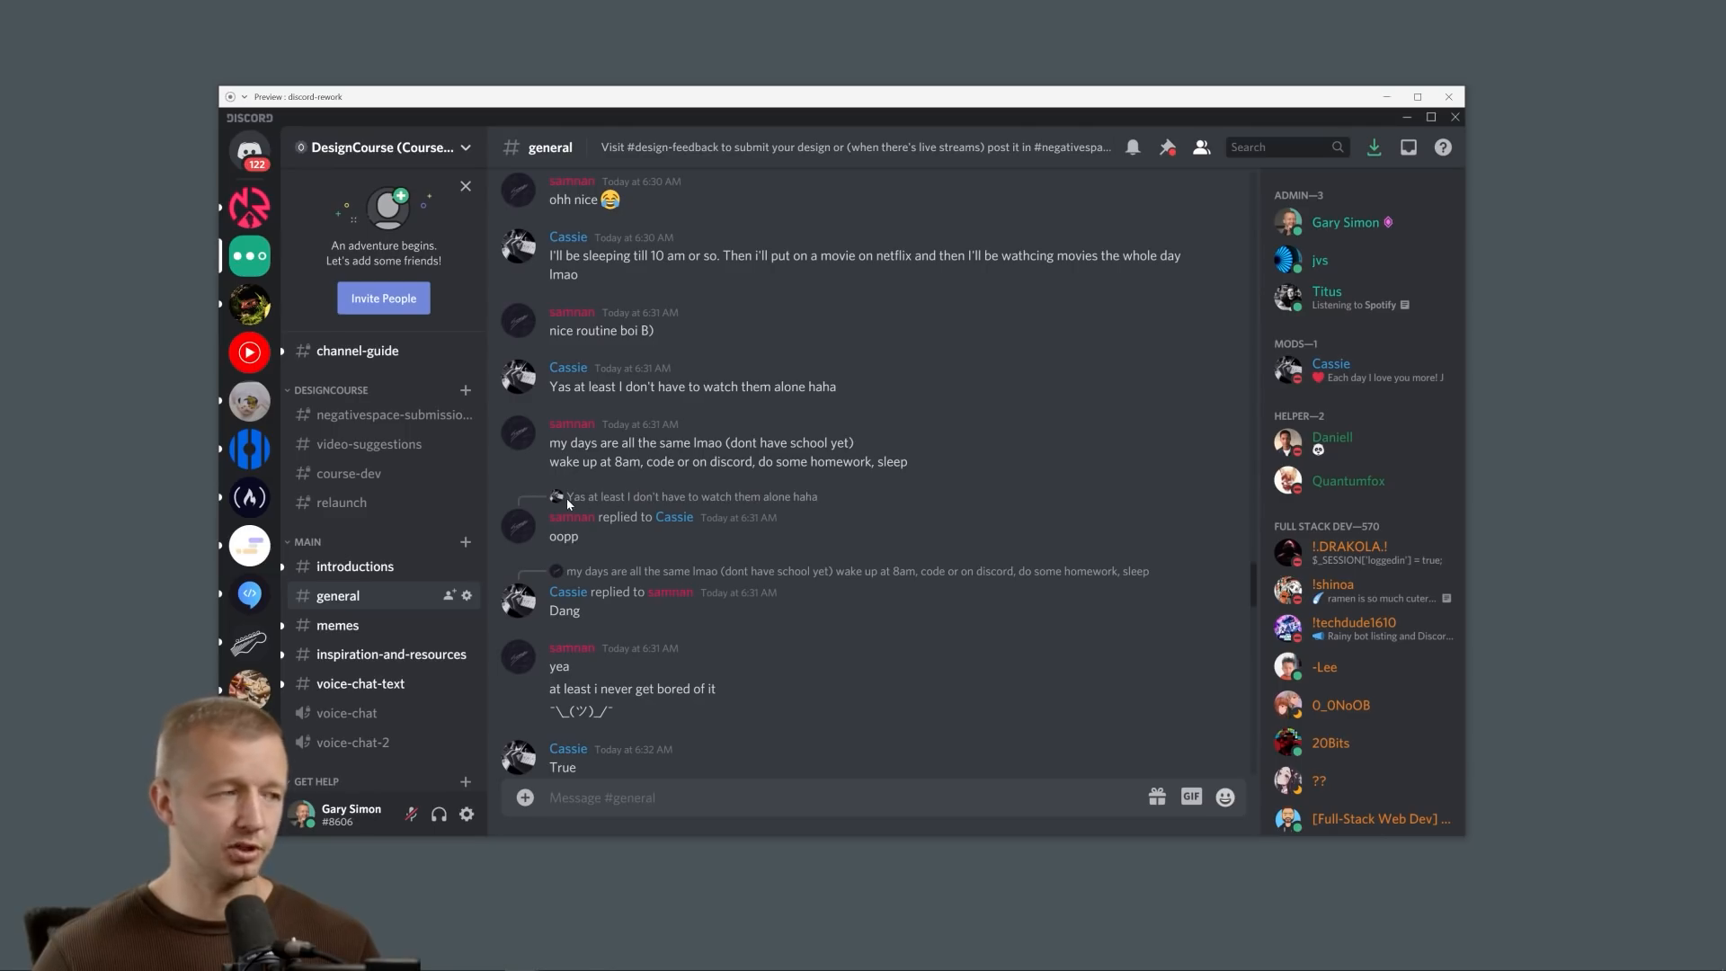
pyautogui.moveTo(496, 386)
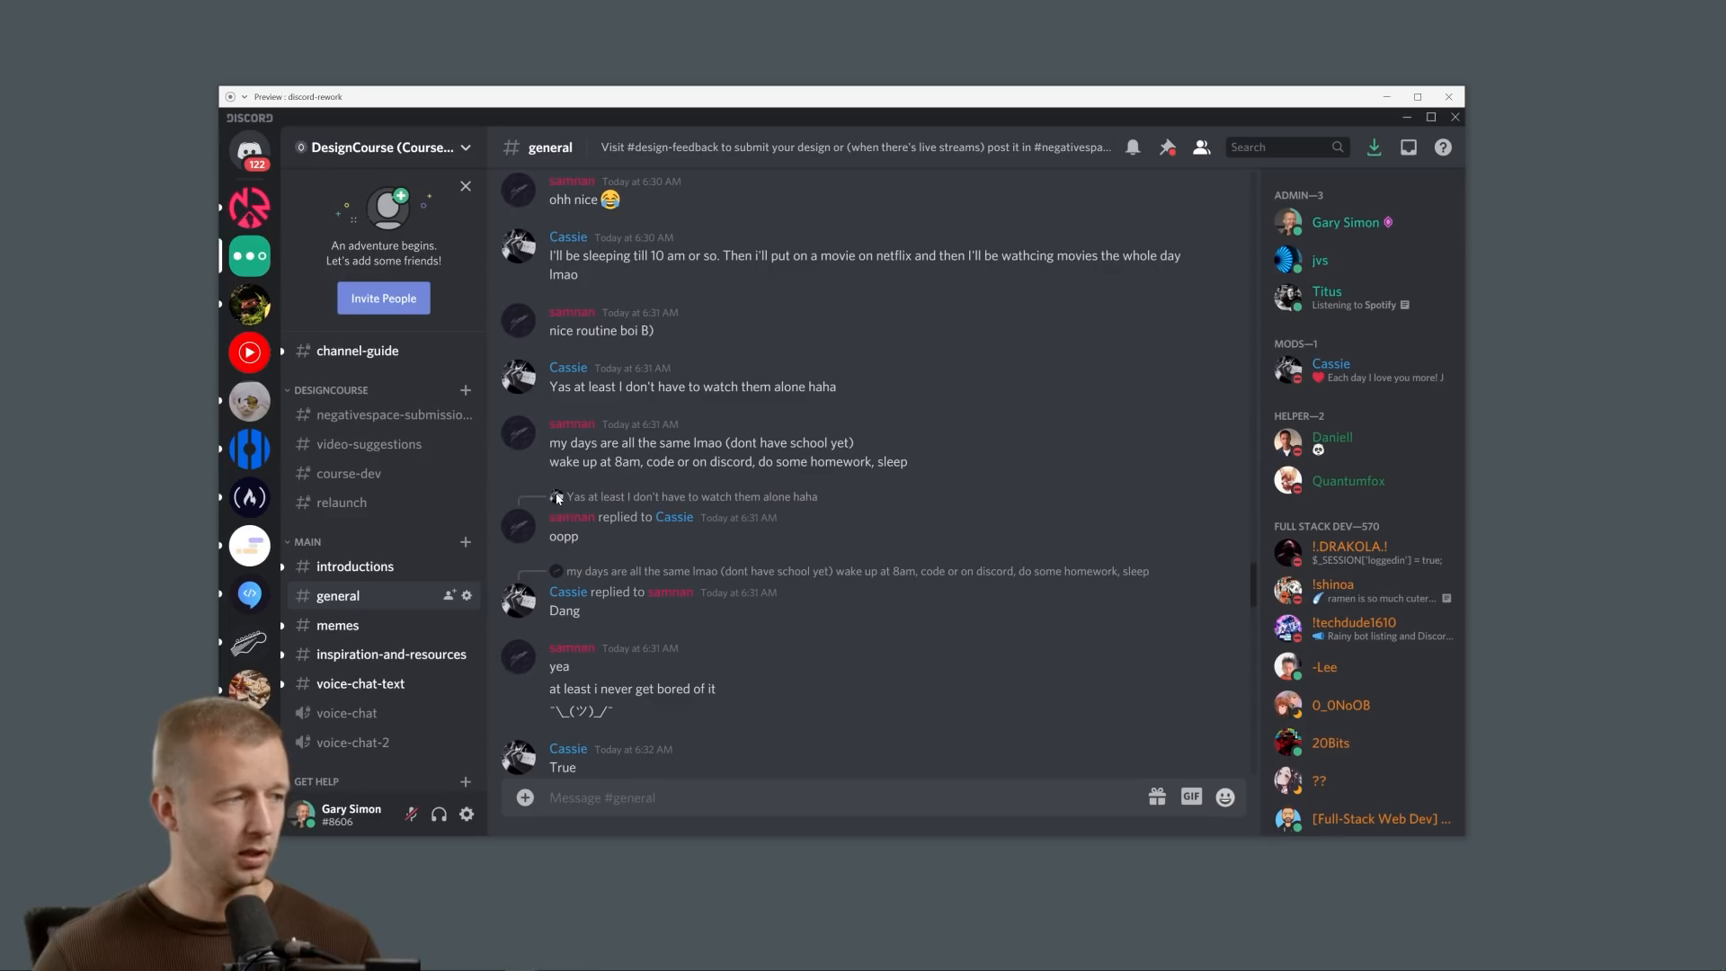
pyautogui.moveTo(674, 523)
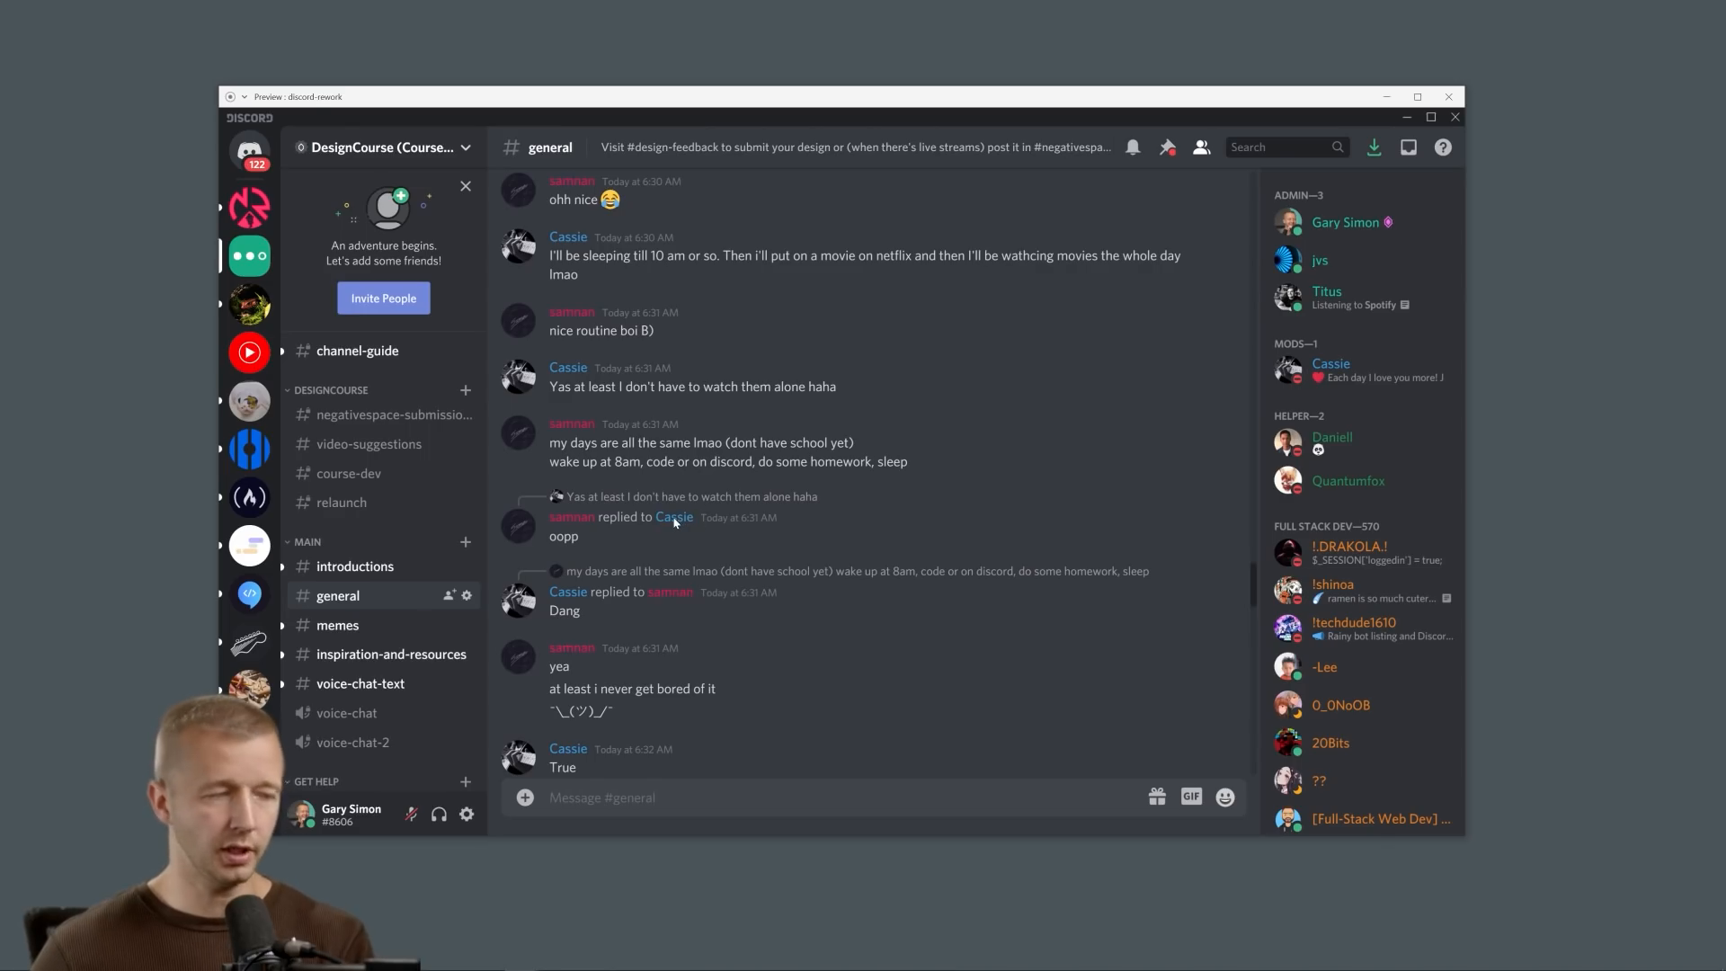
# - Scroll the compact preview where quoted originals appear as one-line chips beneath replies
pyautogui.scroll(-3)
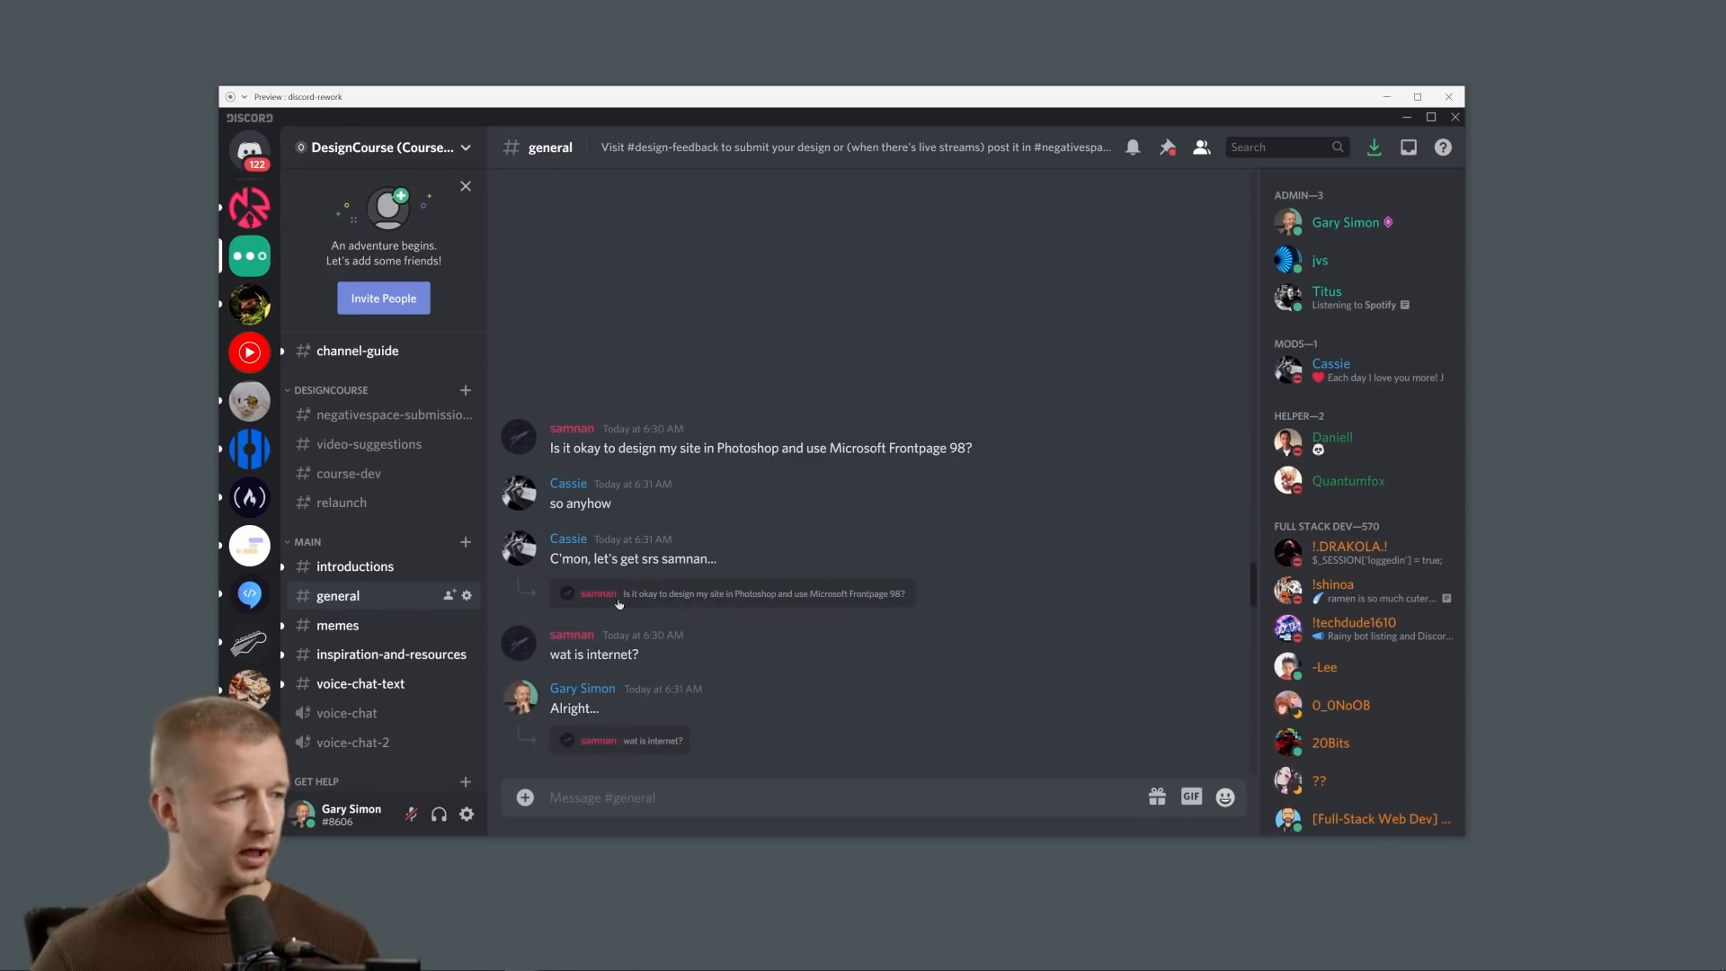
pyautogui.moveTo(589, 600)
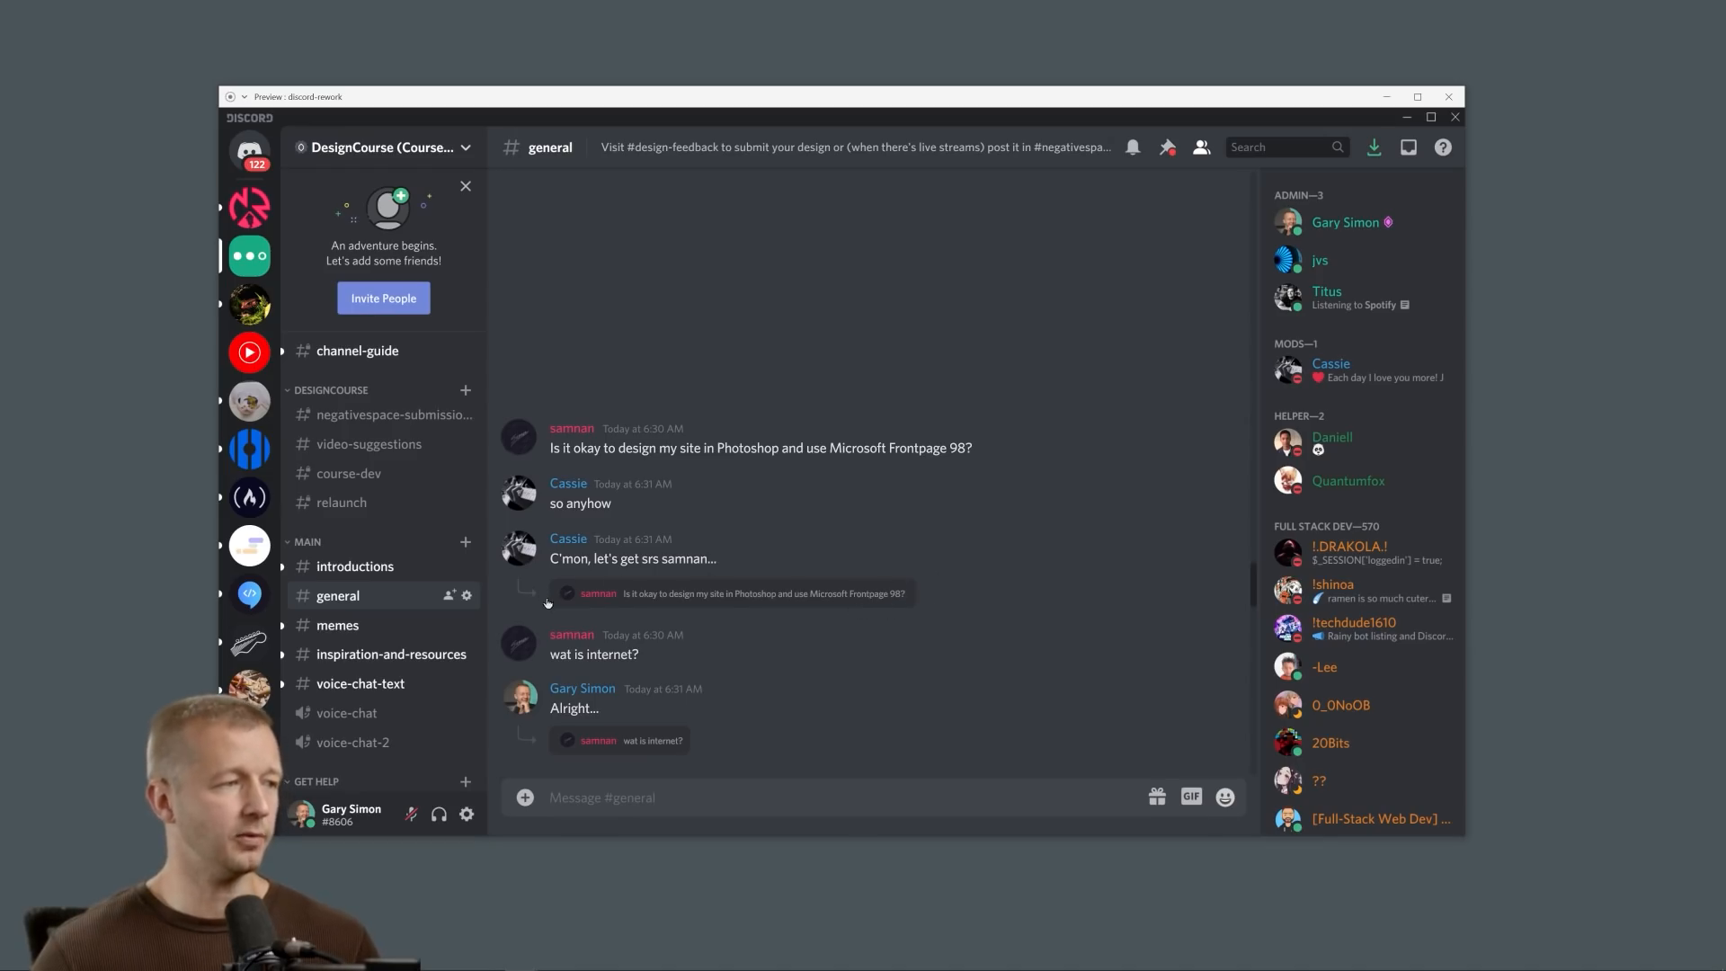
pyautogui.moveTo(1014, 656)
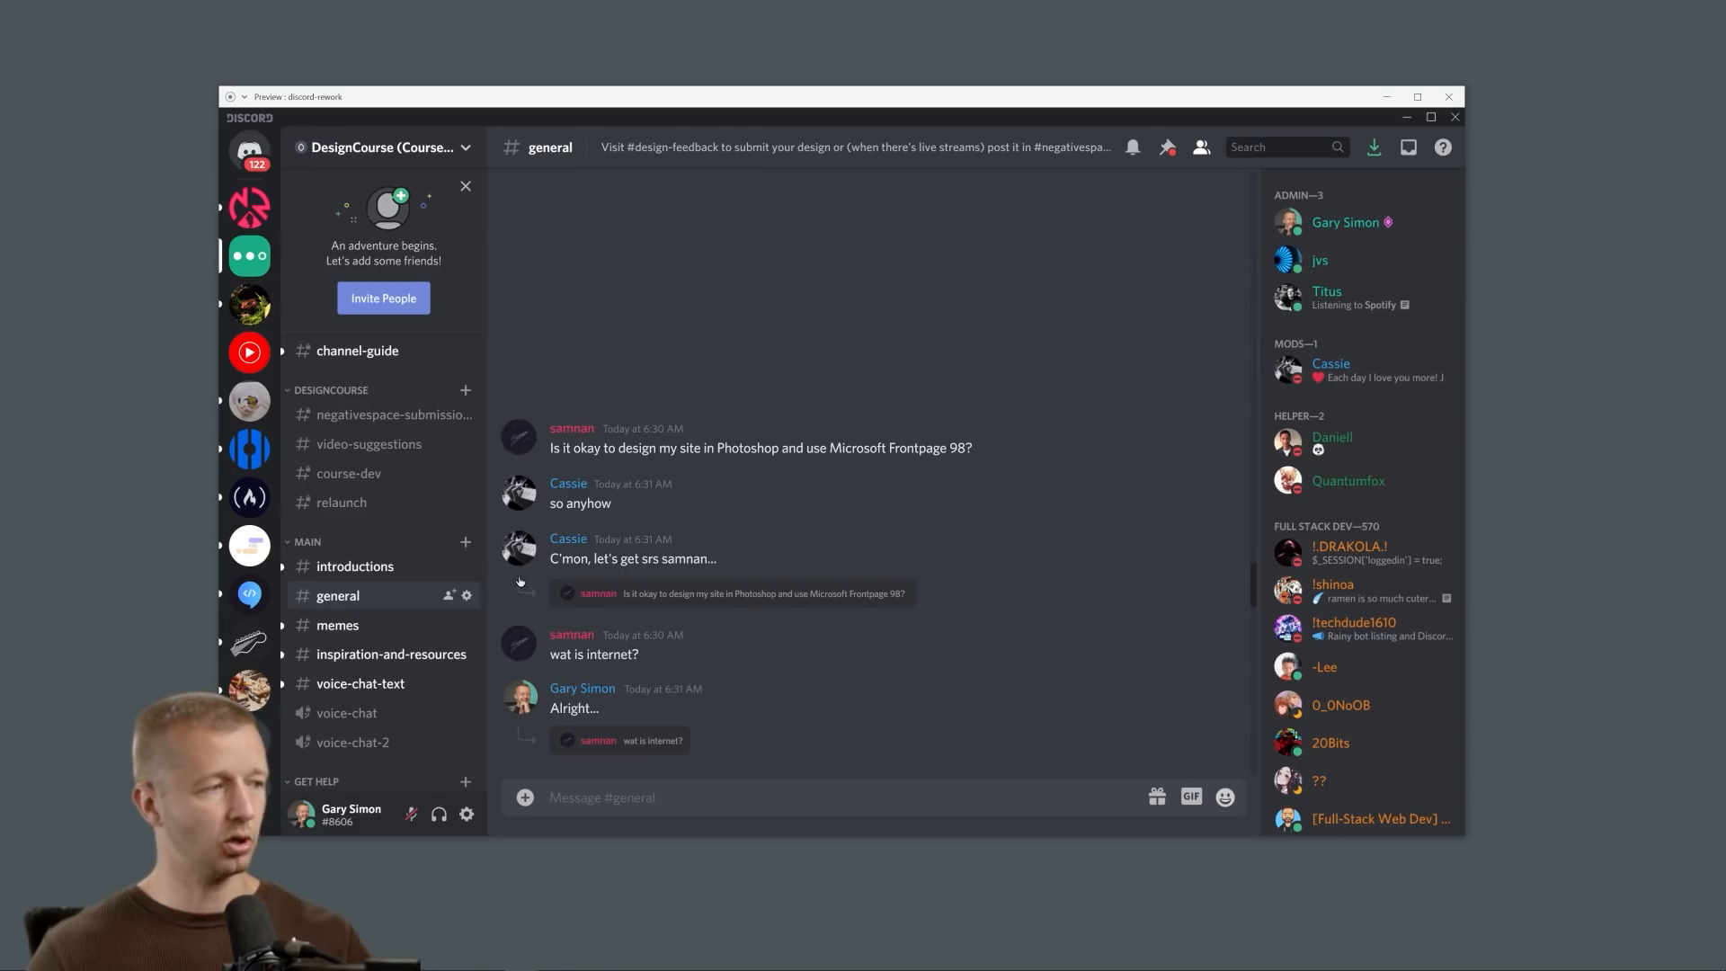
pyautogui.moveTo(558, 605)
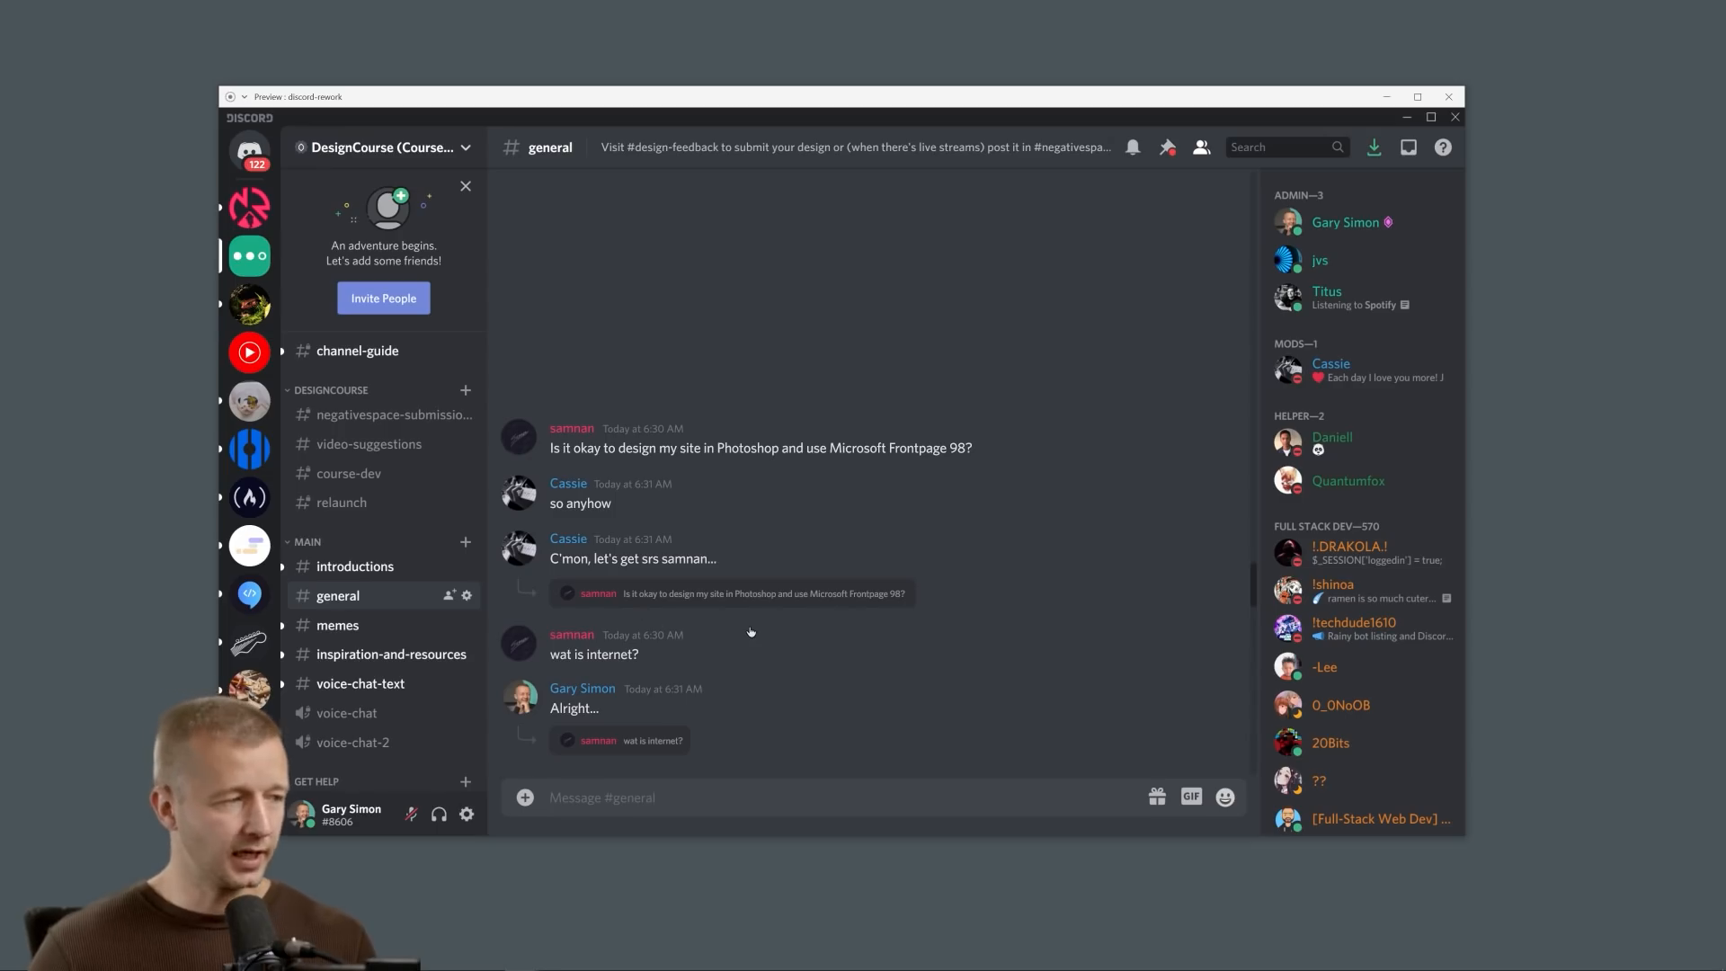
pyautogui.moveTo(845, 617)
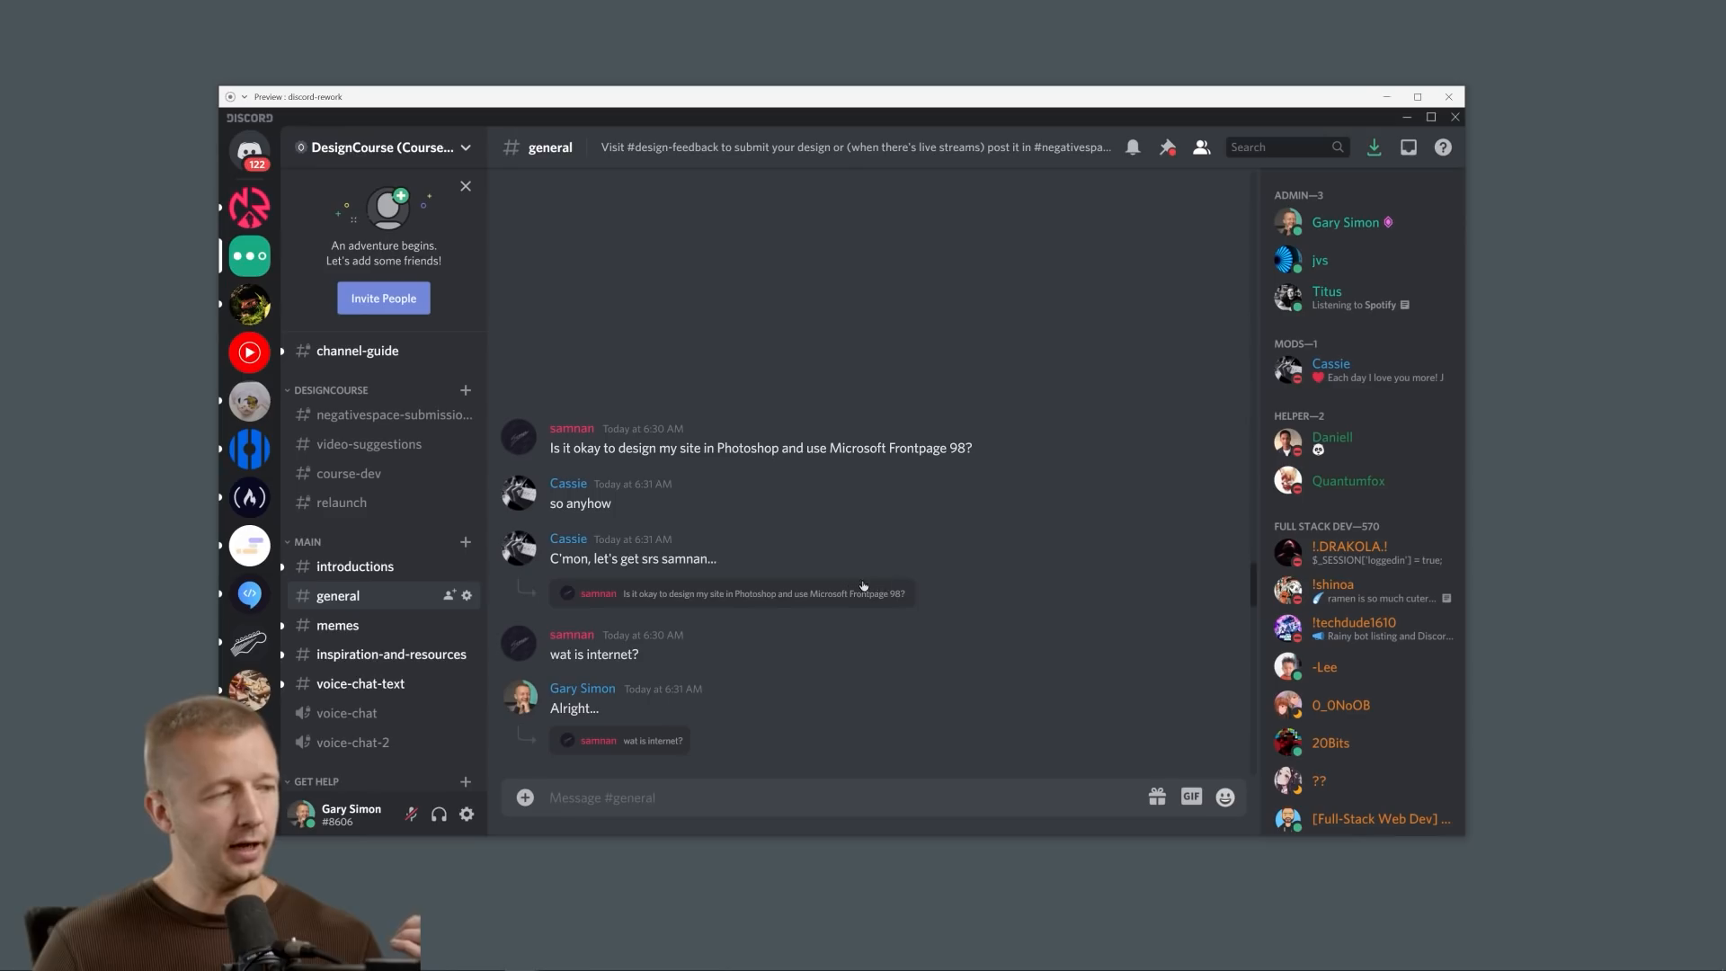
pyautogui.moveTo(553, 597)
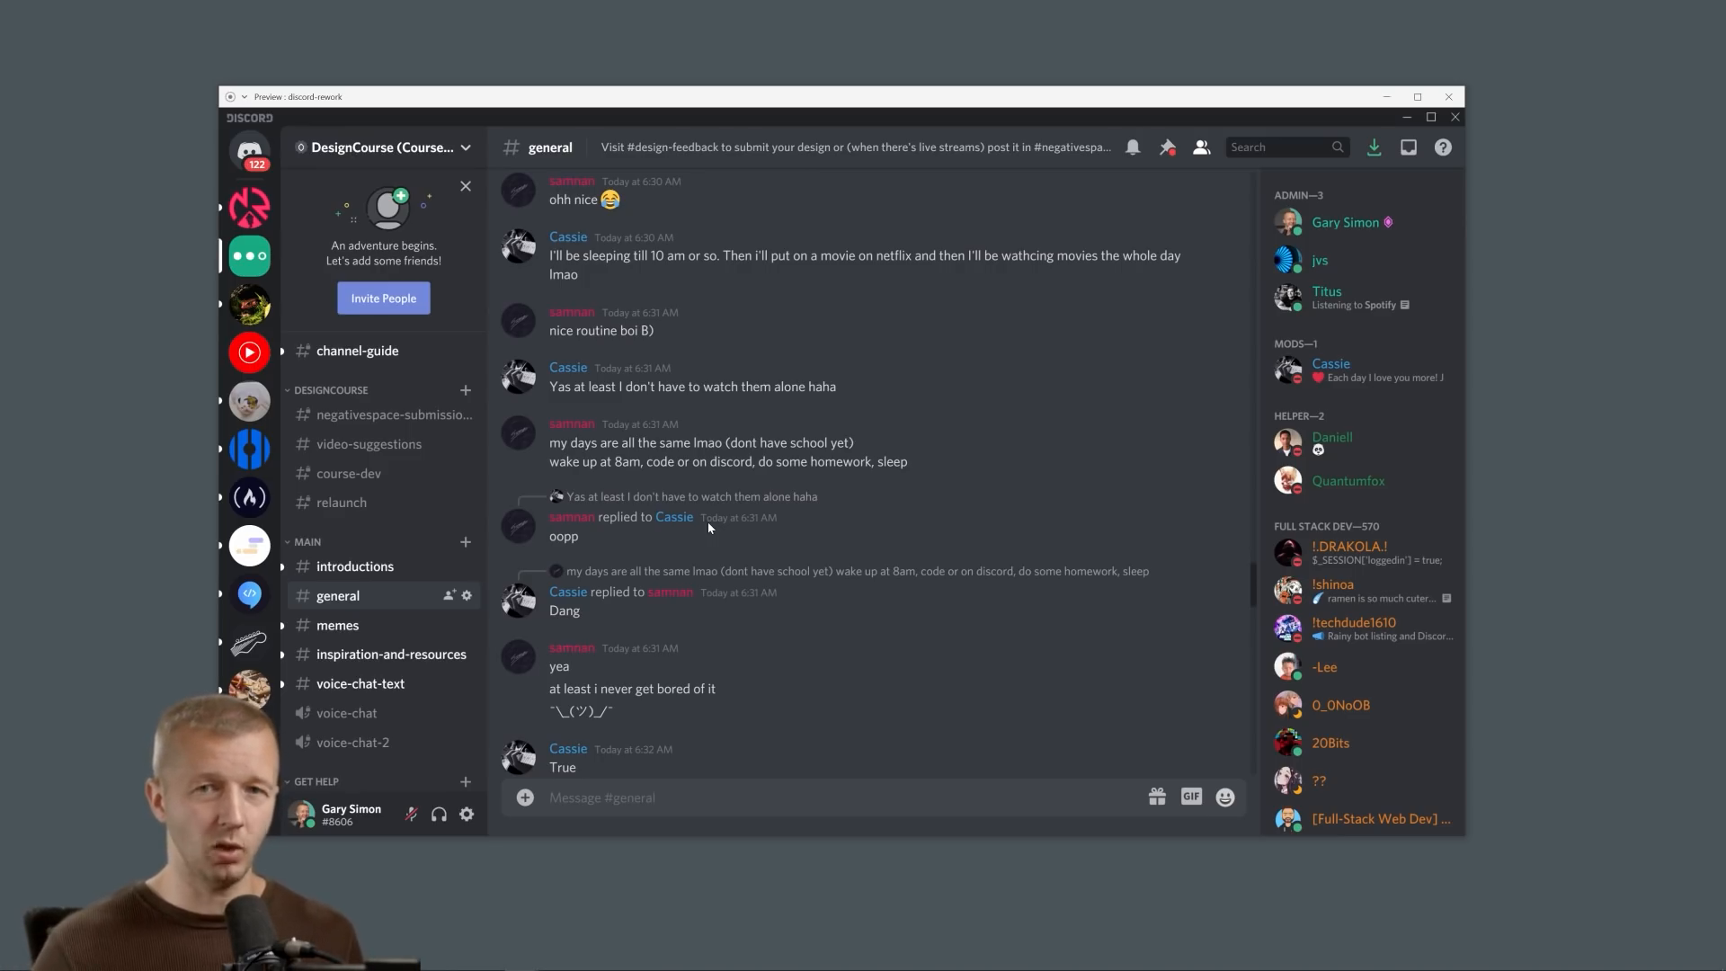
pyautogui.moveTo(737, 495)
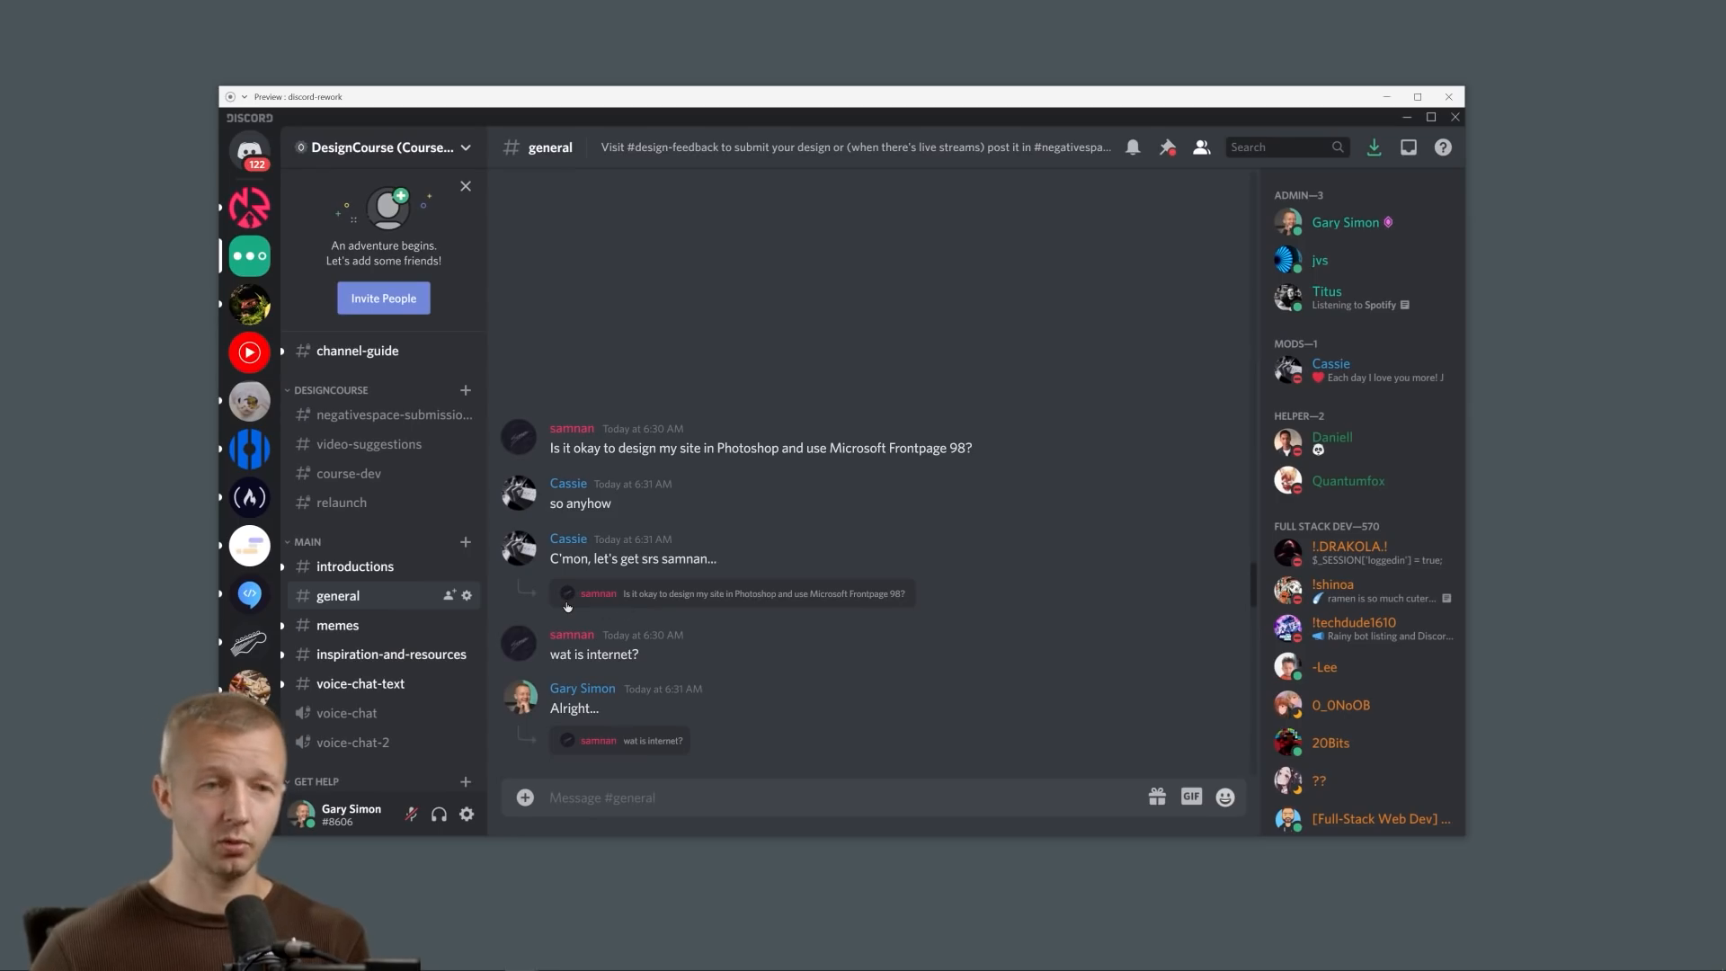
# - Scroll down the original layout preview to review its longer #general conversation
pyautogui.scroll(-3)
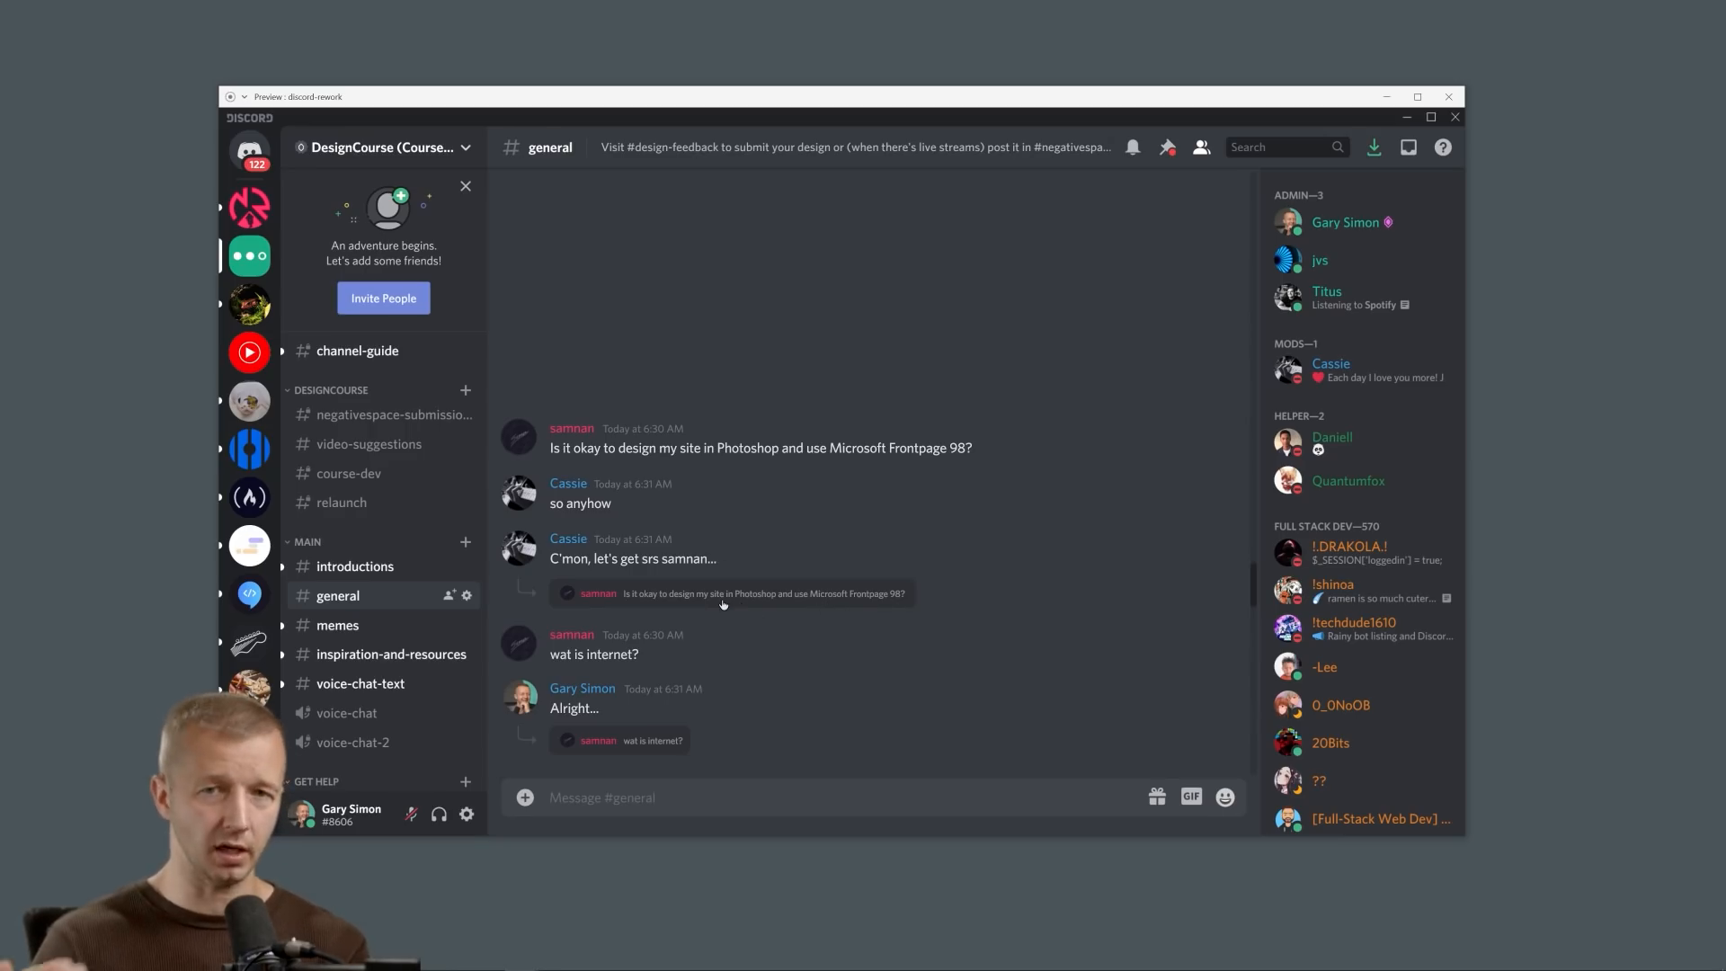
pyautogui.scroll(-3)
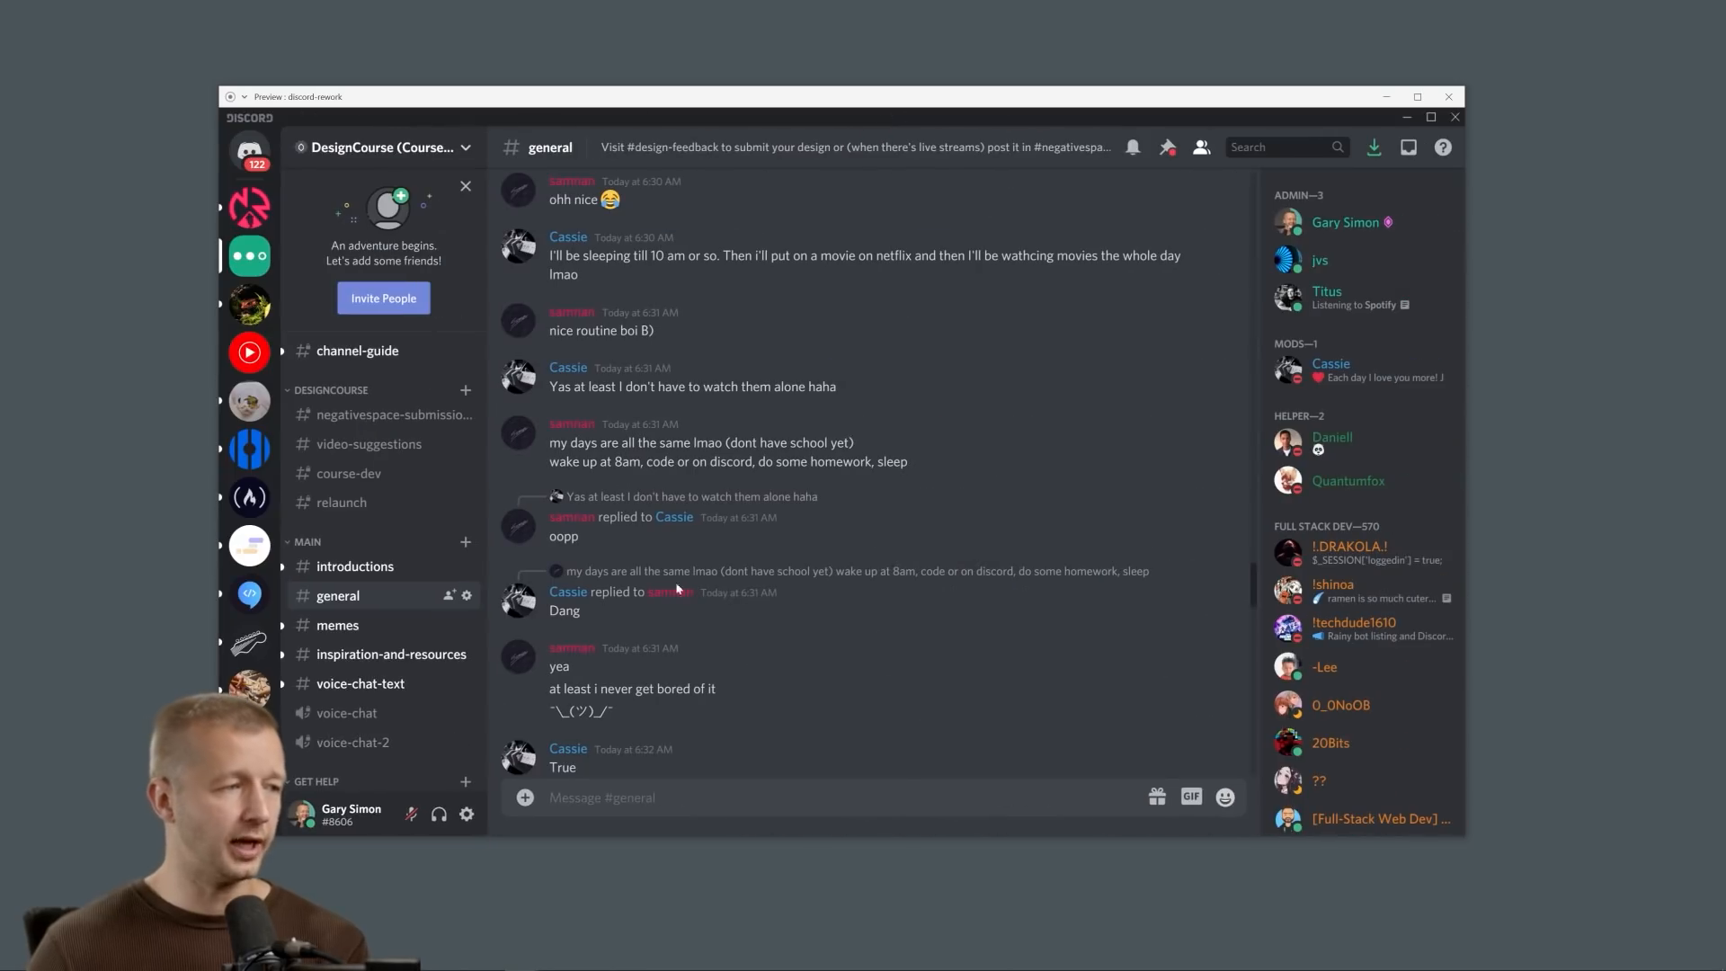